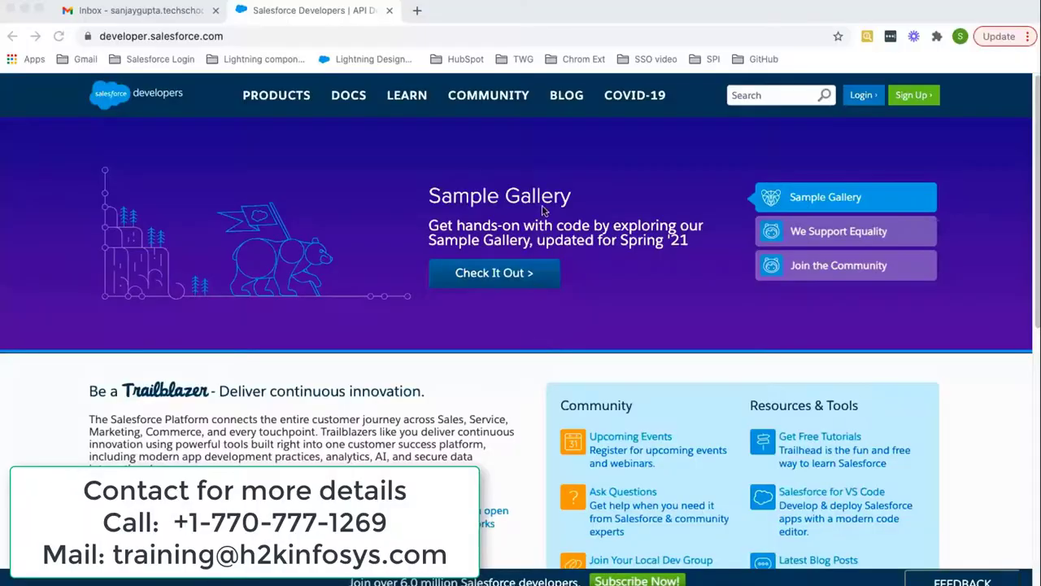
pyautogui.moveTo(550, 173)
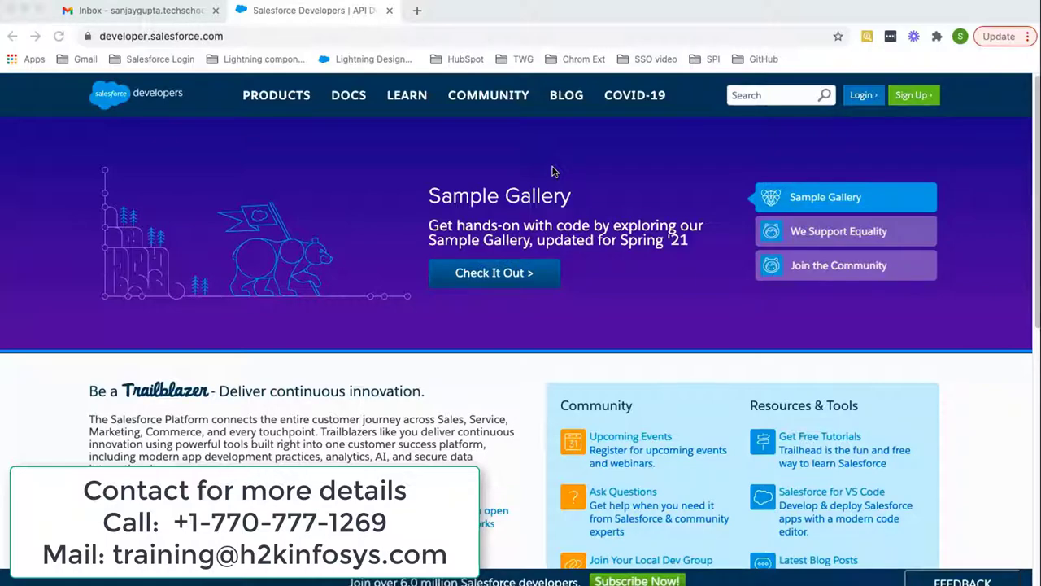
pyautogui.moveTo(239, 36)
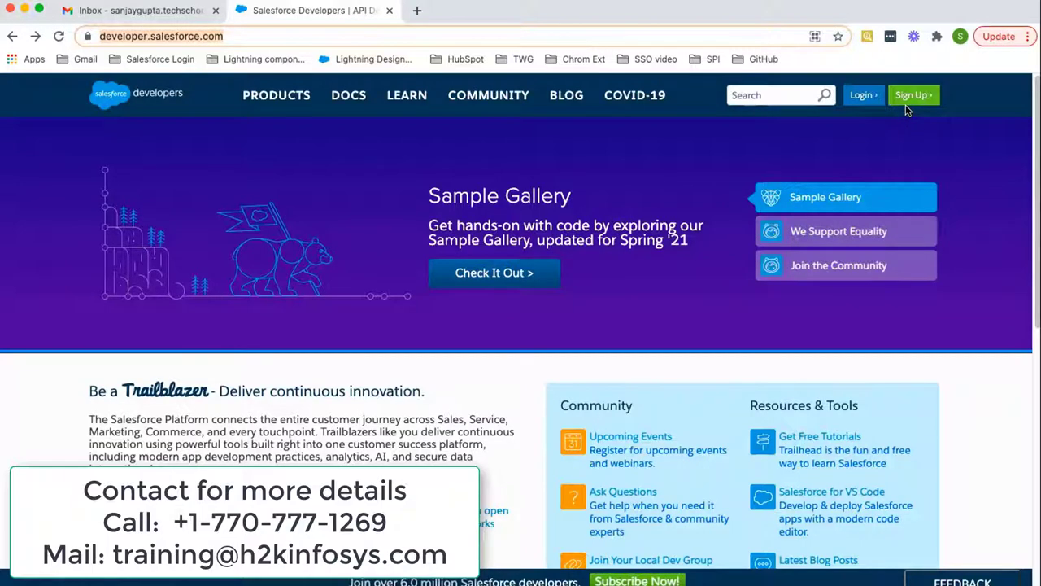
pyautogui.moveTo(914, 106)
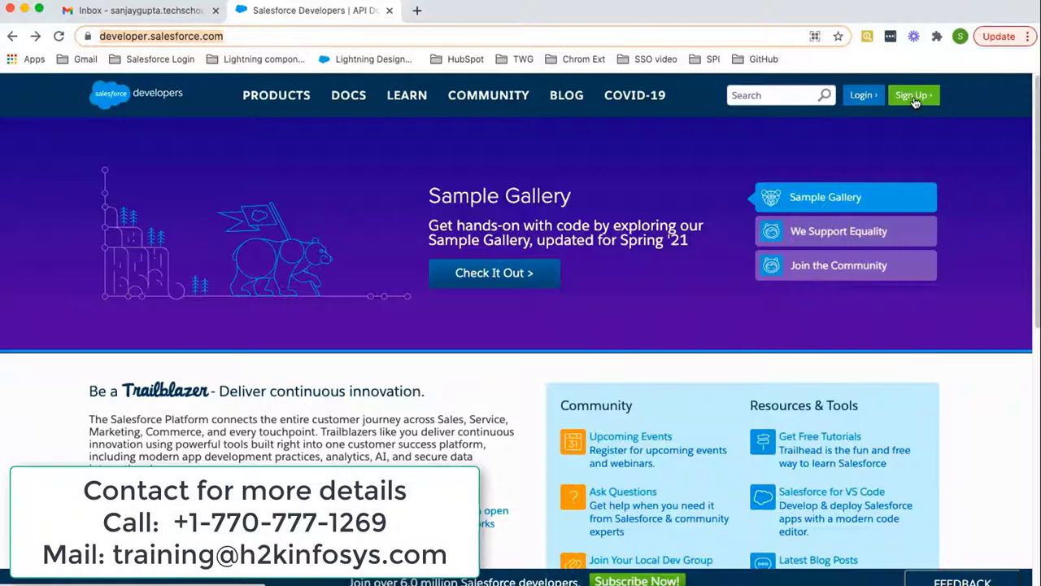
# - Start the free Developer Edition sign-up from the header and look over the empty form
pyautogui.click(913, 95)
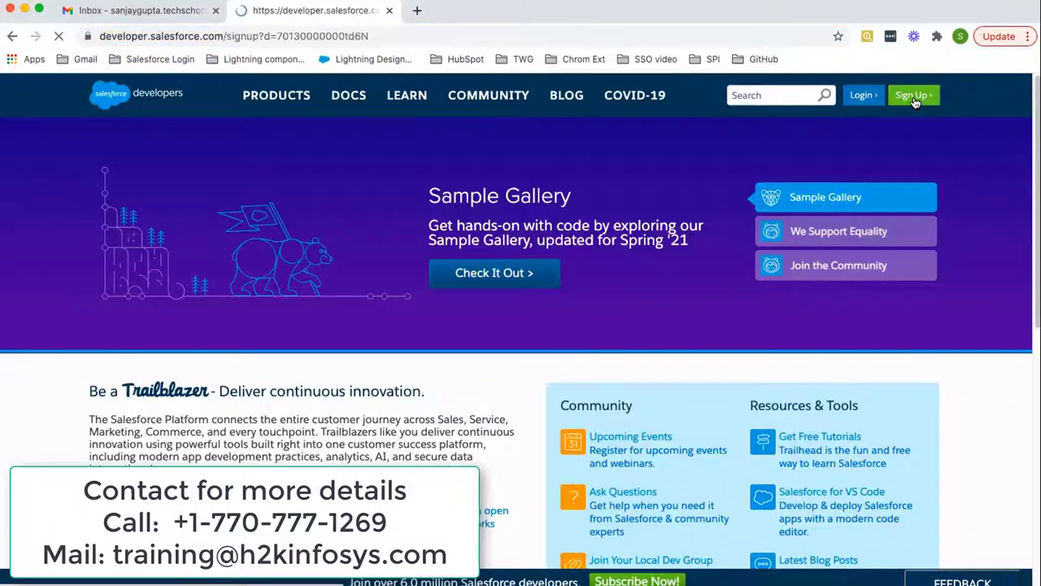
pyautogui.click(913, 94)
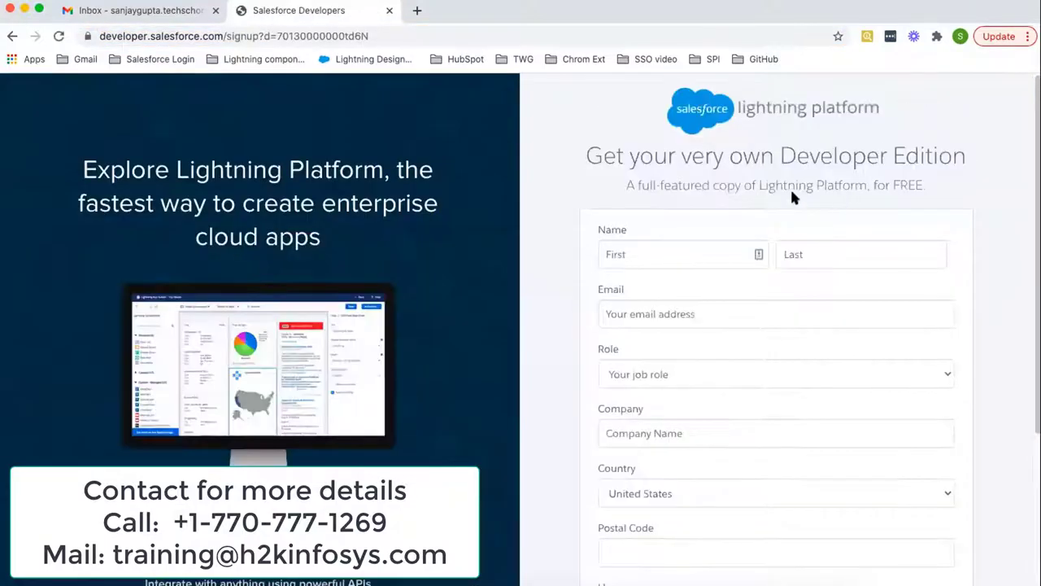
pyautogui.moveTo(803, 180)
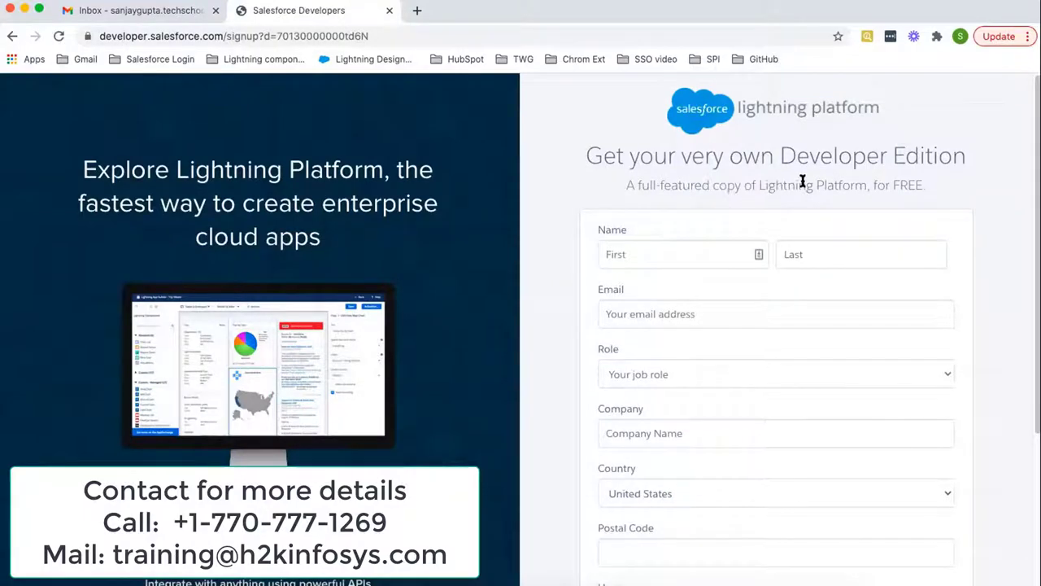
pyautogui.moveTo(833, 202)
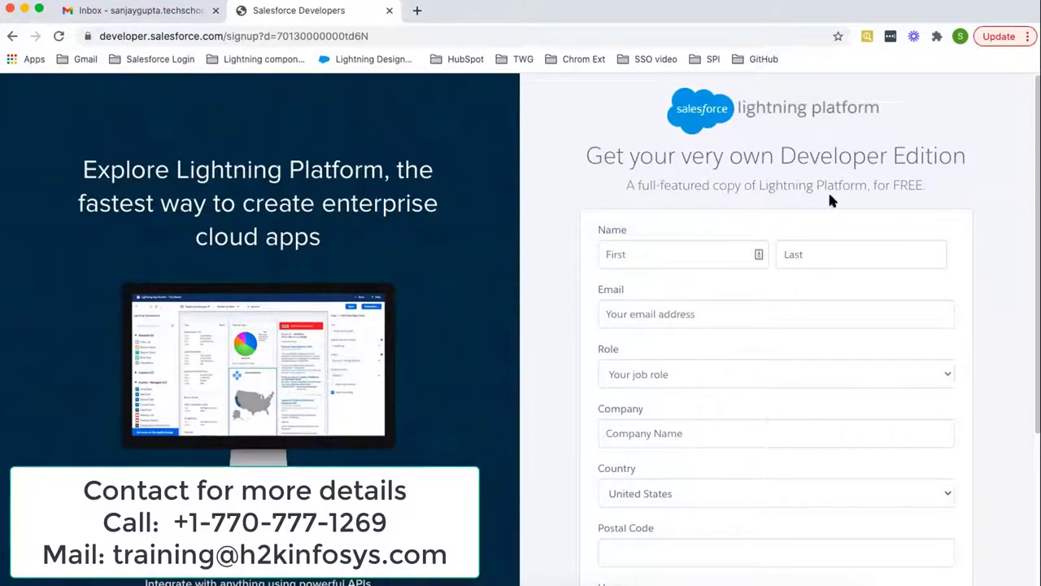
pyautogui.moveTo(719, 202)
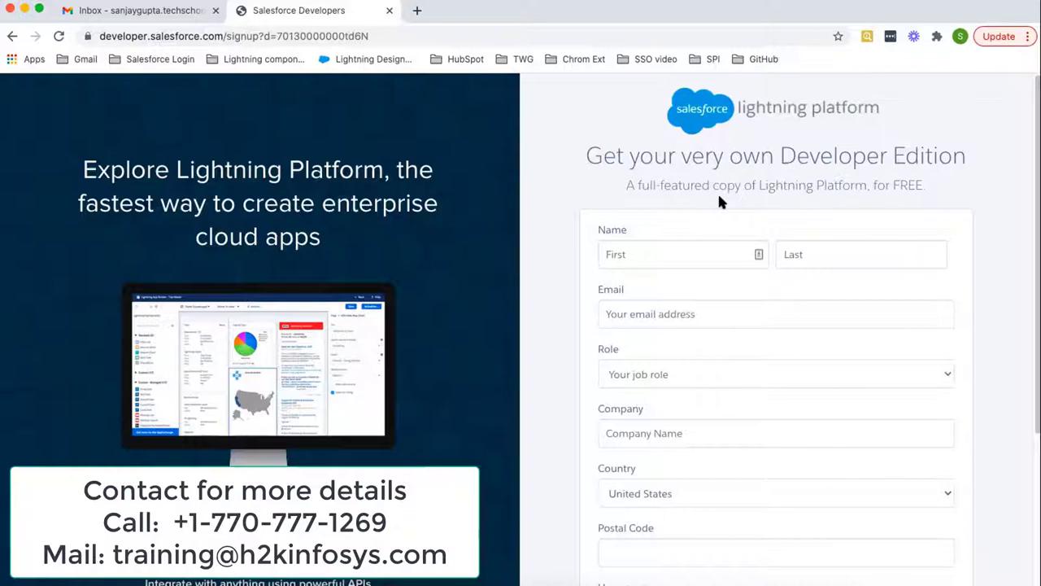
pyautogui.moveTo(738, 131)
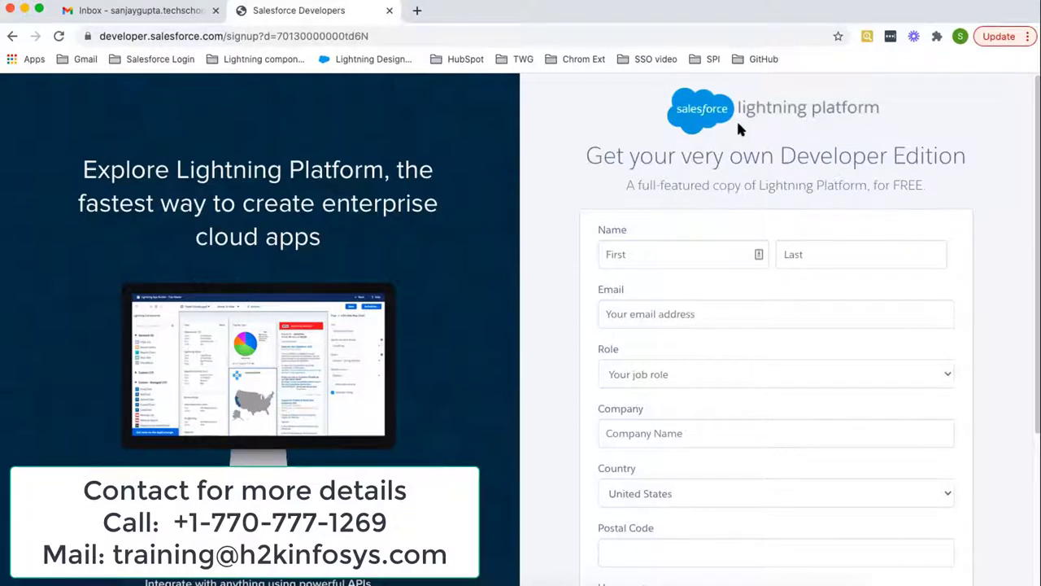
pyautogui.moveTo(800, 139)
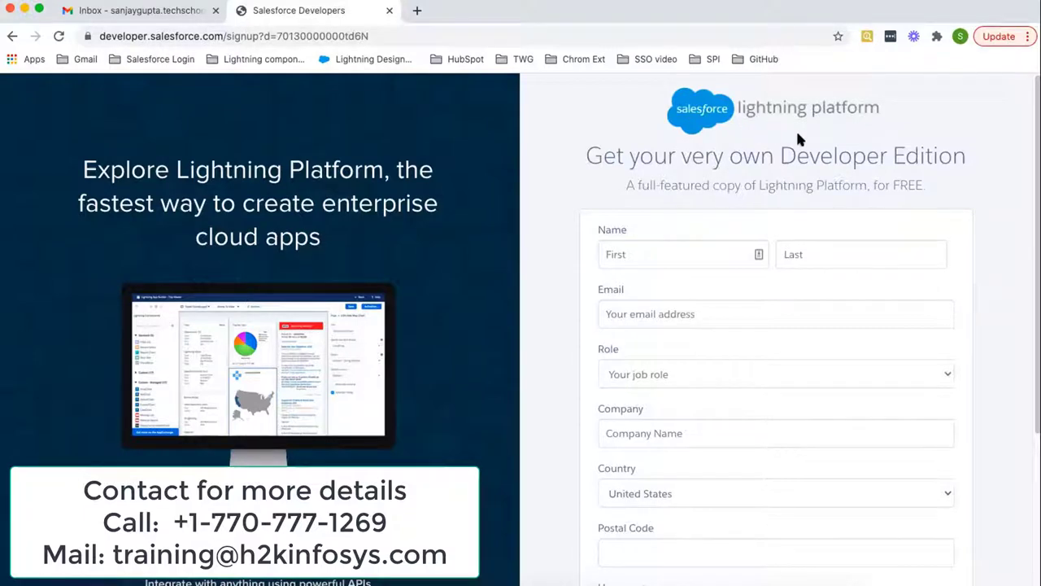
pyautogui.moveTo(557, 303)
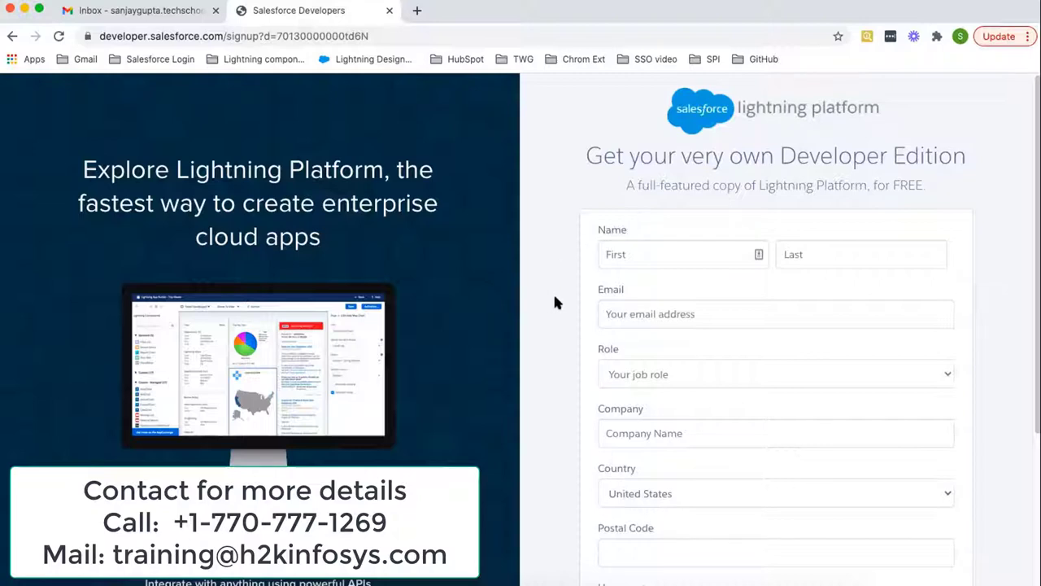
pyautogui.scroll(-3)
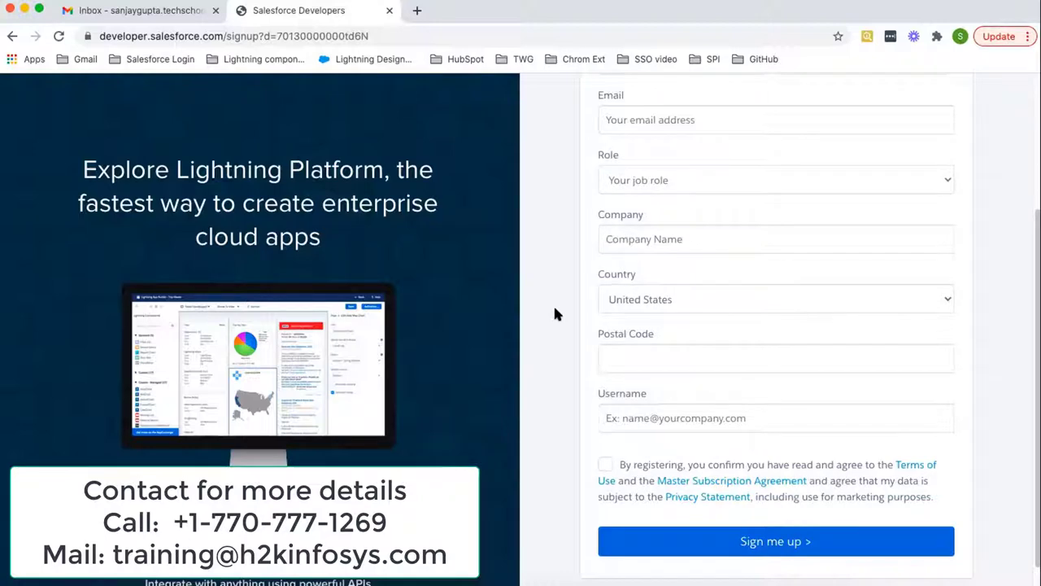
pyautogui.scroll(3)
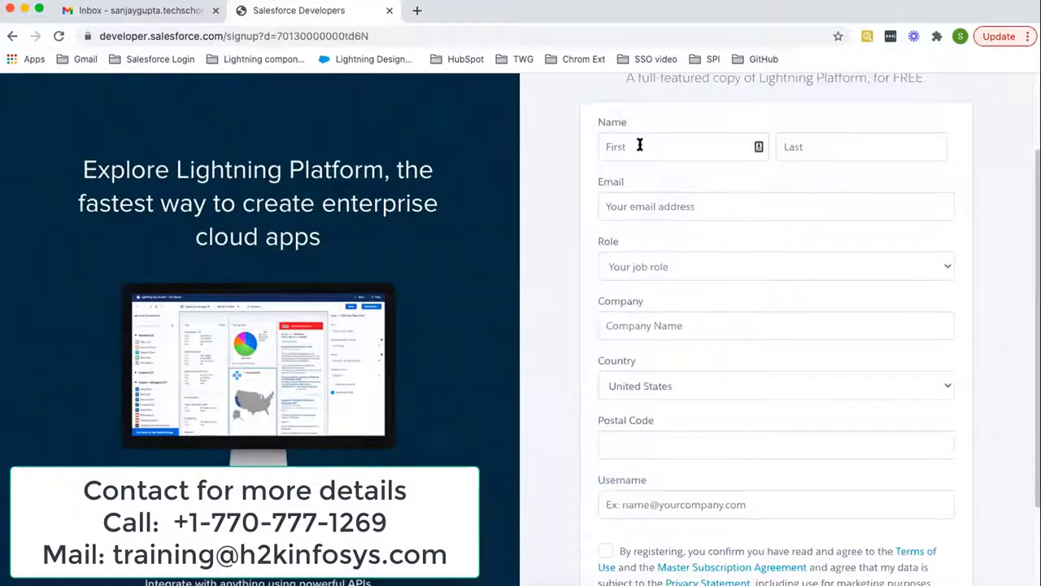
pyautogui.write('Salesforce')
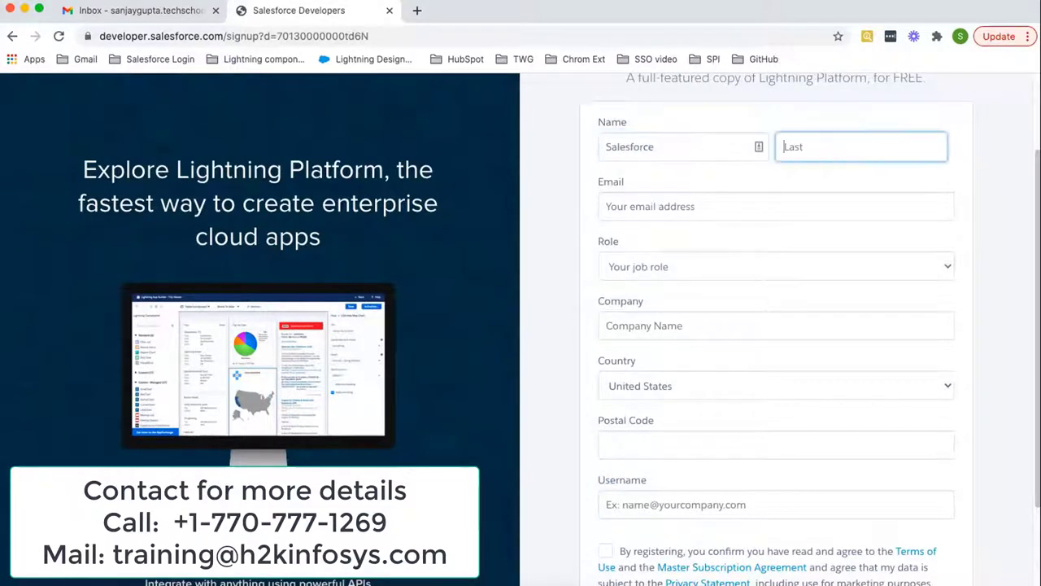
pyautogui.write('Admin')
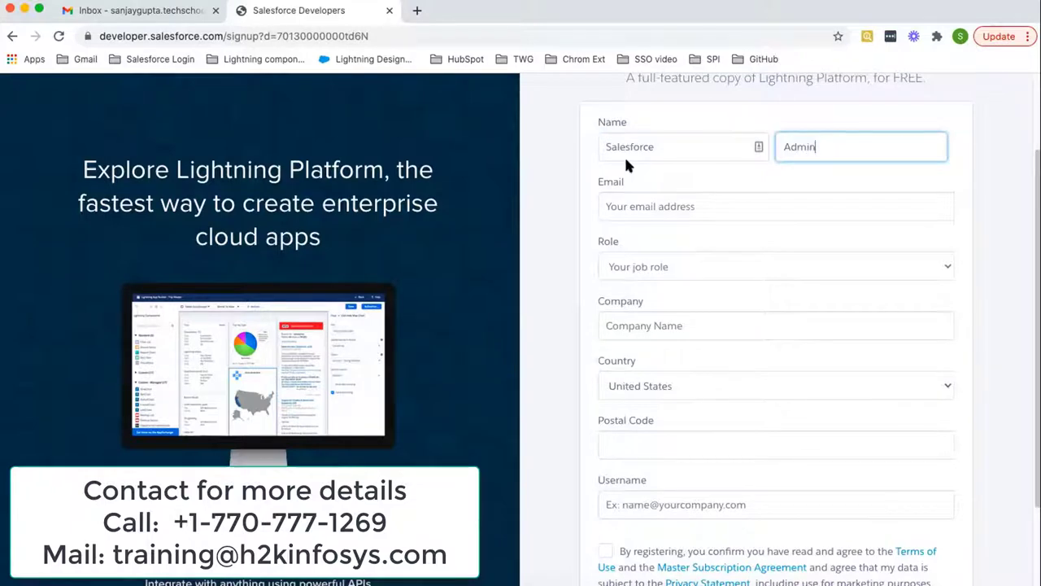
pyautogui.moveTo(553, 222)
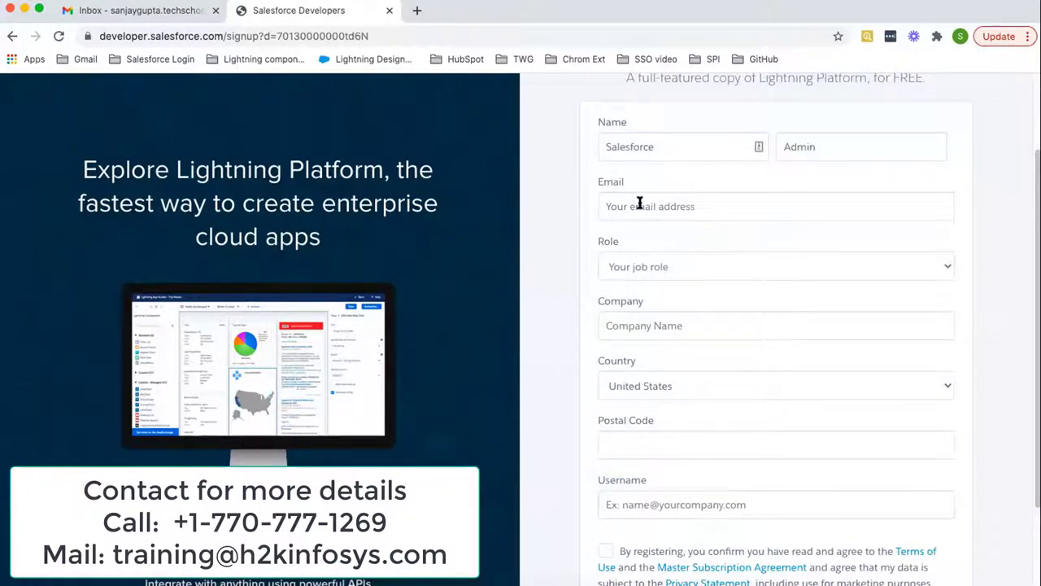
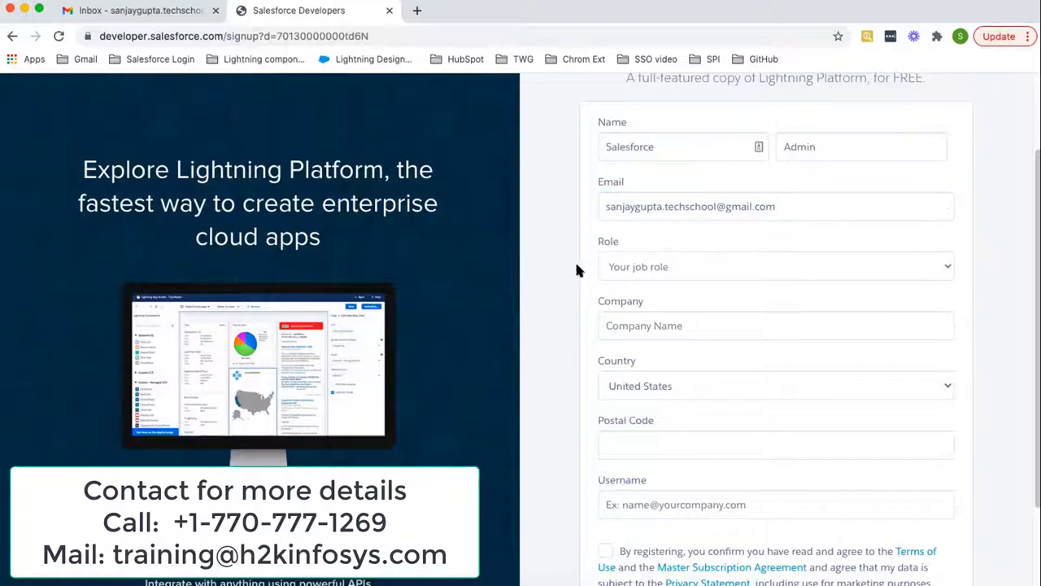
# - Set role Administrator, company ABC and country India
pyautogui.click(774, 267)
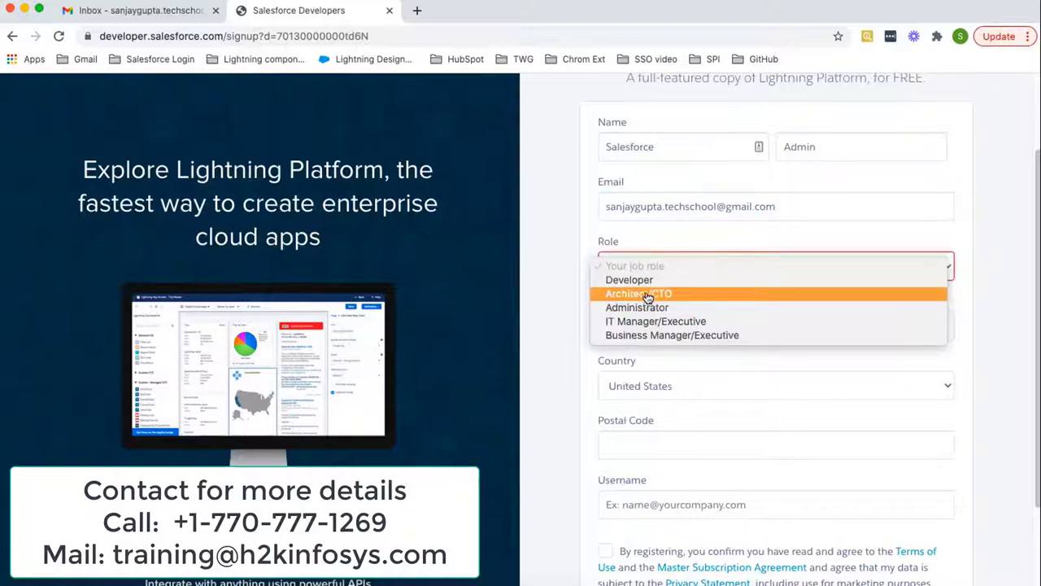
pyautogui.click(638, 306)
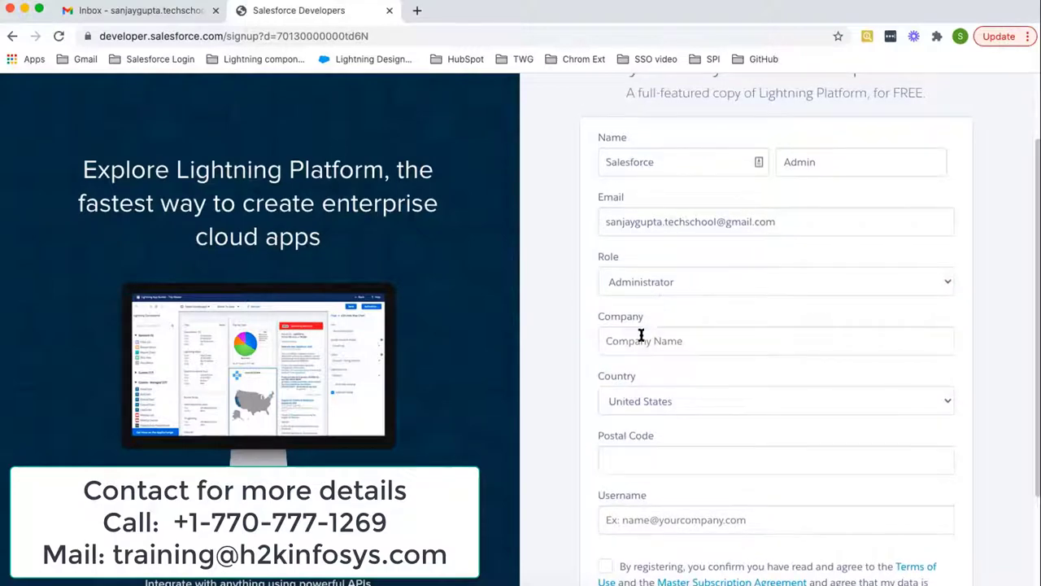
pyautogui.write('ABC')
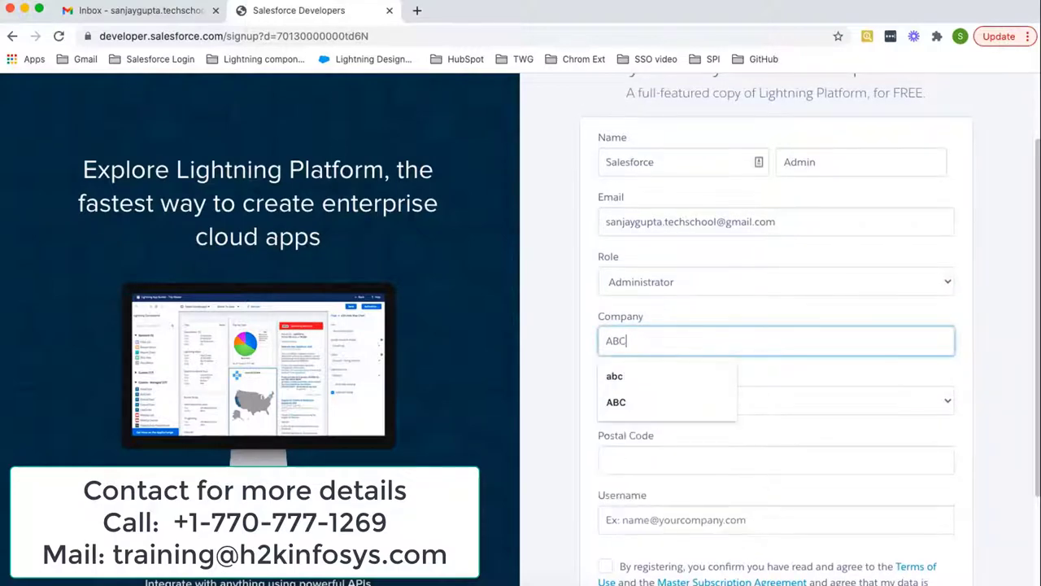
pyautogui.click(615, 402)
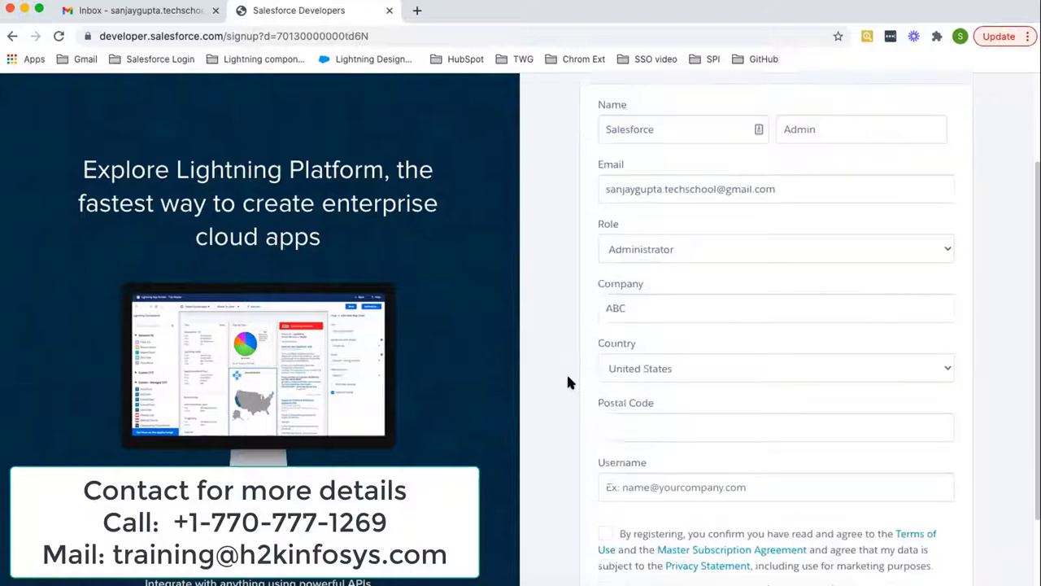
pyautogui.click(774, 368)
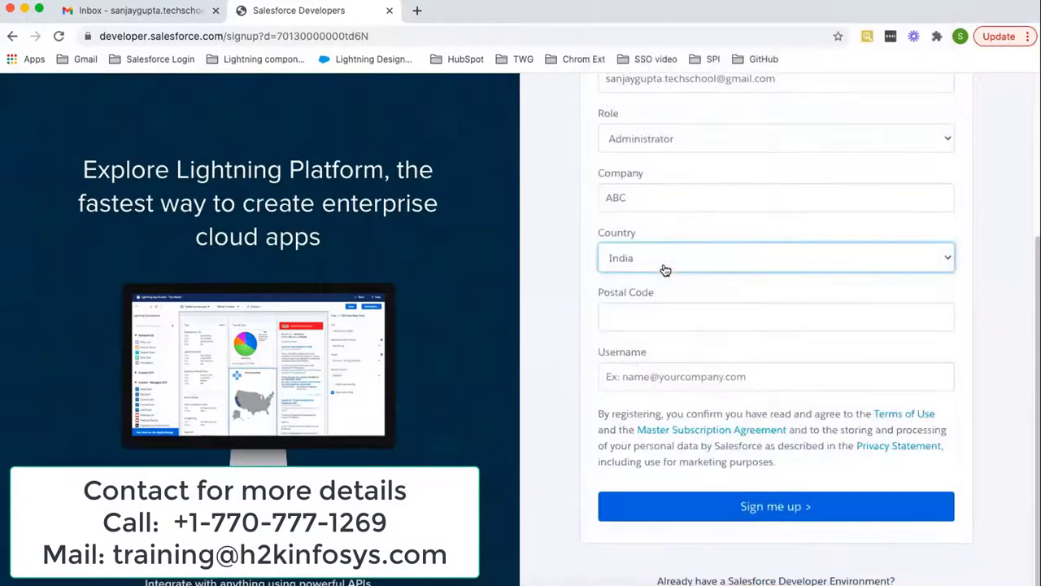
pyautogui.write('302033')
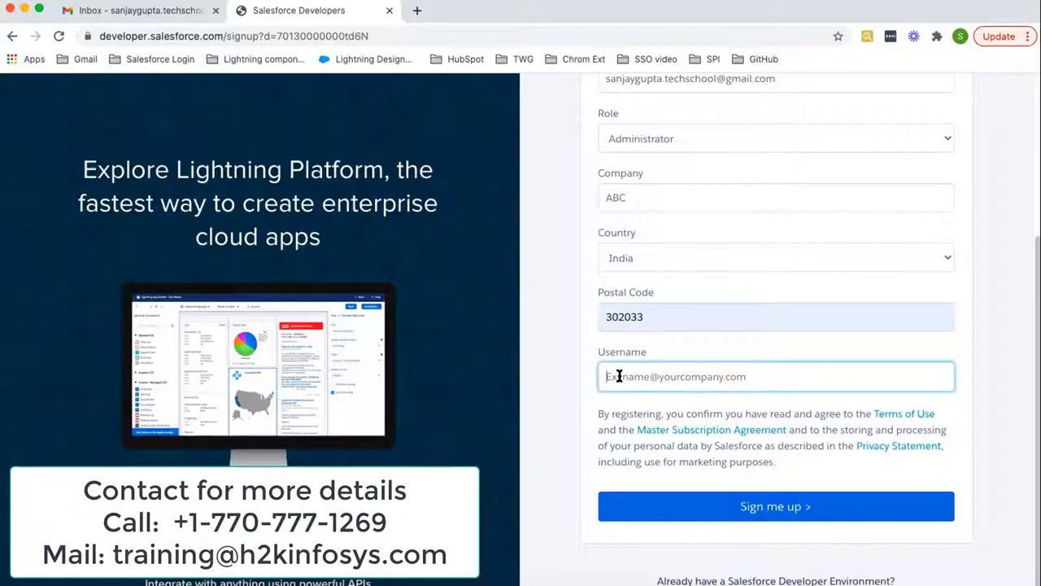
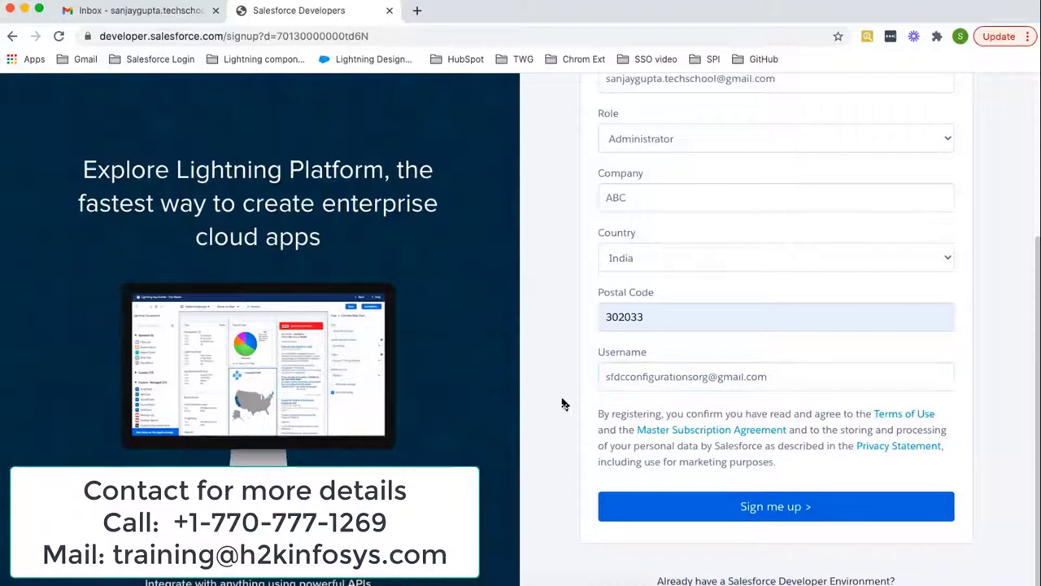
pyautogui.click(764, 376)
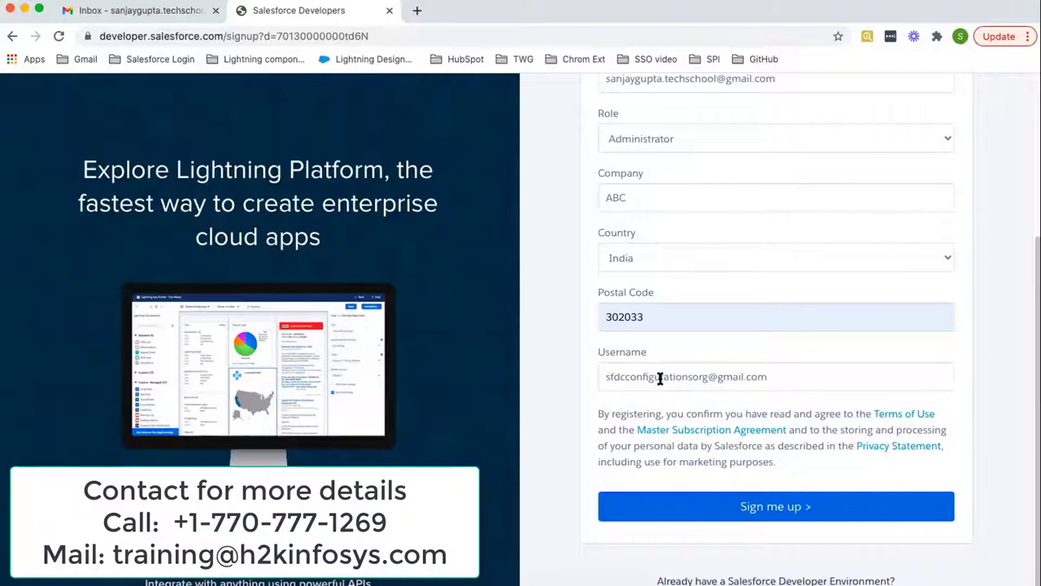
pyautogui.moveTo(674, 387)
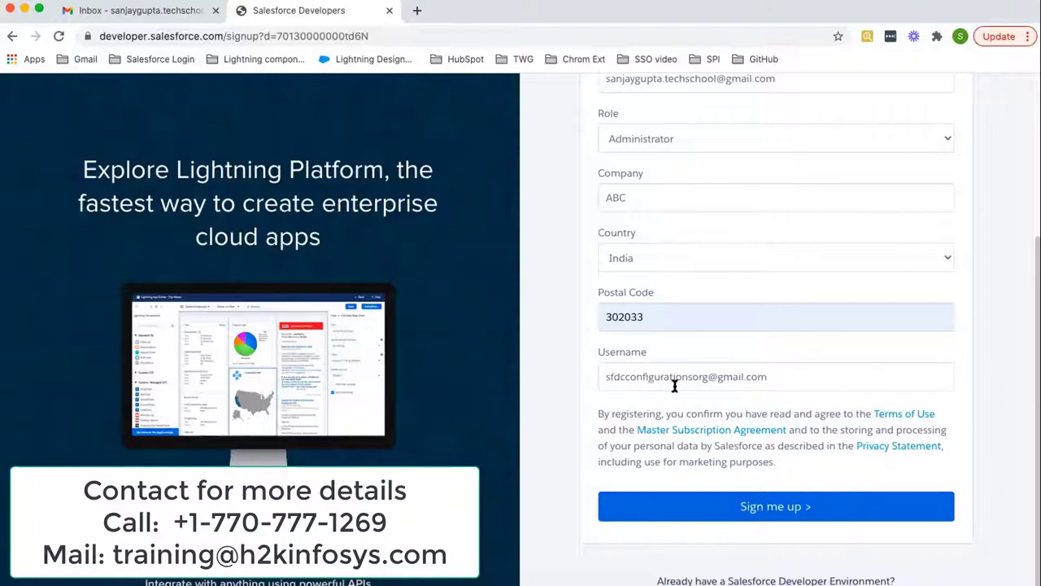
pyautogui.moveTo(735, 388)
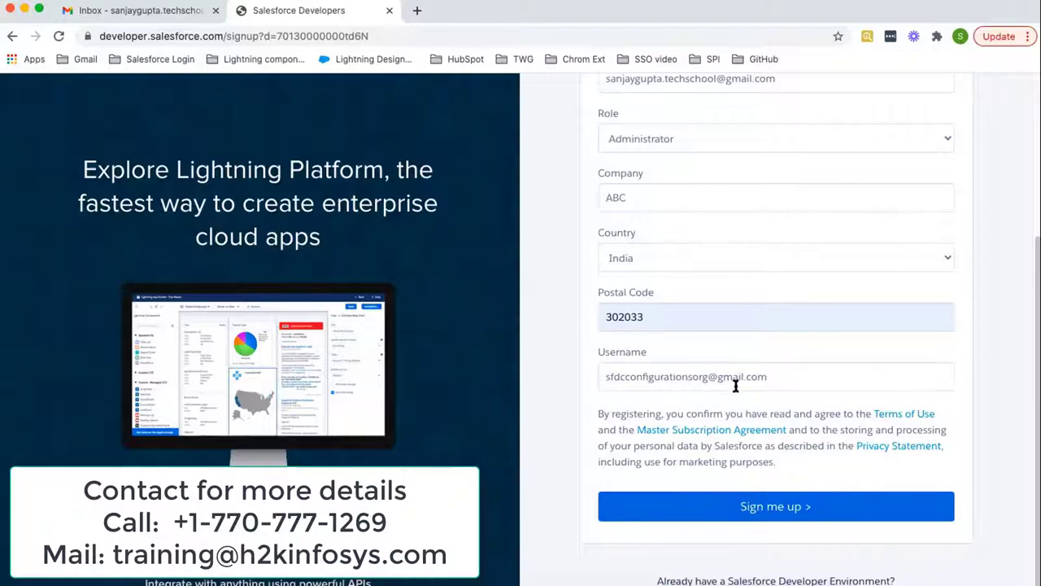
pyautogui.moveTo(775, 506)
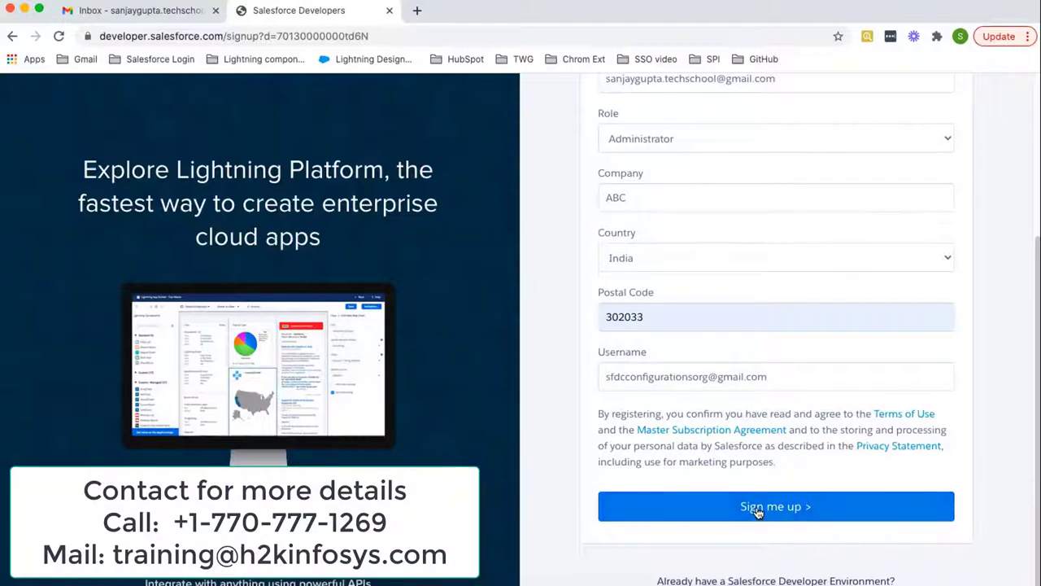
# - Submit the sign-up with 'Sign me up' to reach the 'Almost there...' confirmation page
pyautogui.click(774, 506)
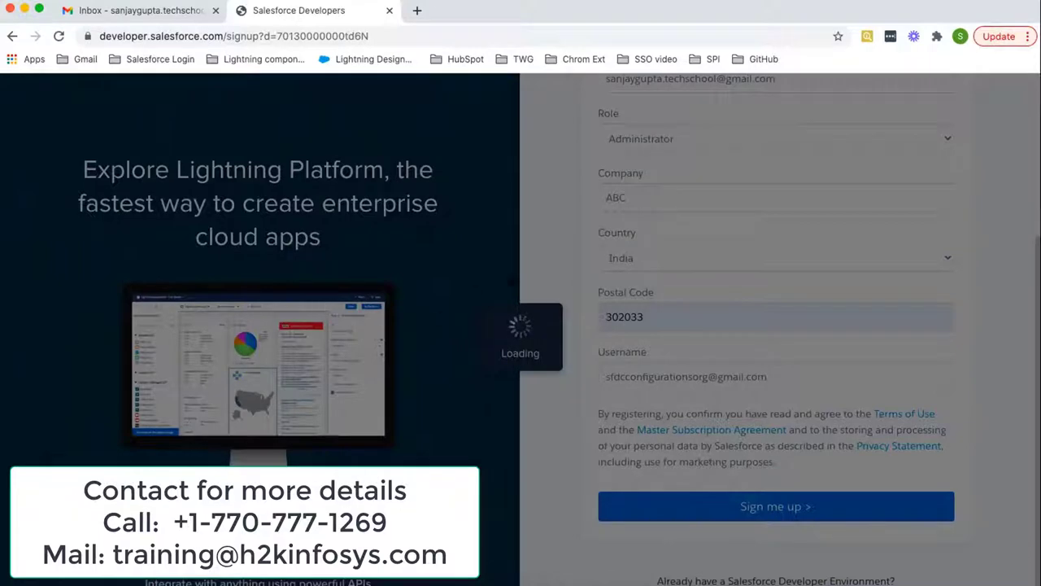
pyautogui.click(775, 506)
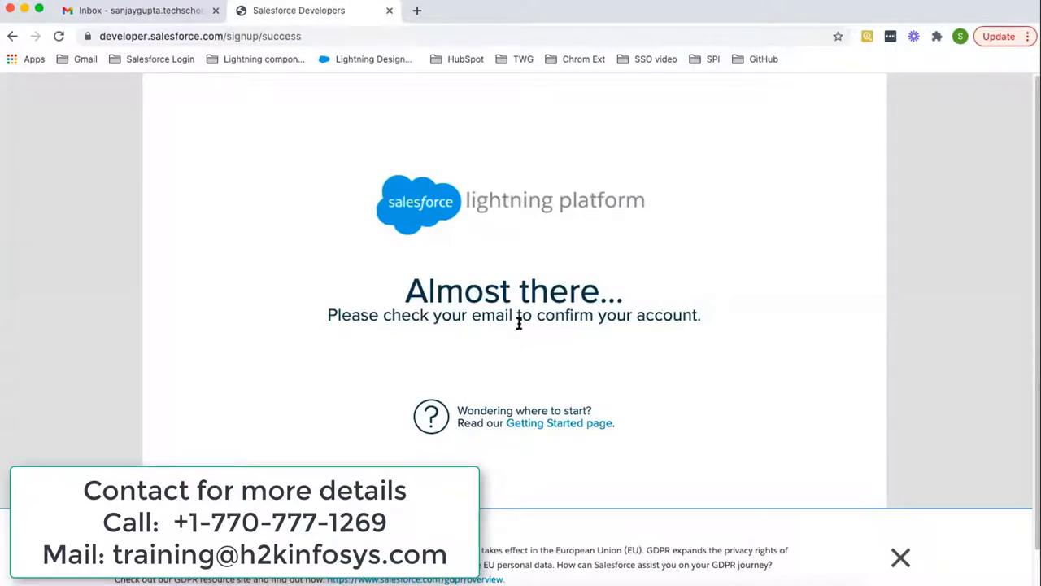
pyautogui.moveTo(519, 328)
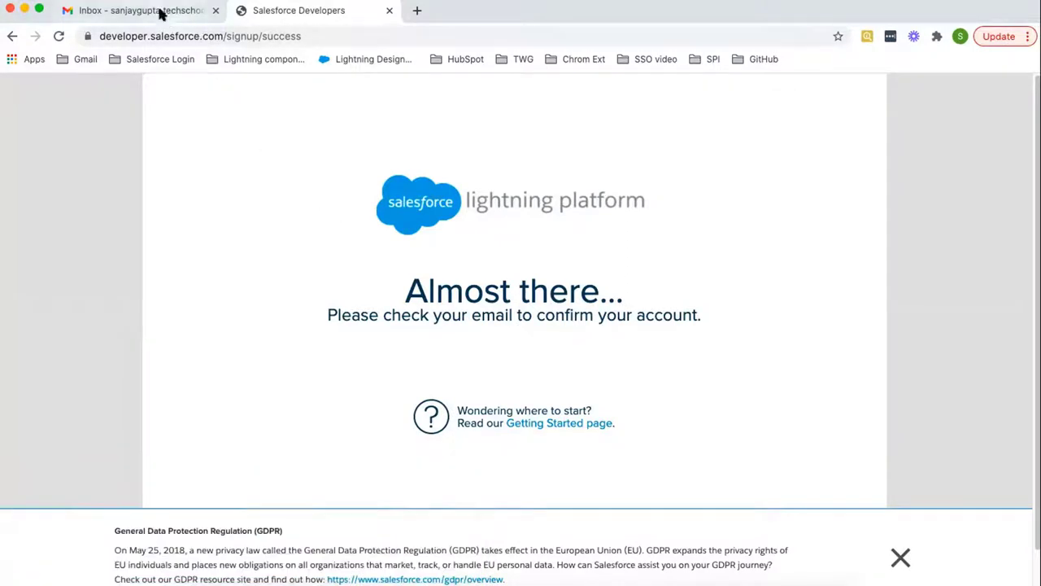
# - In Gmail, open 'Welcome to Salesforce: Verify your account' and follow Verify Account
pyautogui.click(139, 10)
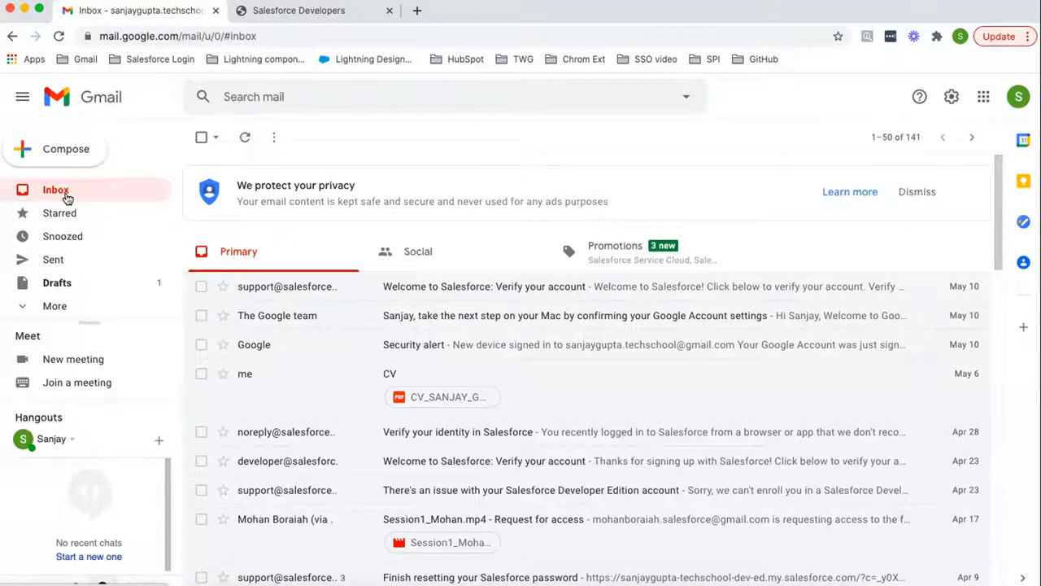
pyautogui.moveTo(508, 287)
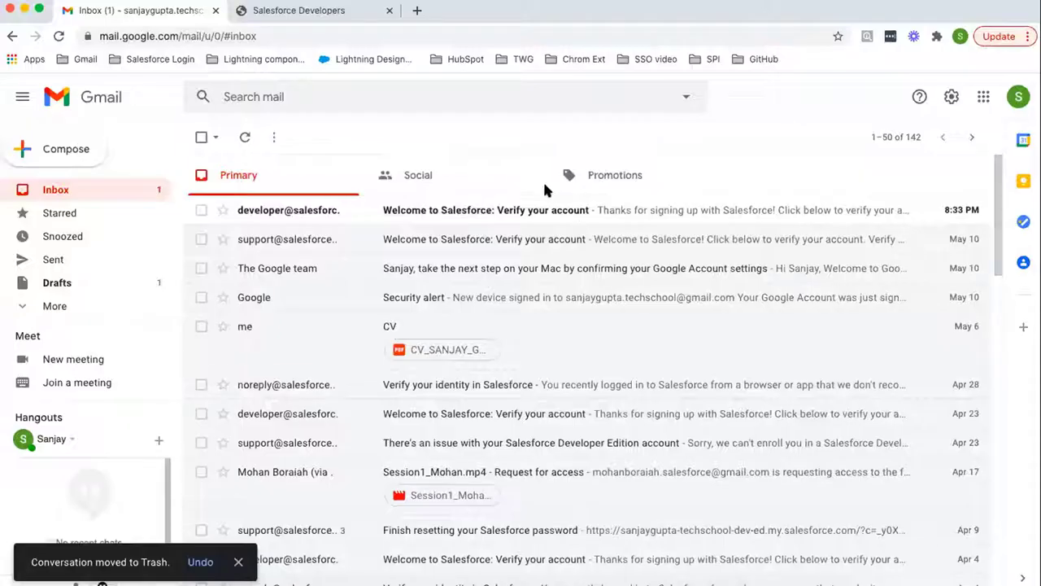
pyautogui.moveTo(470, 212)
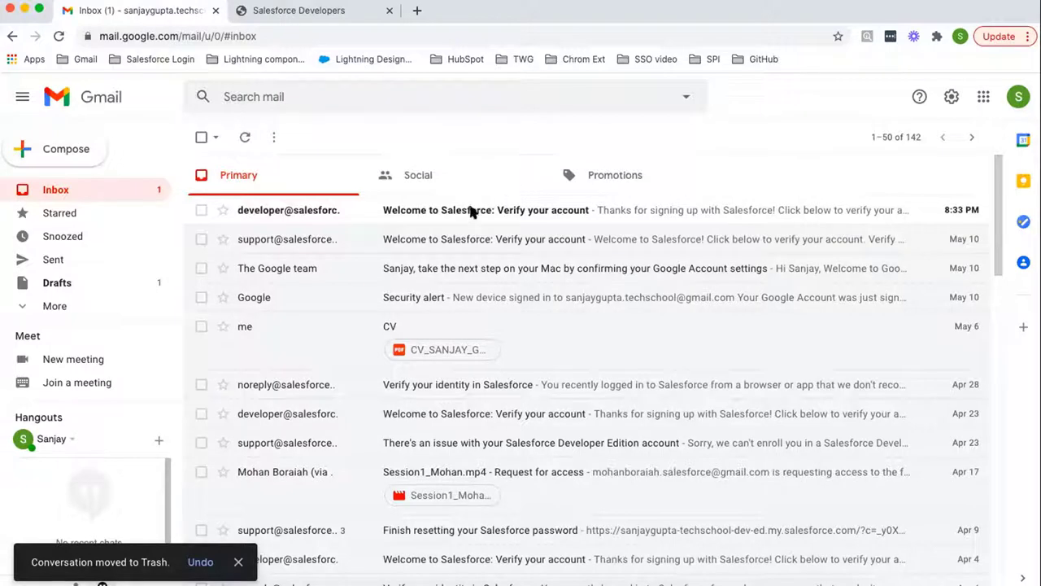
pyautogui.click(485, 210)
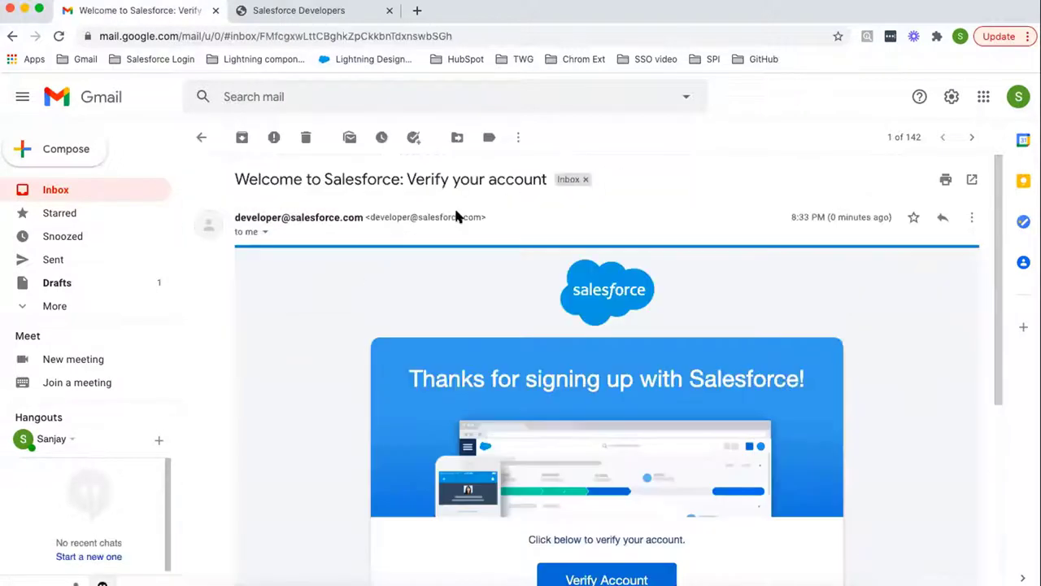
pyautogui.scroll(-3)
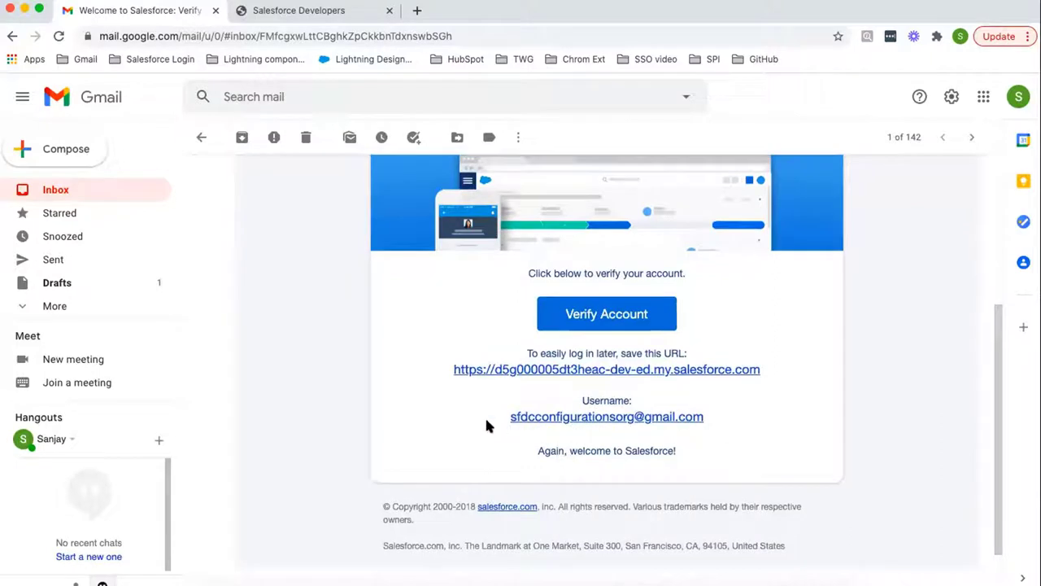
pyautogui.moveTo(605, 314)
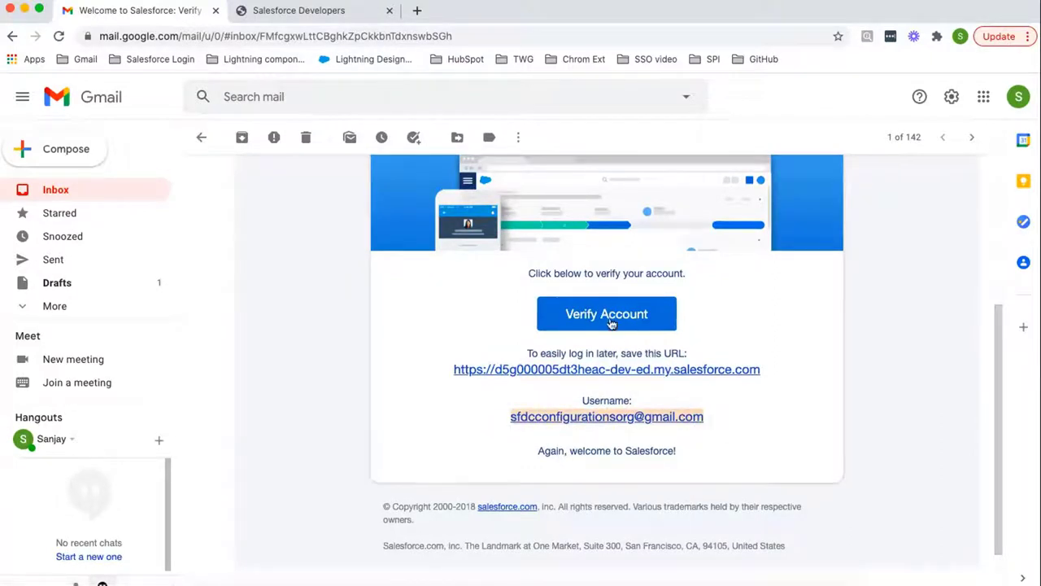
pyautogui.moveTo(605, 315)
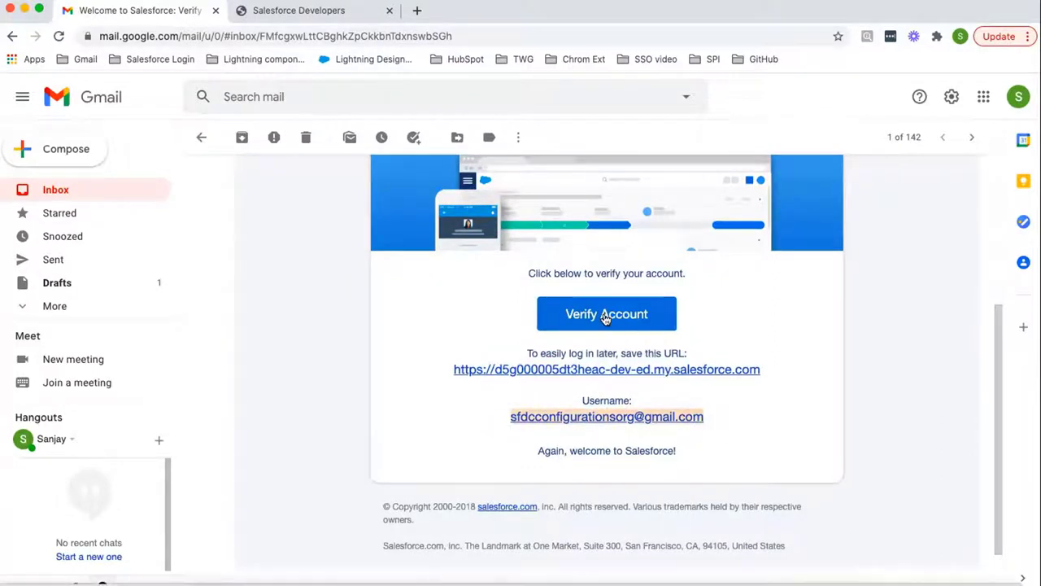
pyautogui.click(605, 312)
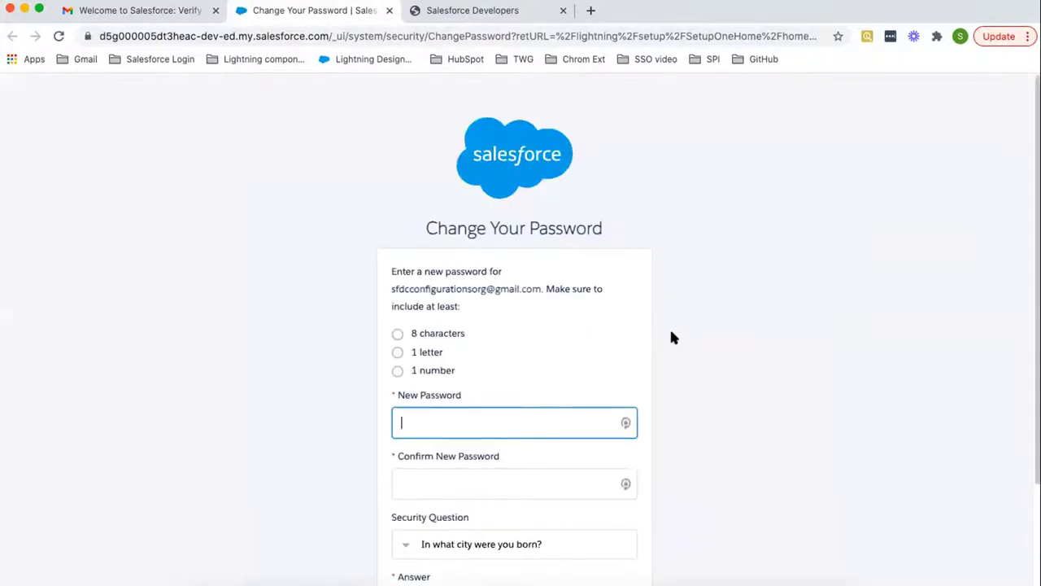
pyautogui.scroll(-3)
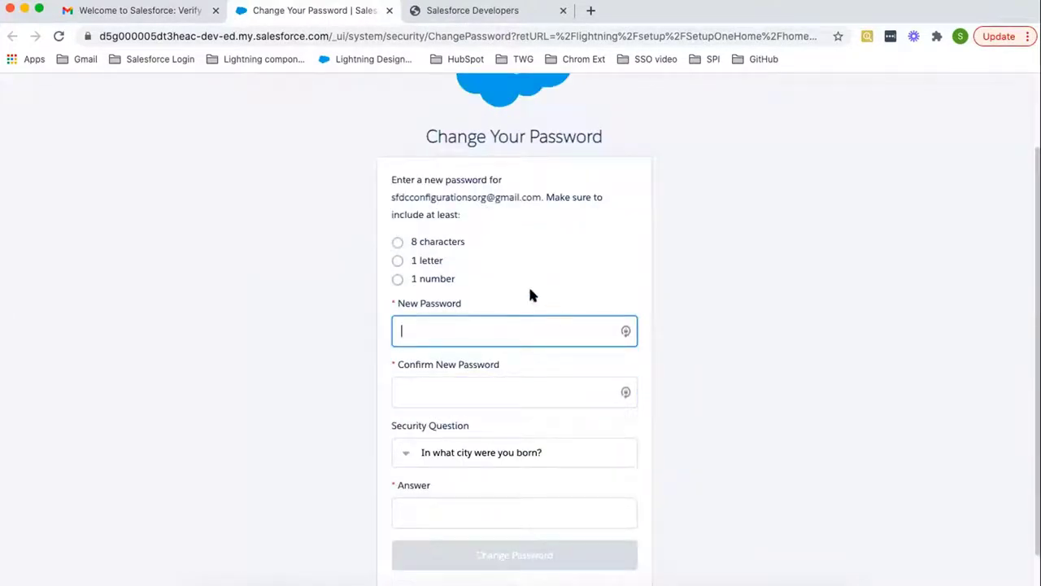
pyautogui.moveTo(571, 215)
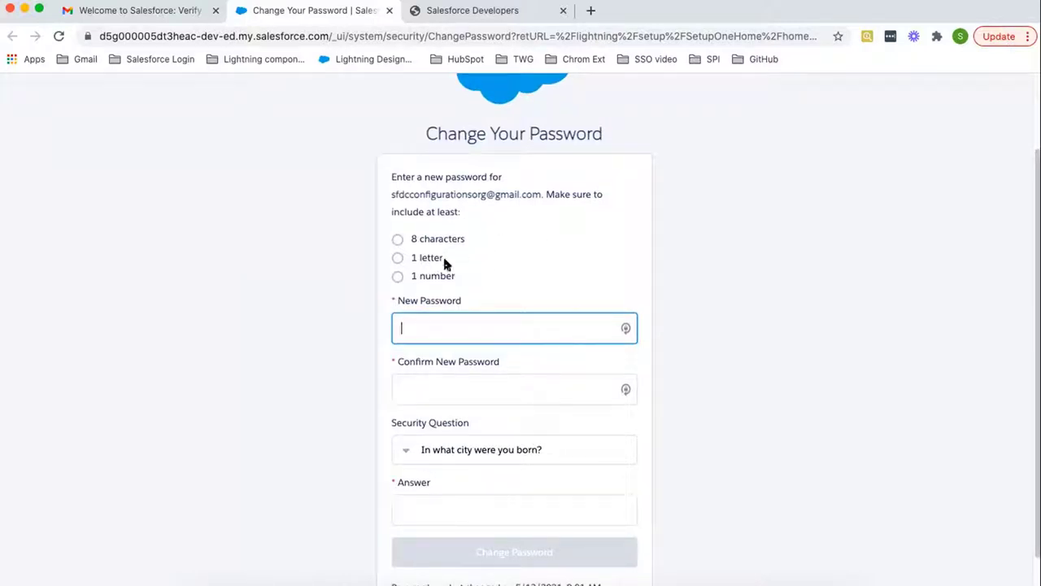
pyautogui.moveTo(469, 331)
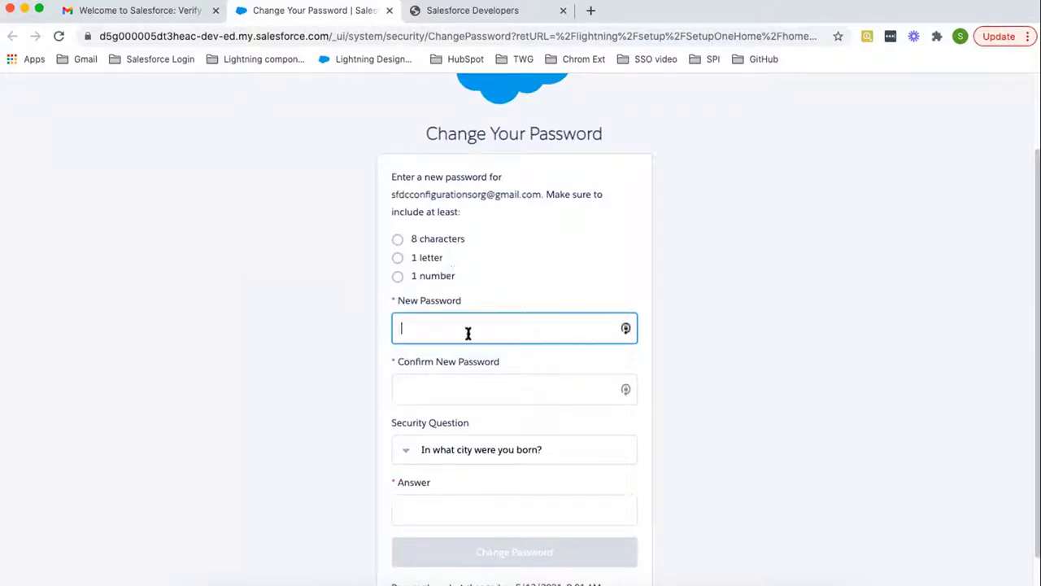
pyautogui.scroll(-3)
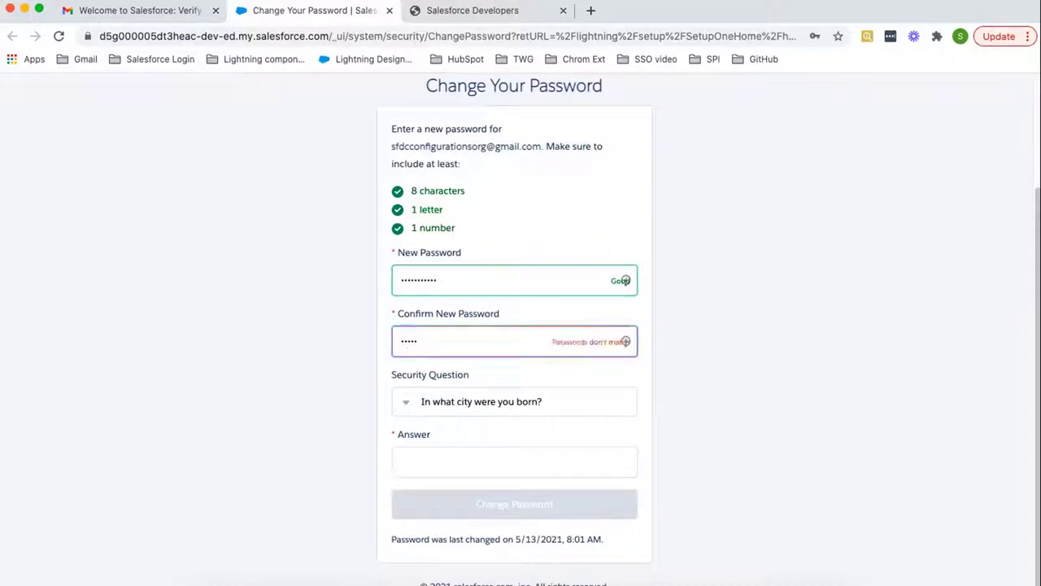
pyautogui.write('•')
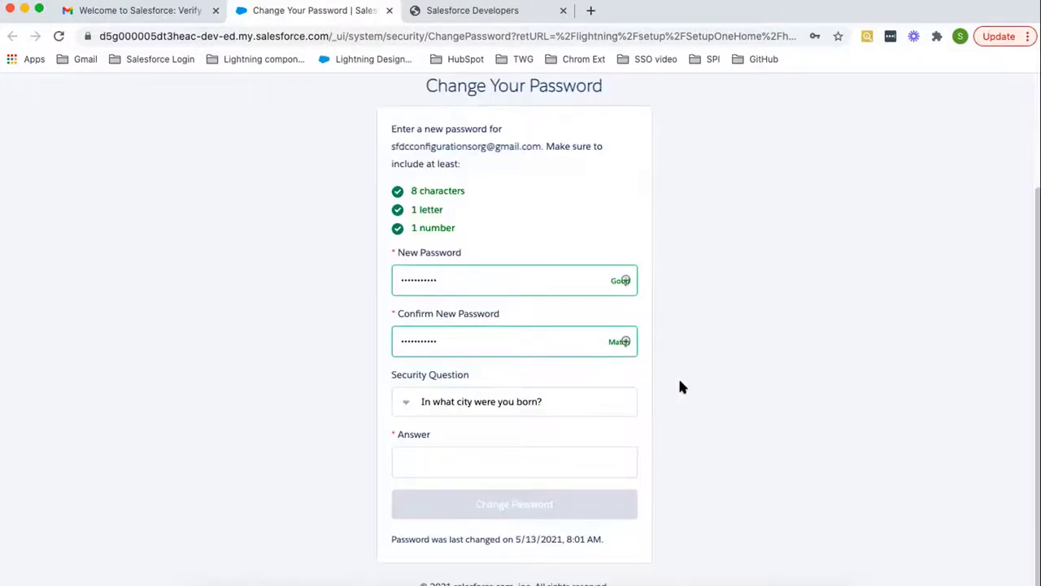
pyautogui.click(514, 400)
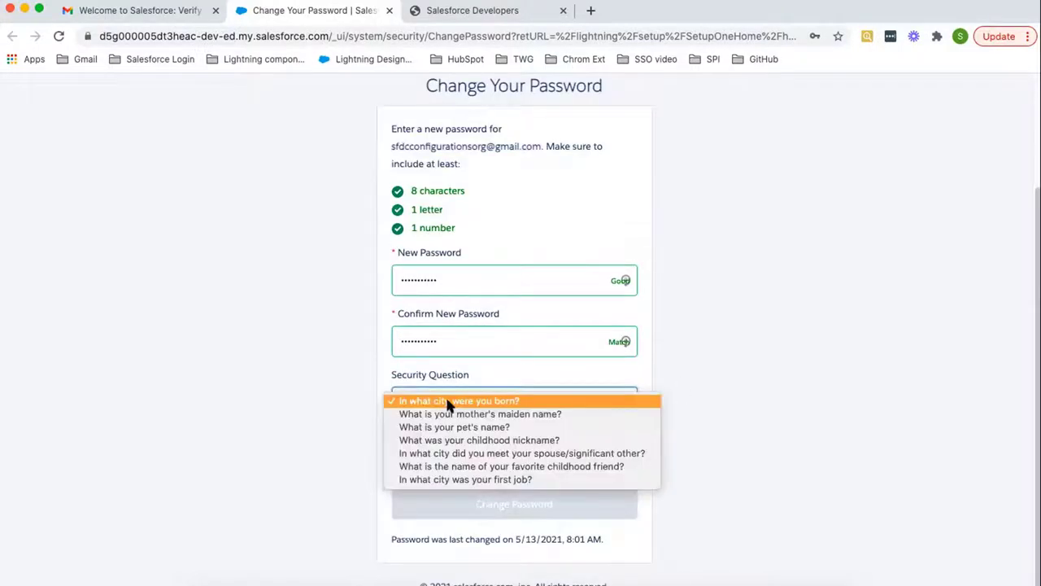
pyautogui.click(454, 426)
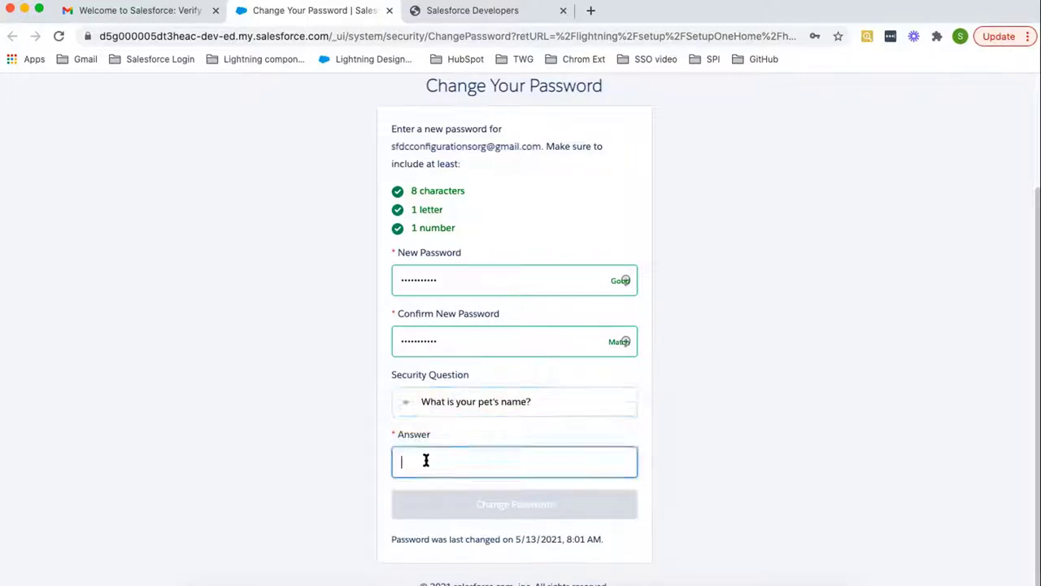
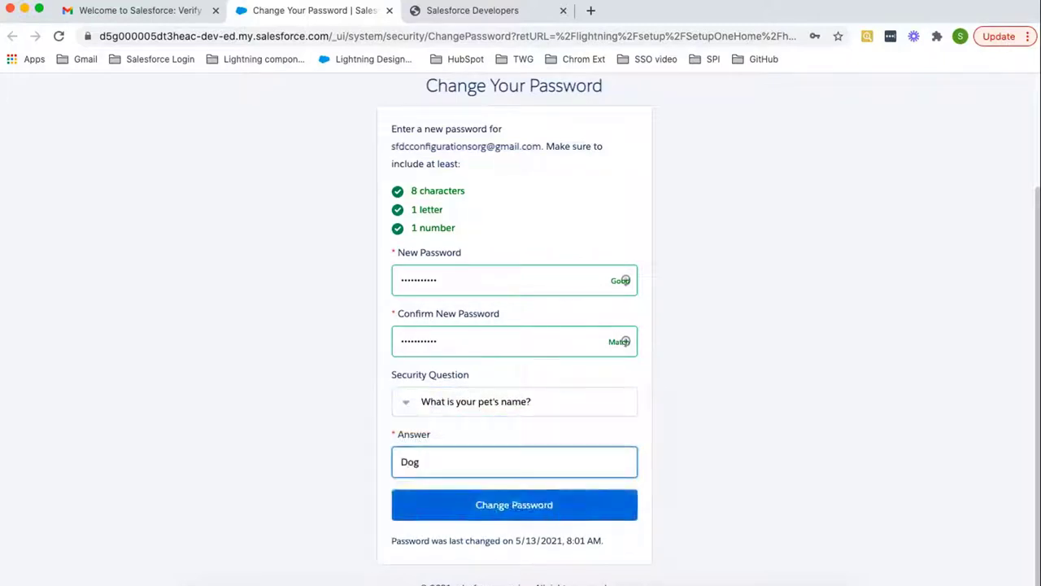
# - Submit the password change so the Lightning Setup home opens
pyautogui.click(514, 505)
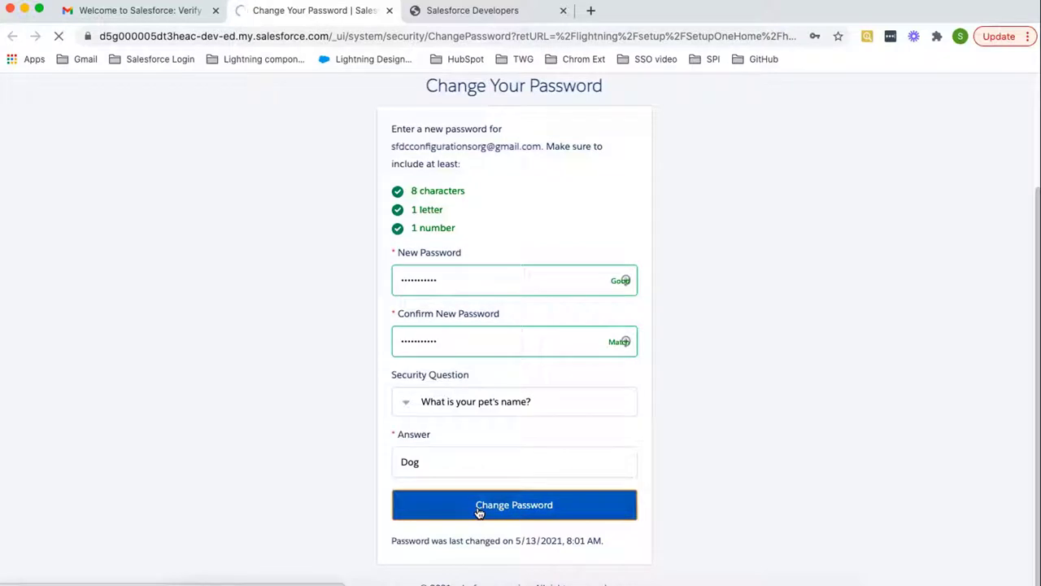
pyautogui.click(514, 504)
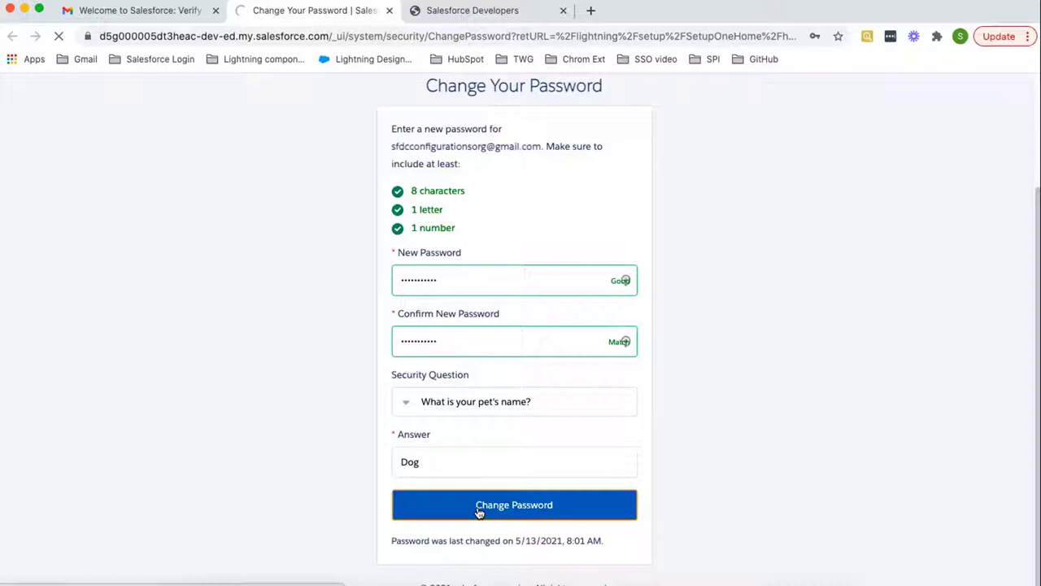
pyautogui.click(514, 505)
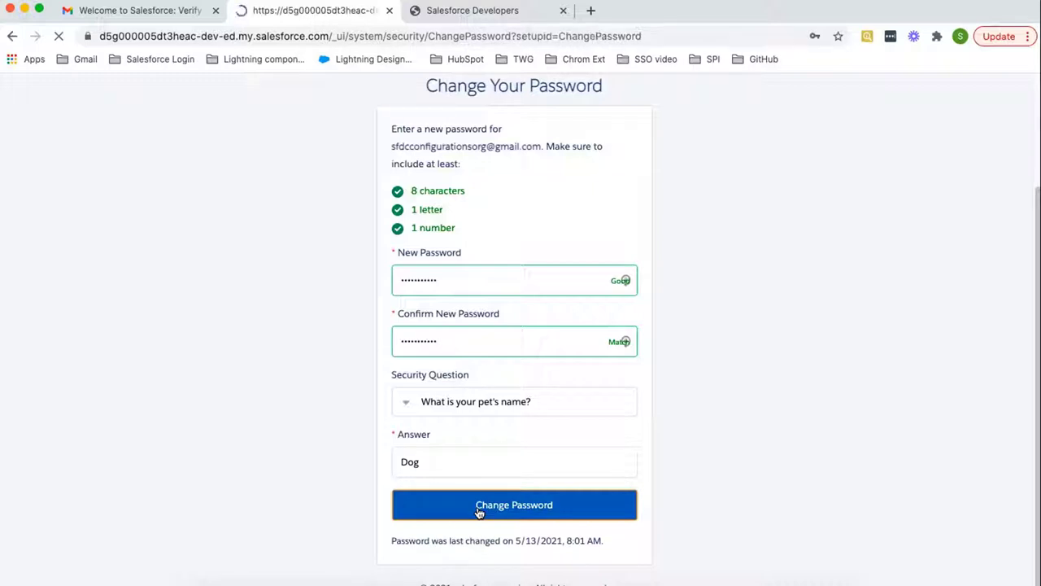
pyautogui.click(514, 504)
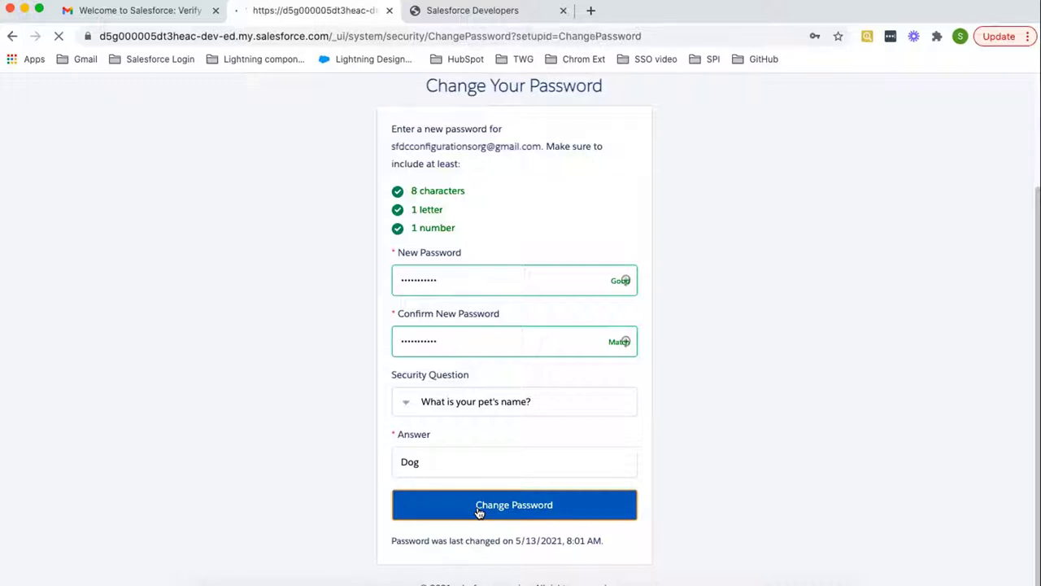
pyautogui.click(515, 504)
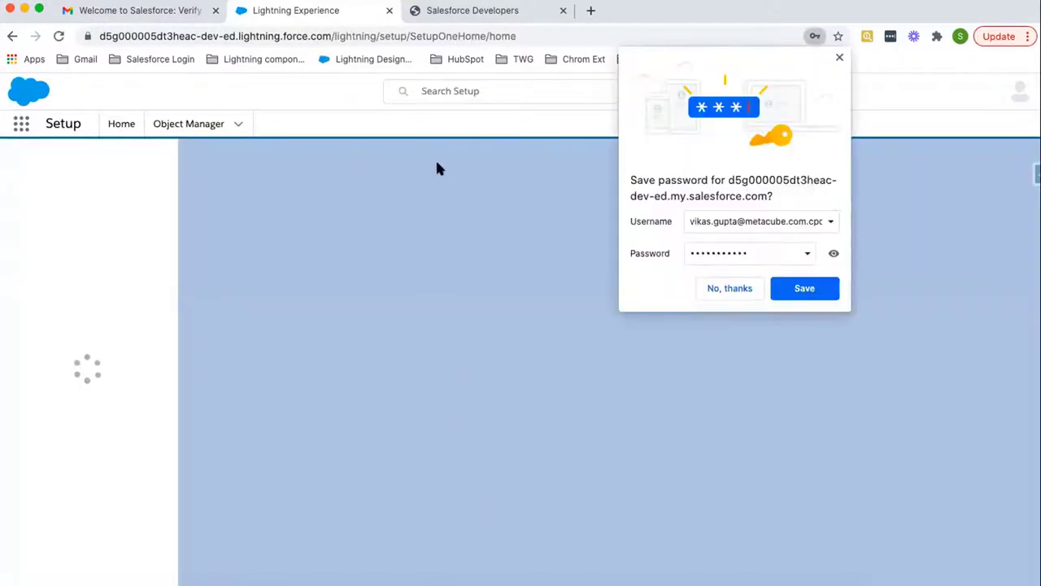
pyautogui.click(729, 287)
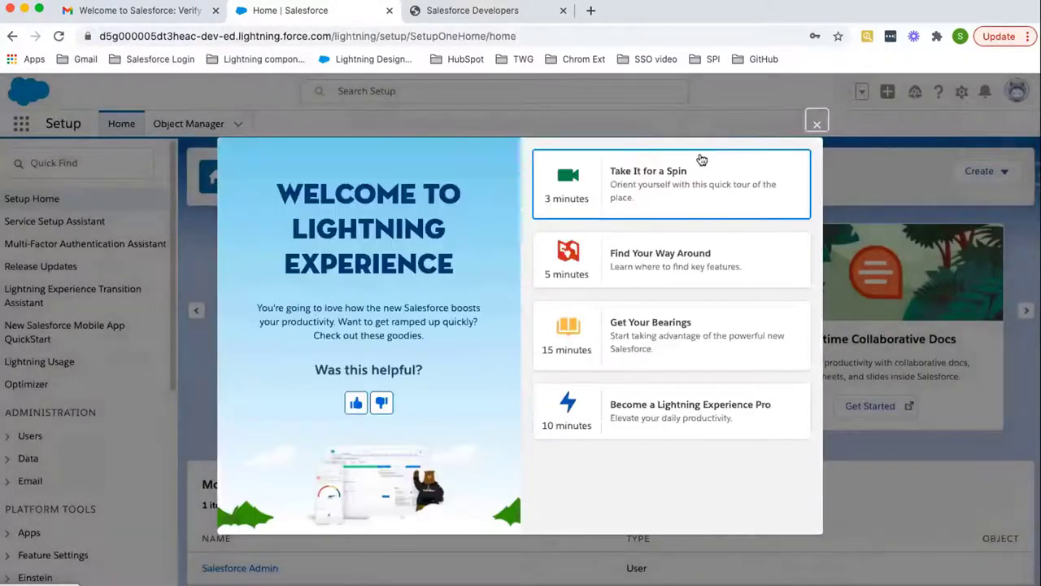
pyautogui.moveTo(465, 334)
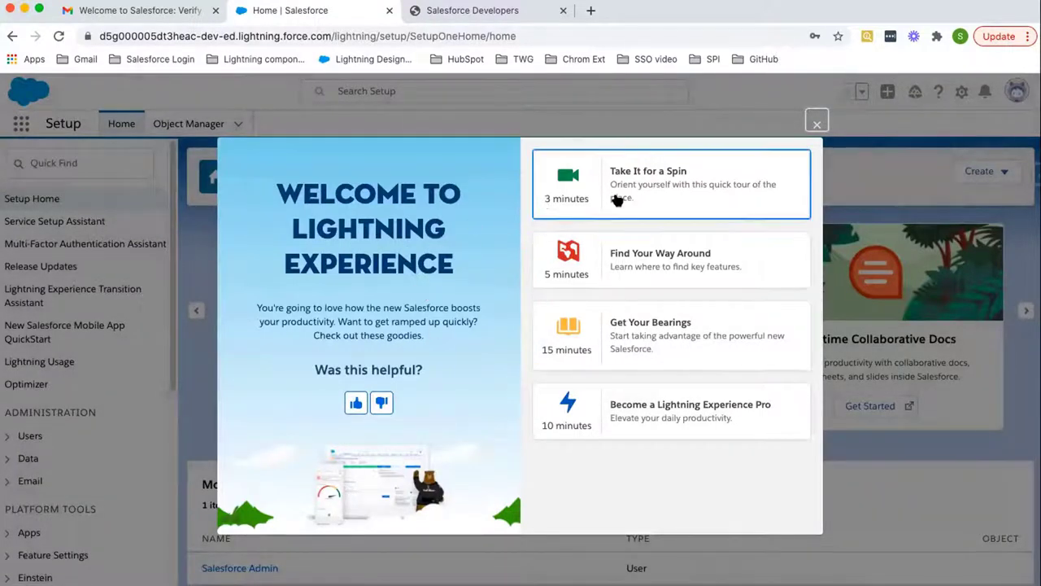
pyautogui.click(817, 121)
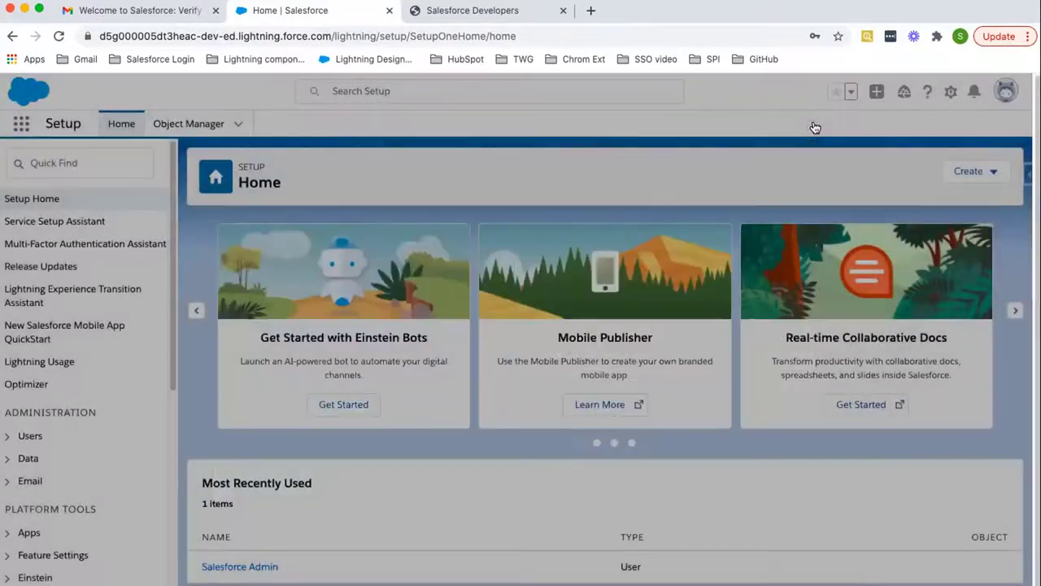
pyautogui.click(904, 92)
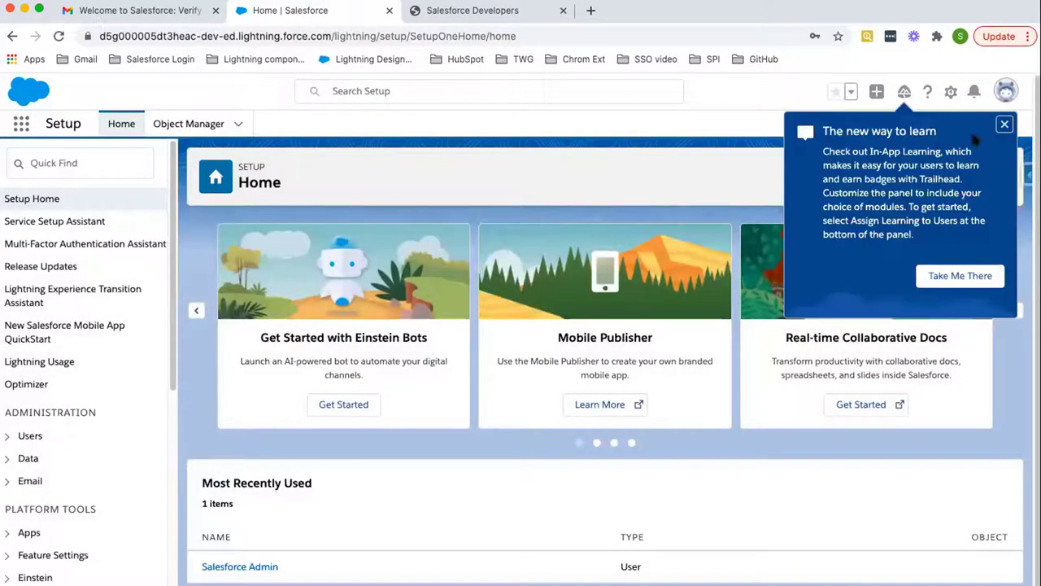
pyautogui.click(1004, 123)
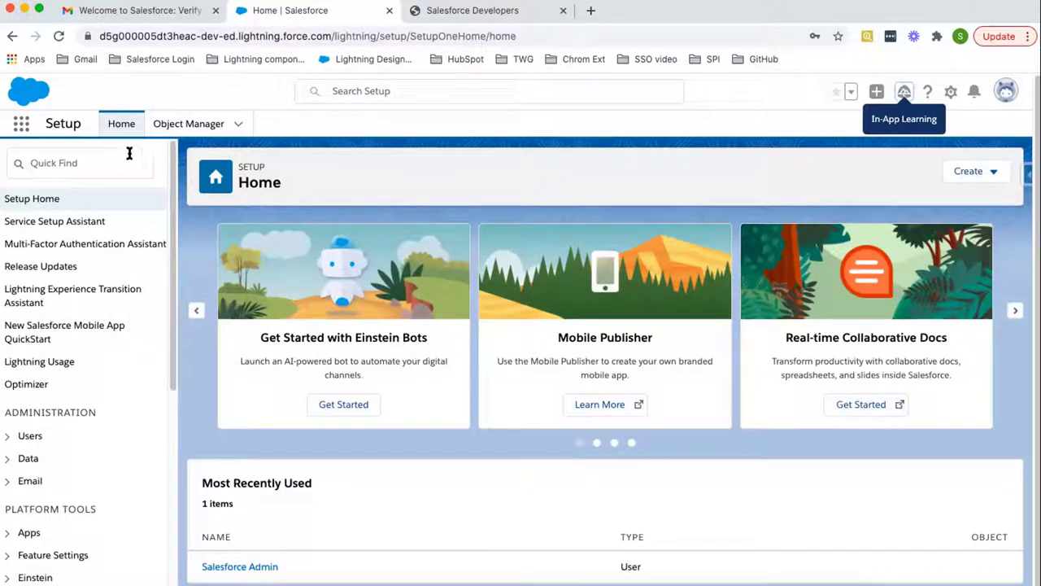
pyautogui.moveTo(189, 124)
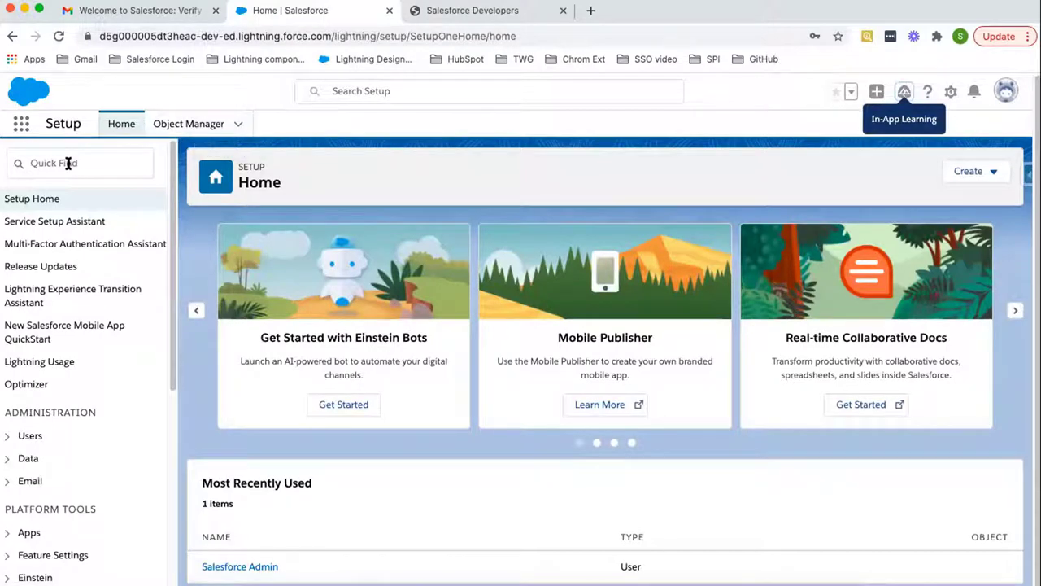
# - Switch Setup to the Object Manager list of standard objects
pyautogui.click(80, 163)
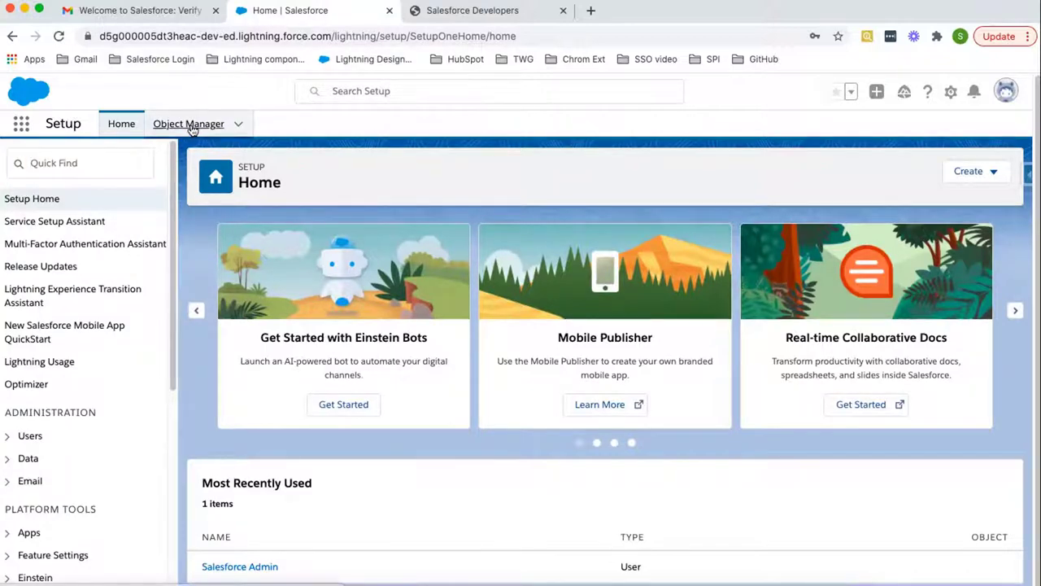
pyautogui.click(189, 123)
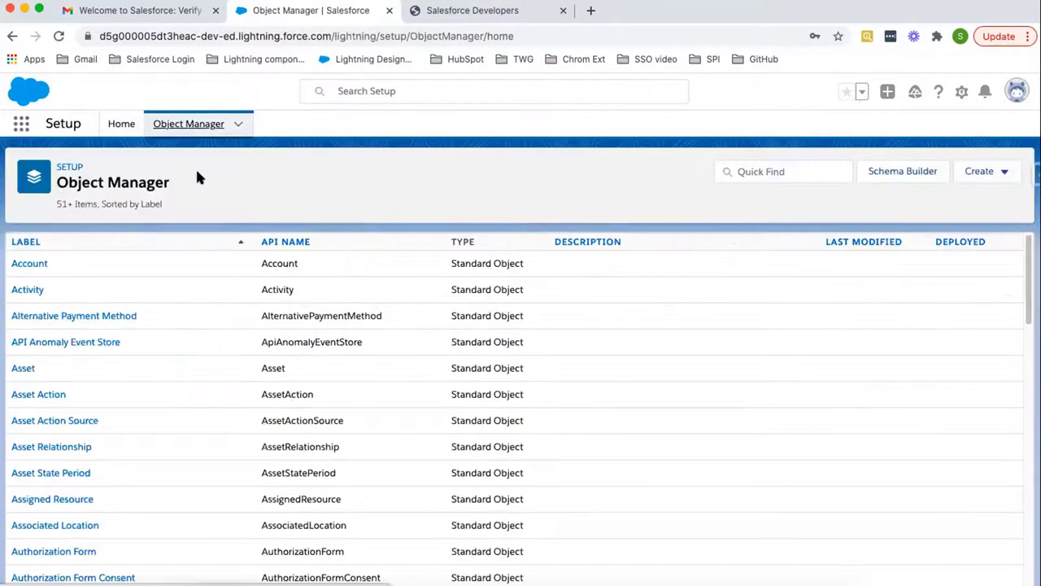
pyautogui.moveTo(220, 361)
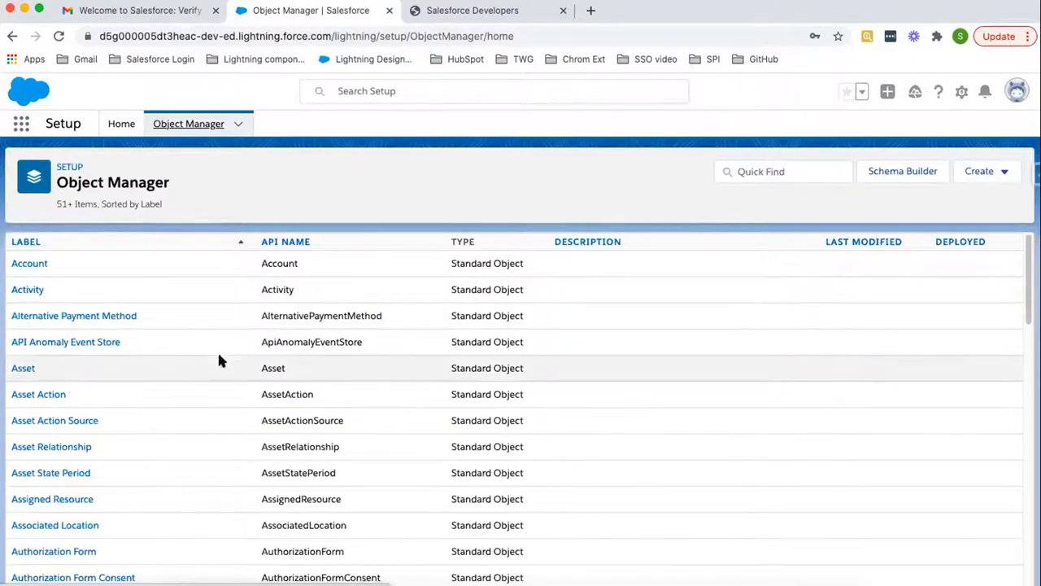
pyautogui.moveTo(176, 186)
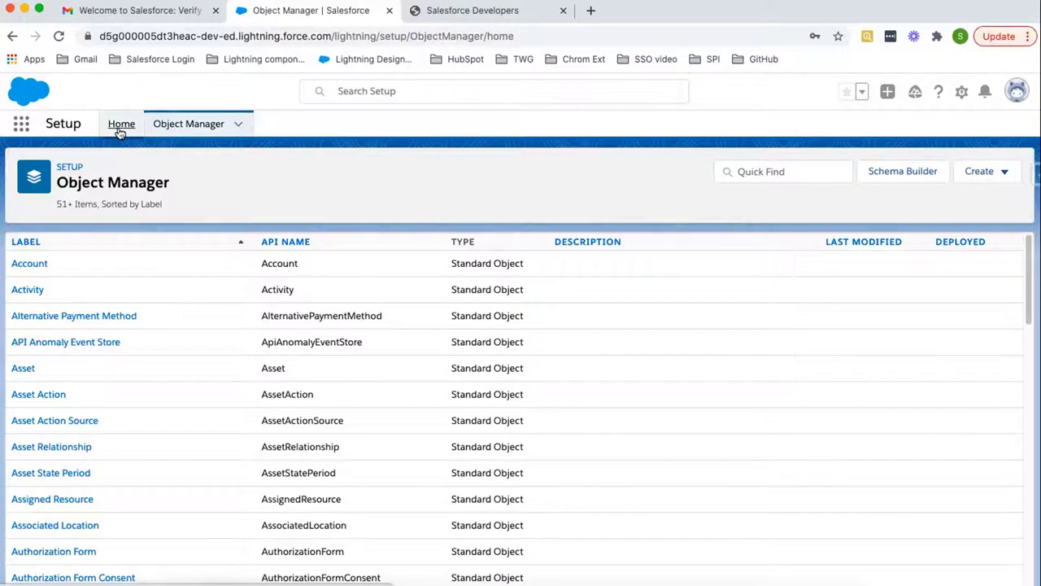
# - Back on Setup Home, search Quick Find for 'email temp', then clear the search
pyautogui.click(121, 124)
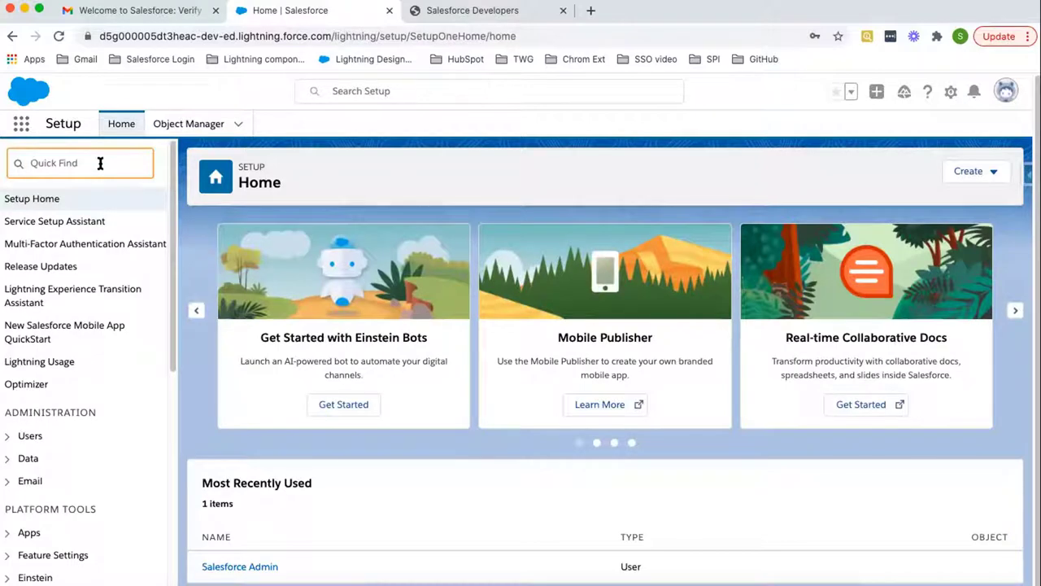
pyautogui.write('email tem')
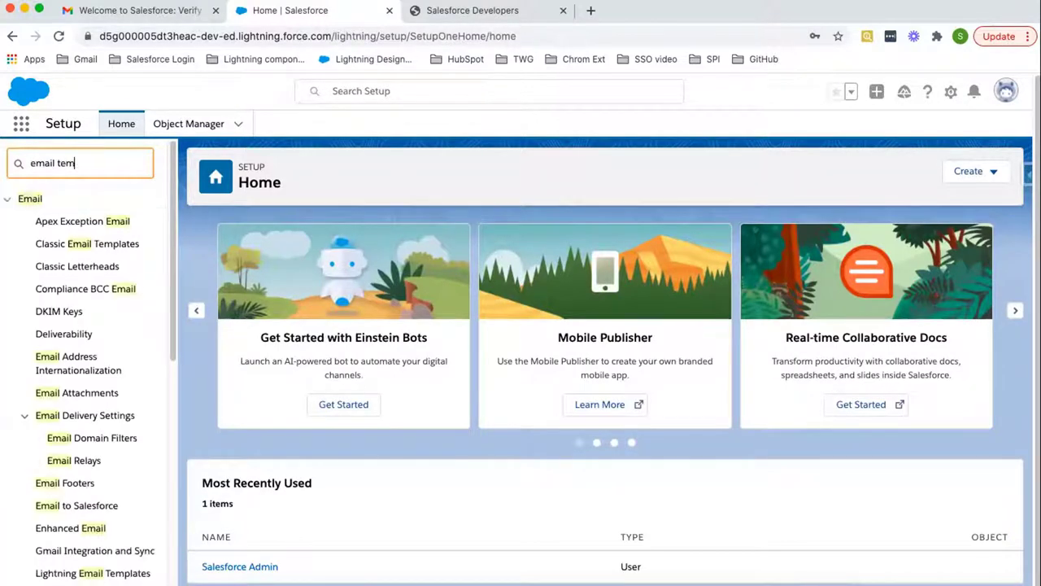
pyautogui.write('p')
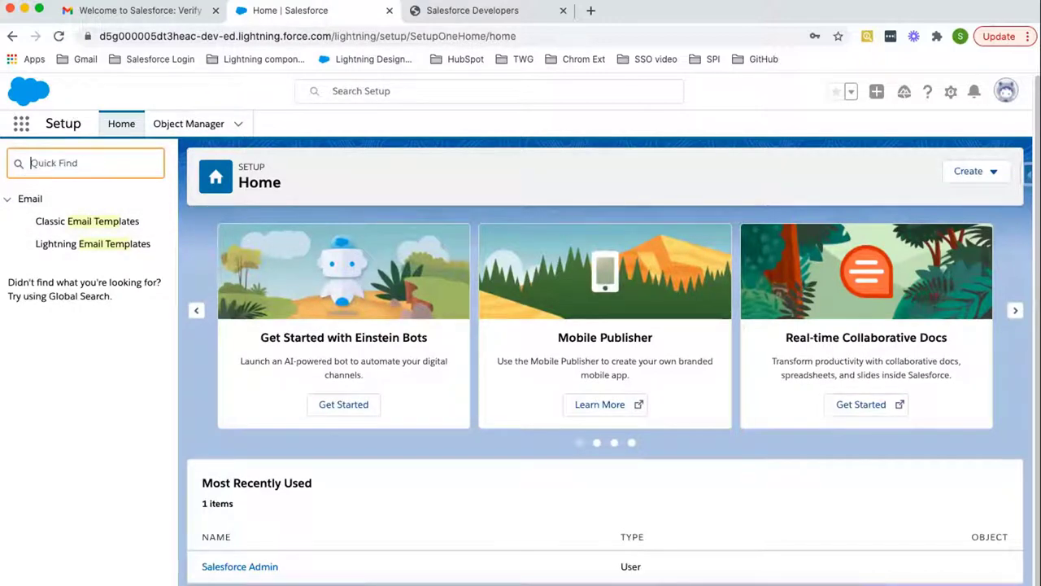
pyautogui.click(80, 162)
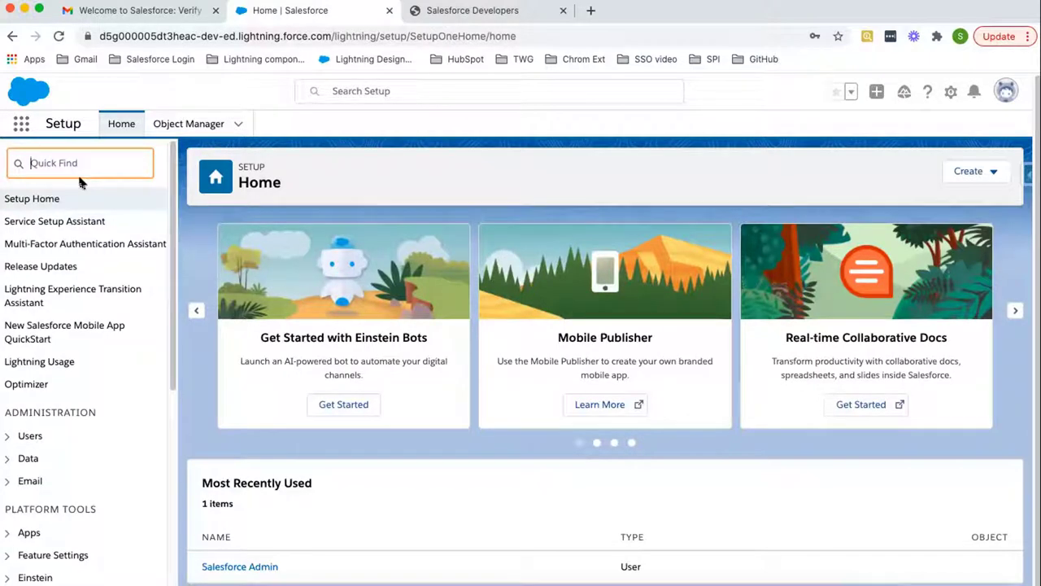
pyautogui.moveTo(407, 181)
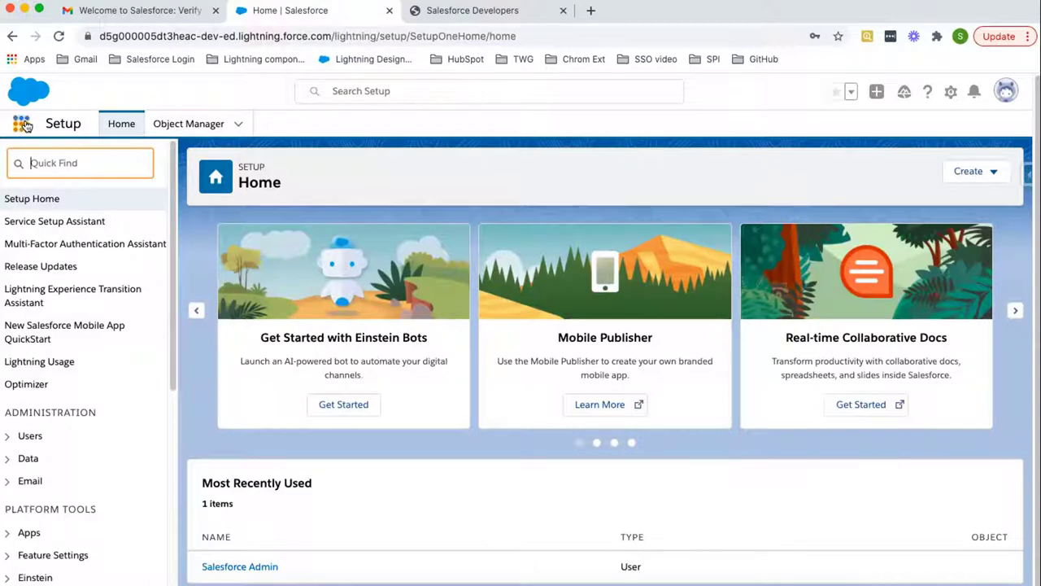
# - From the App Launcher's View All, open the Sales app in a new browser tab
pyautogui.click(21, 123)
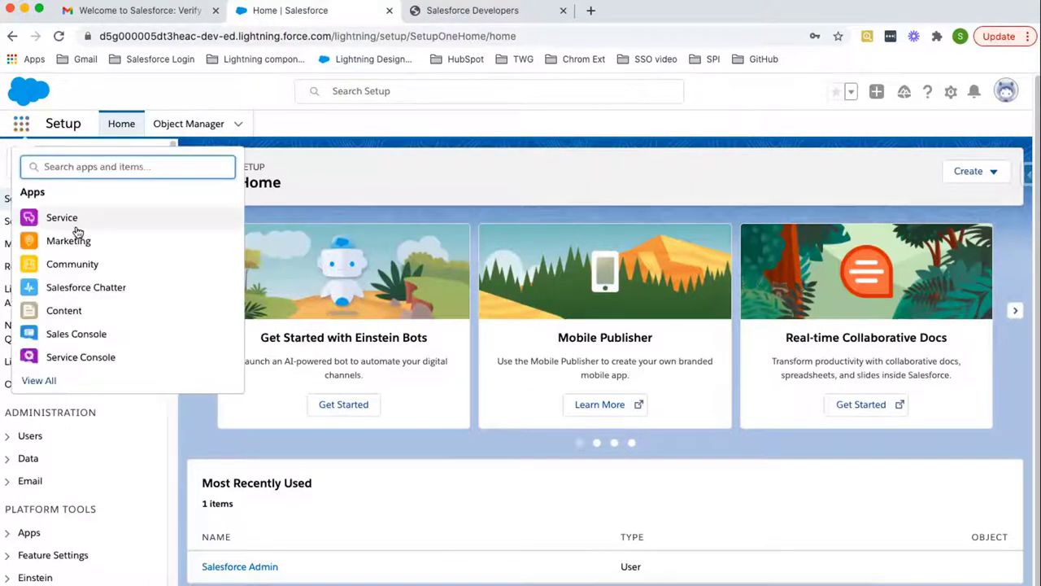
pyautogui.moveTo(39, 381)
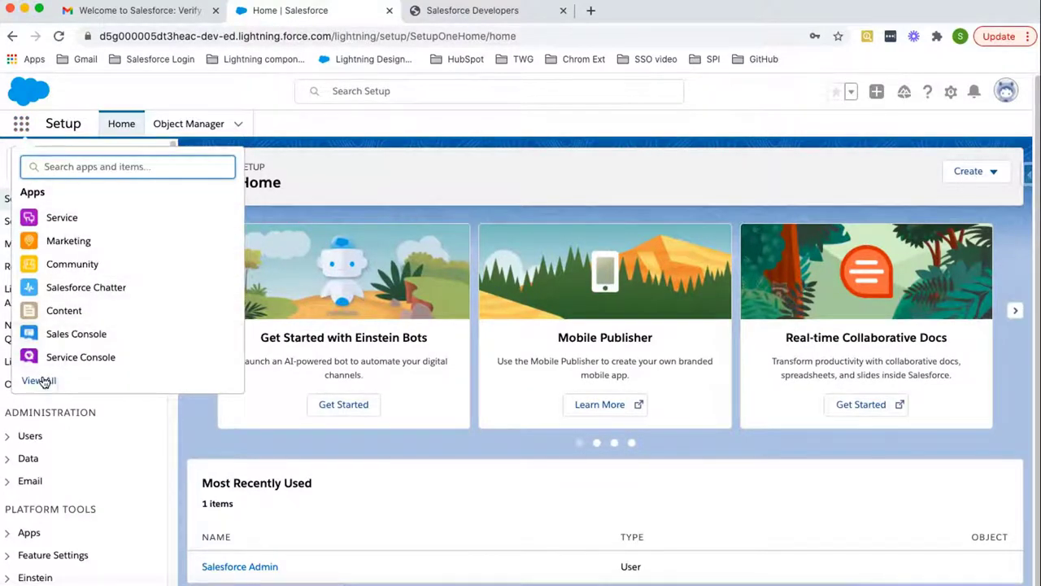
pyautogui.click(39, 381)
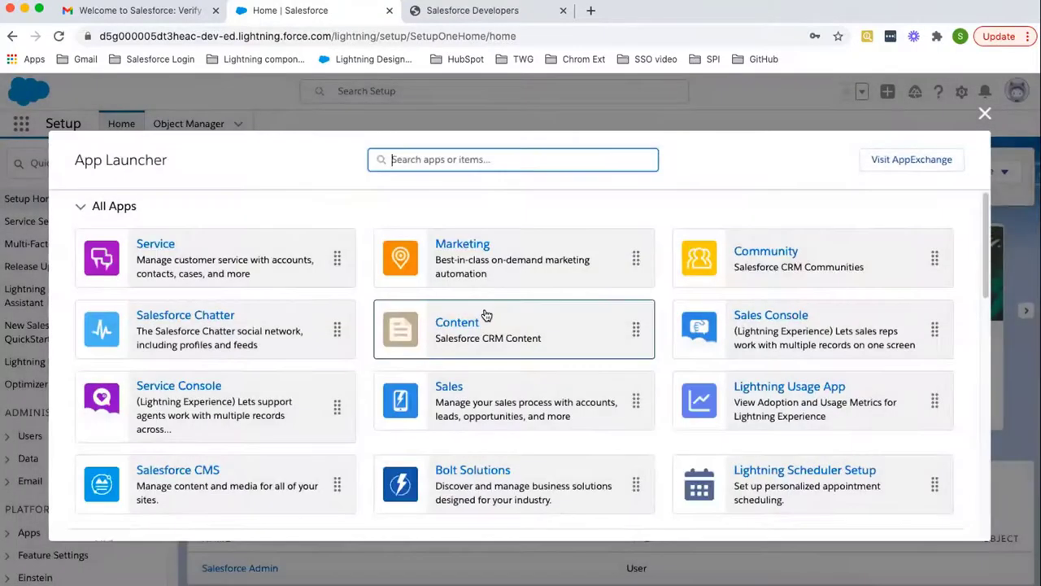
pyautogui.rightClick(449, 387)
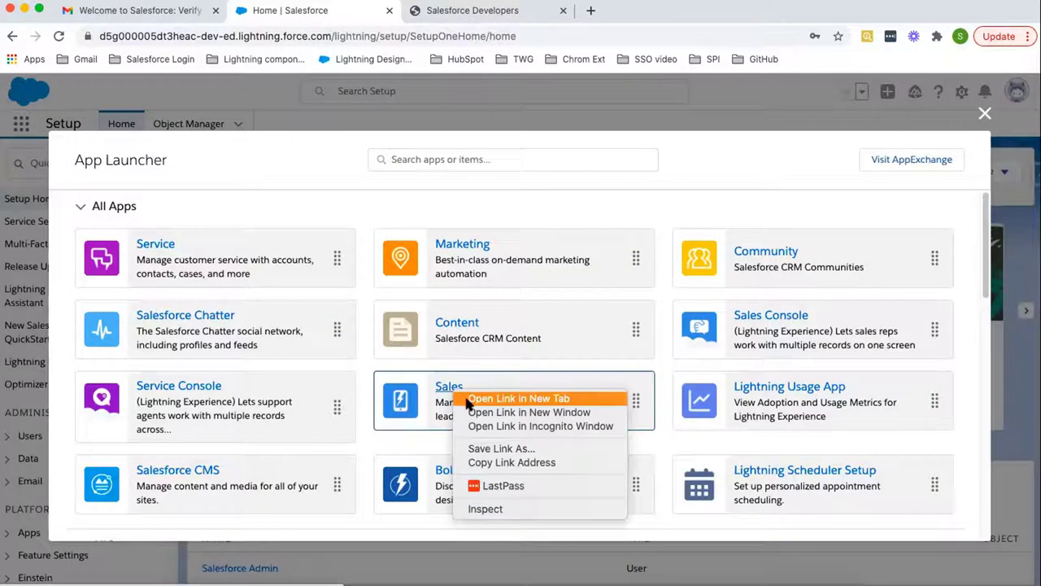
pyautogui.click(519, 397)
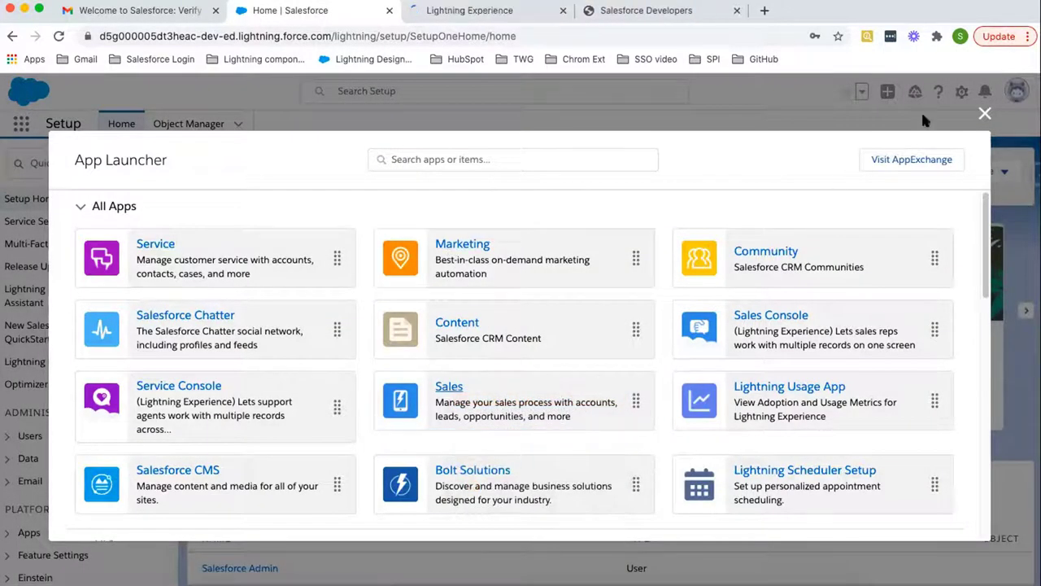
pyautogui.click(449, 386)
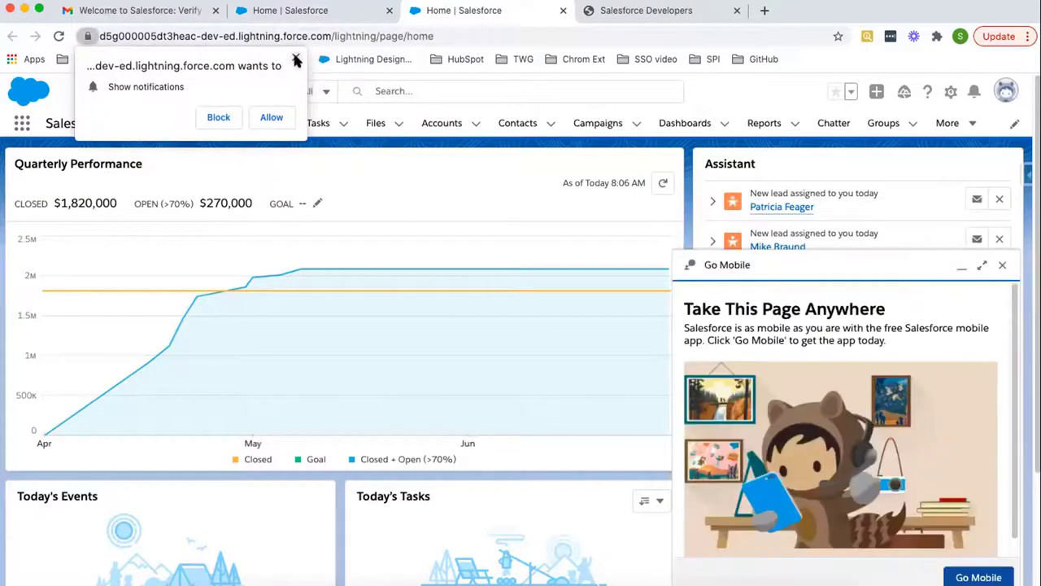
pyautogui.click(296, 62)
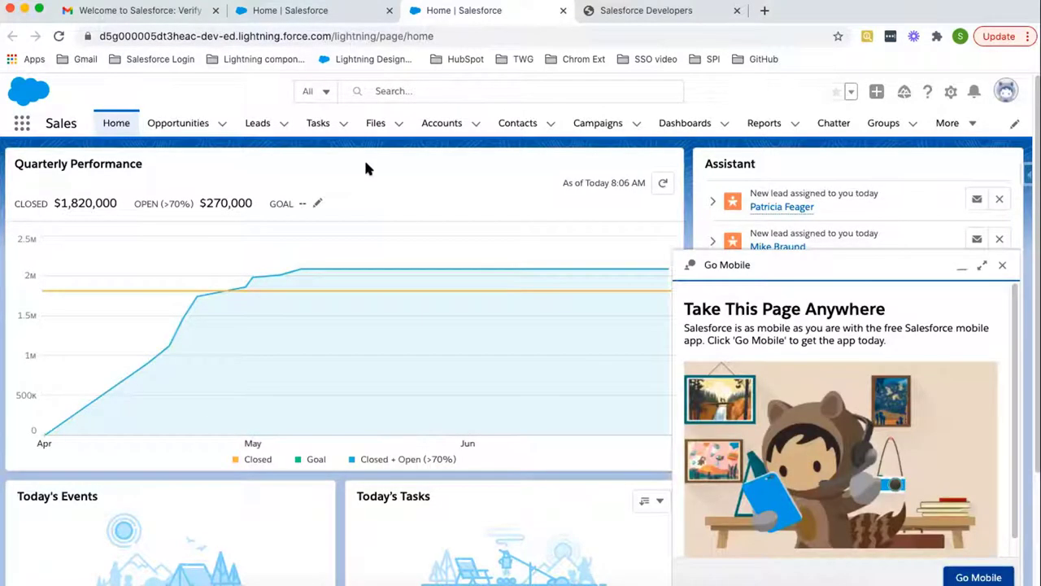
pyautogui.moveTo(420, 178)
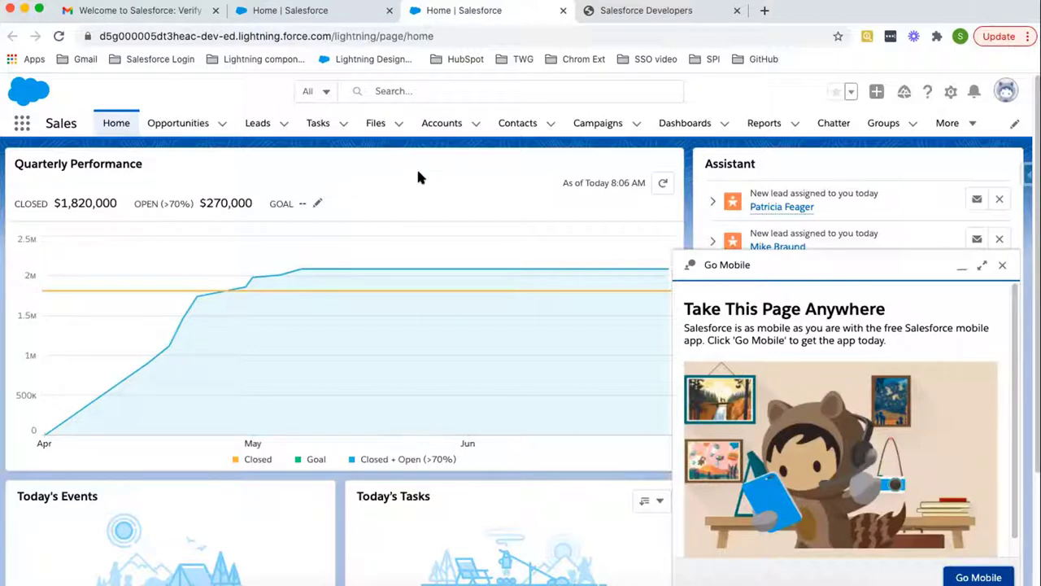
pyautogui.click(1002, 264)
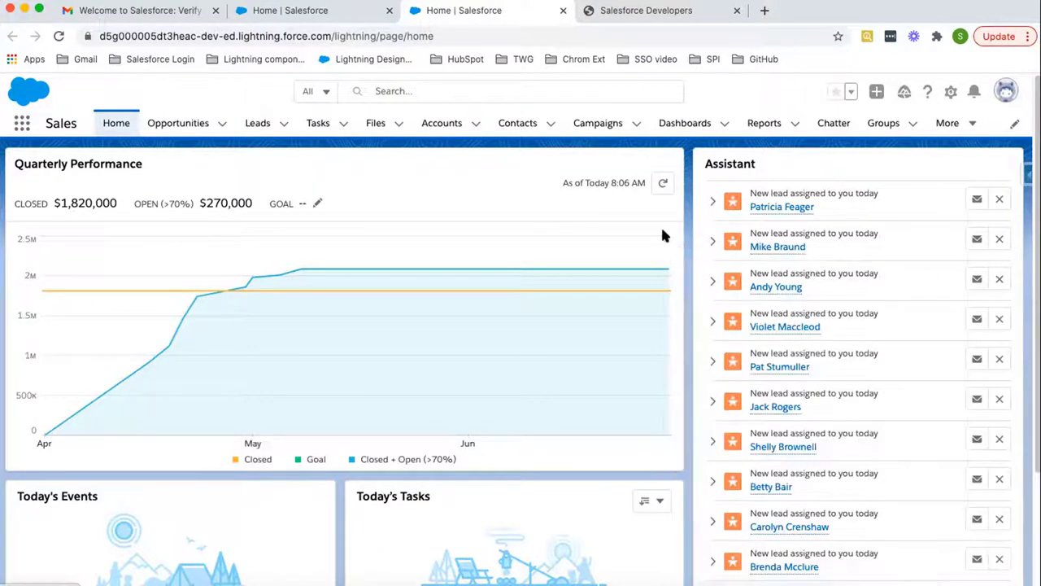
pyautogui.click(950, 91)
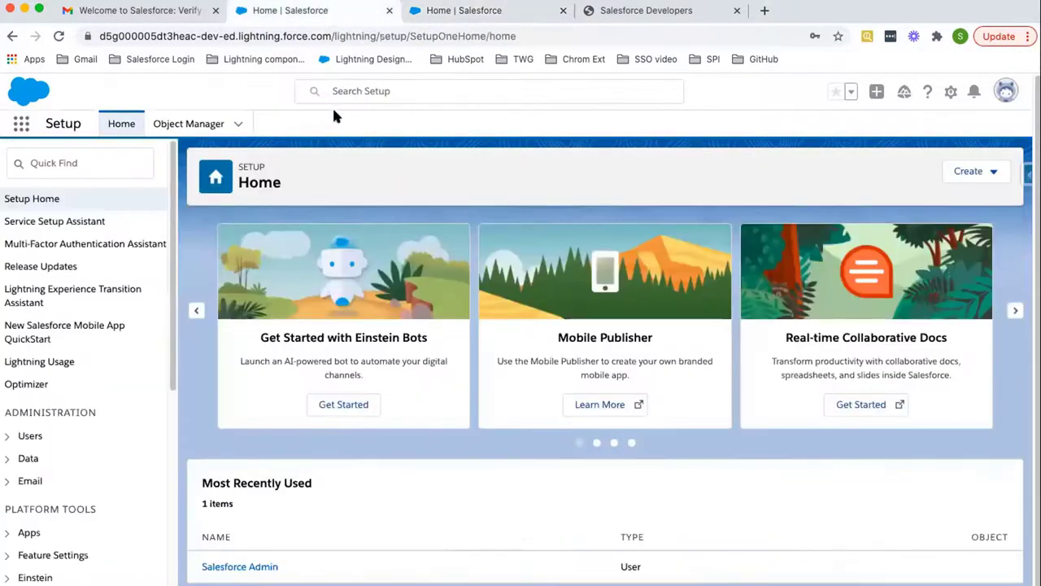
pyautogui.moveTo(112, 224)
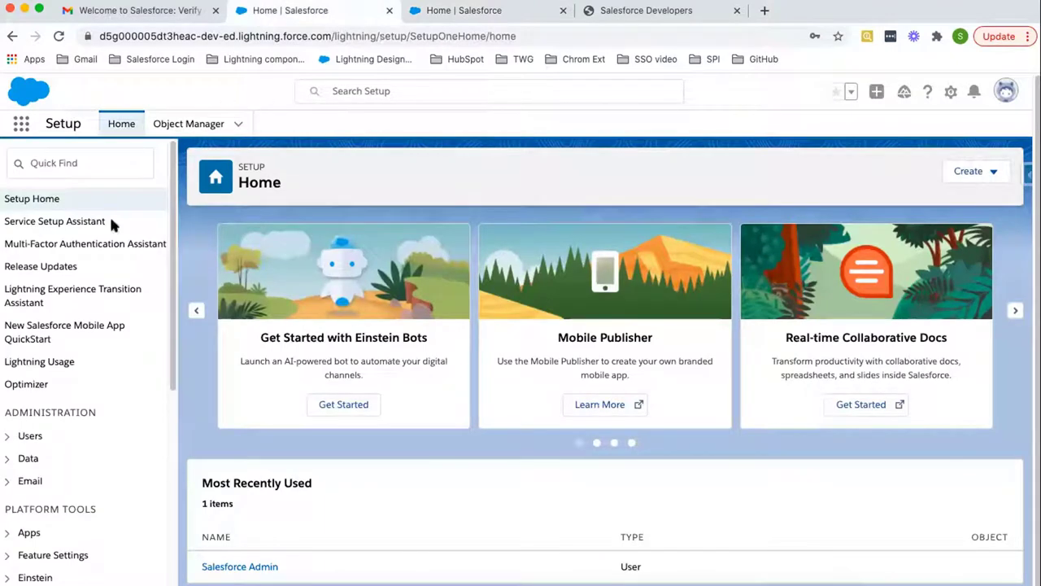
pyautogui.click(464, 10)
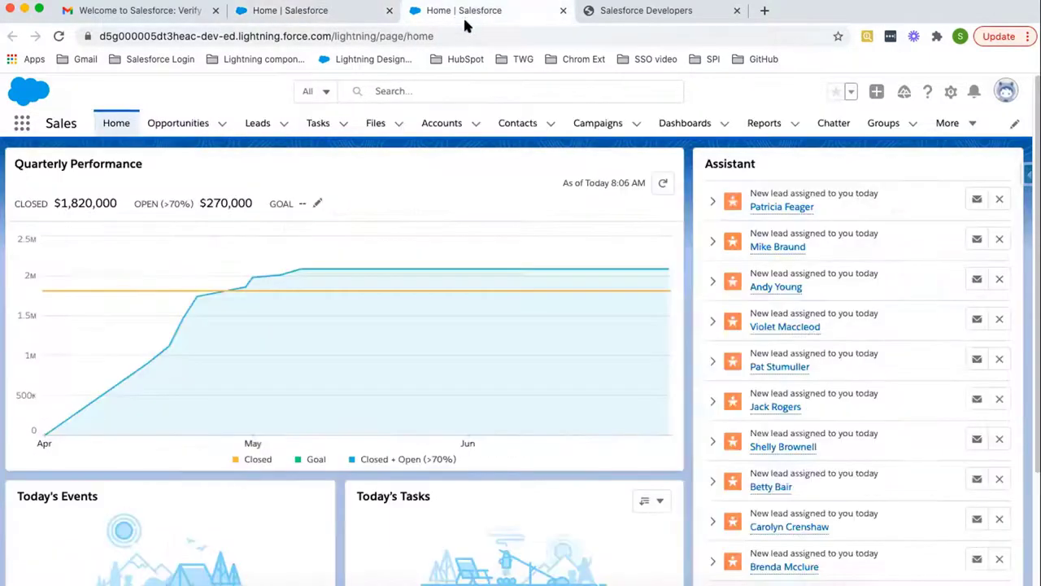
pyautogui.moveTo(407, 147)
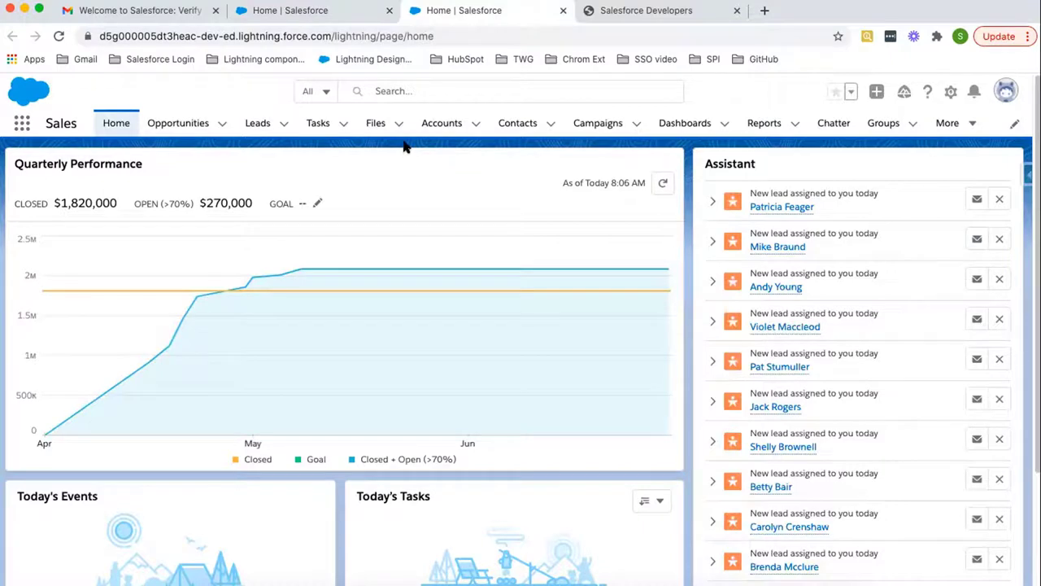
pyautogui.moveTo(80, 137)
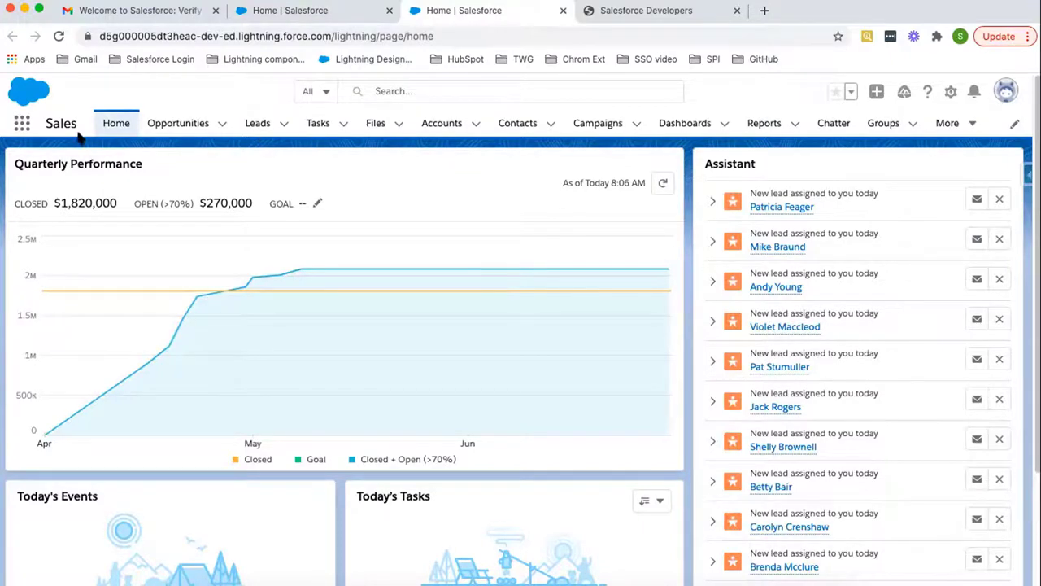
pyautogui.moveTo(208, 144)
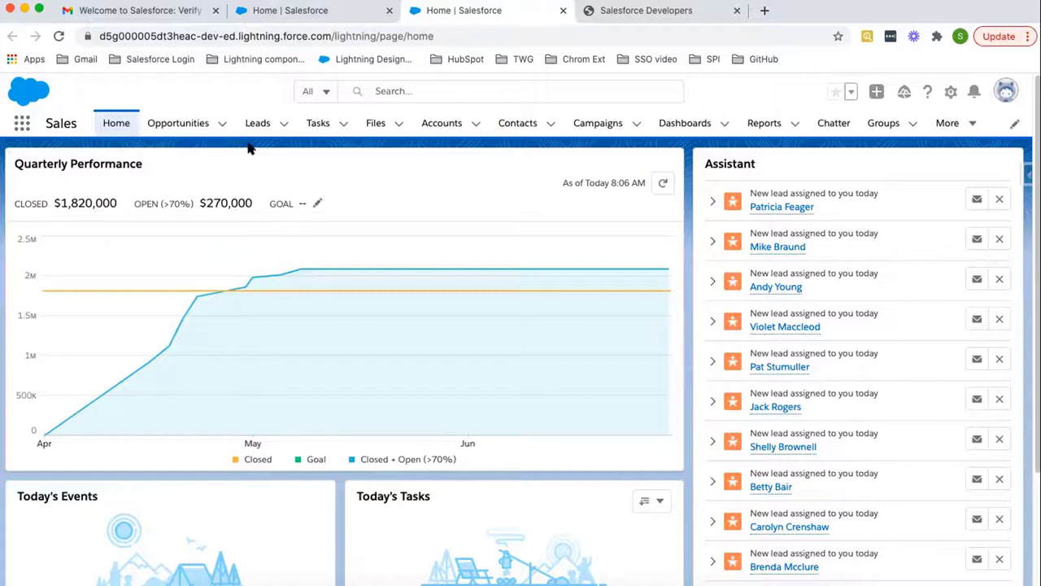
pyautogui.moveTo(306, 136)
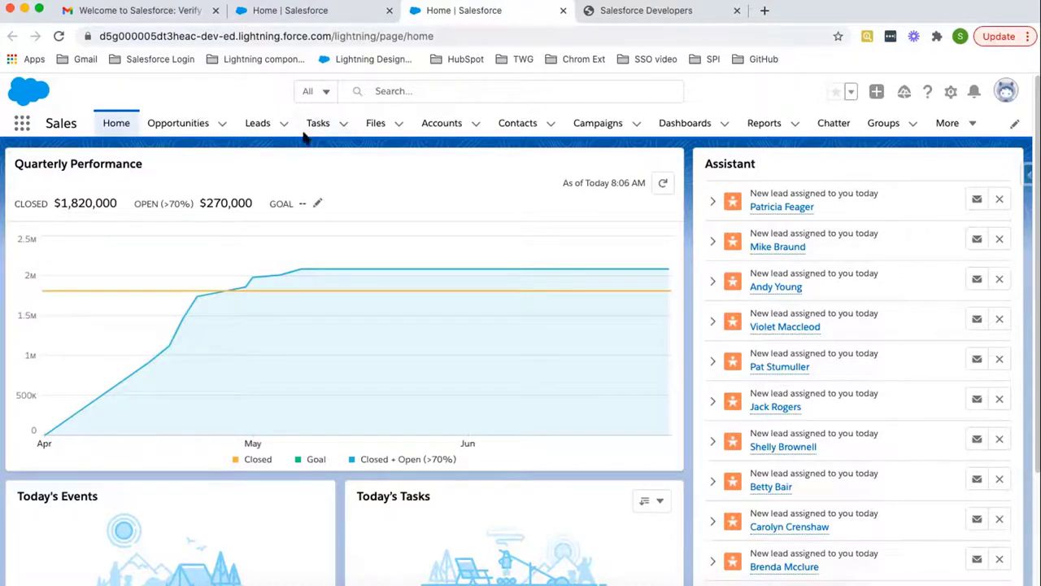
pyautogui.moveTo(316, 145)
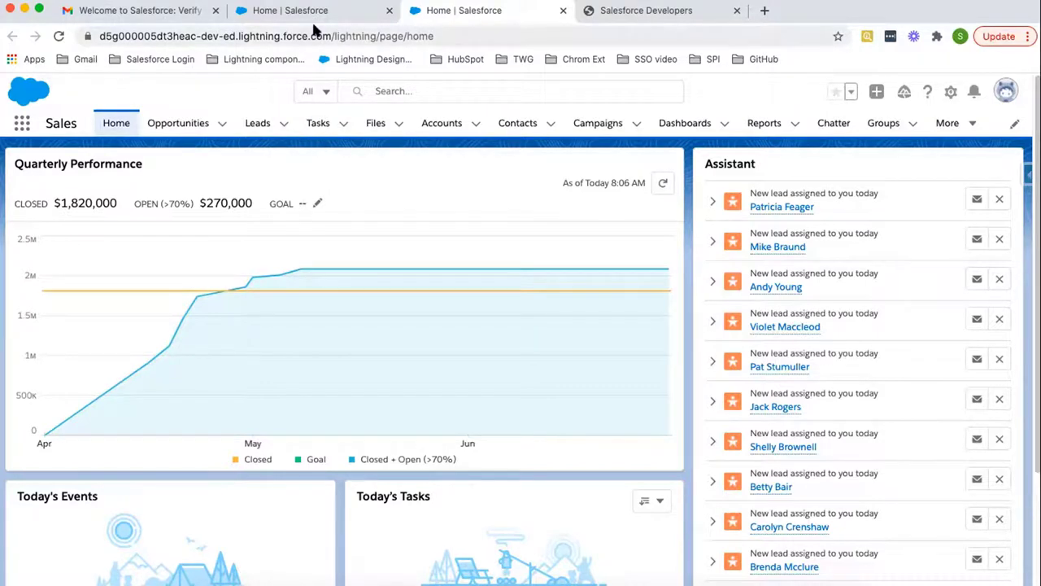
pyautogui.click(950, 91)
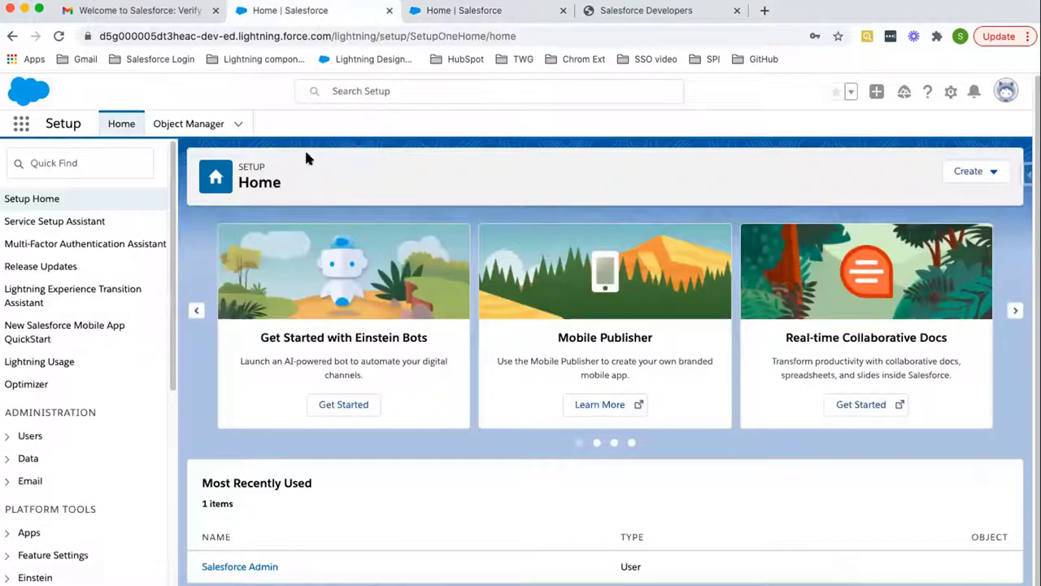
pyautogui.moveTo(1005, 91)
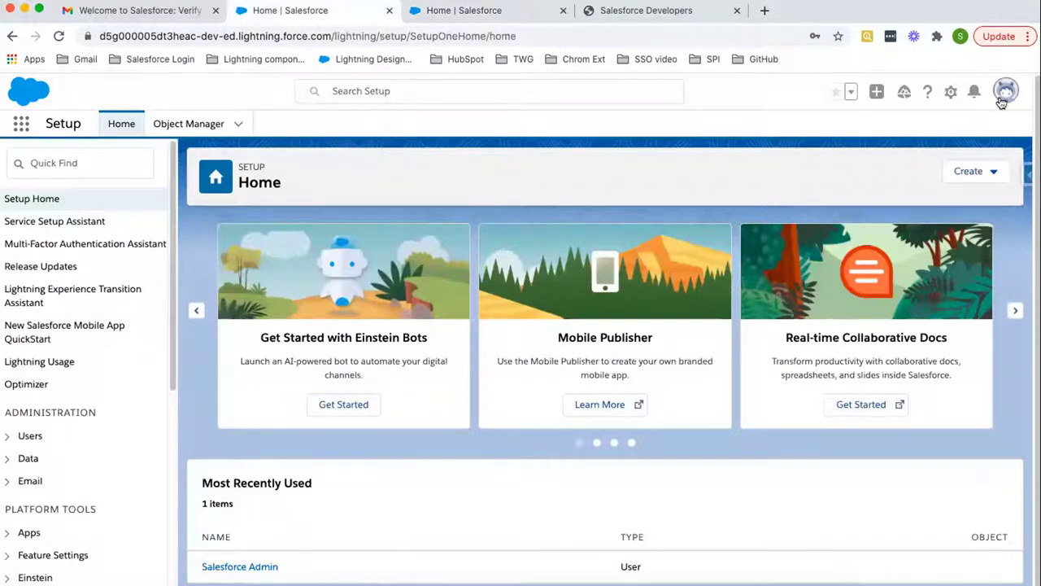
# - From the avatar's Settings, find 'log' in Quick Find and open Login History
pyautogui.click(1005, 91)
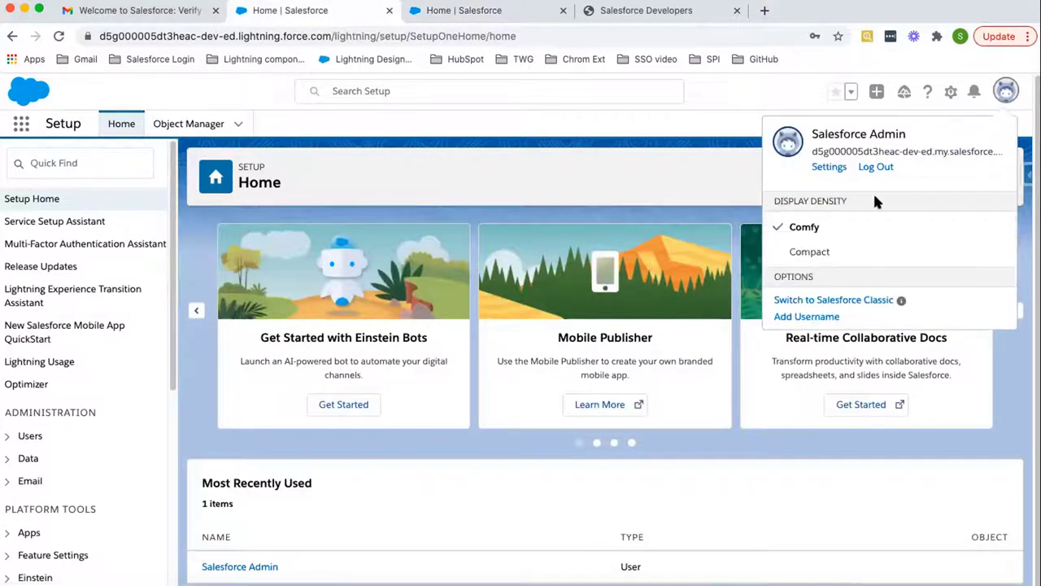
pyautogui.moveTo(1006, 91)
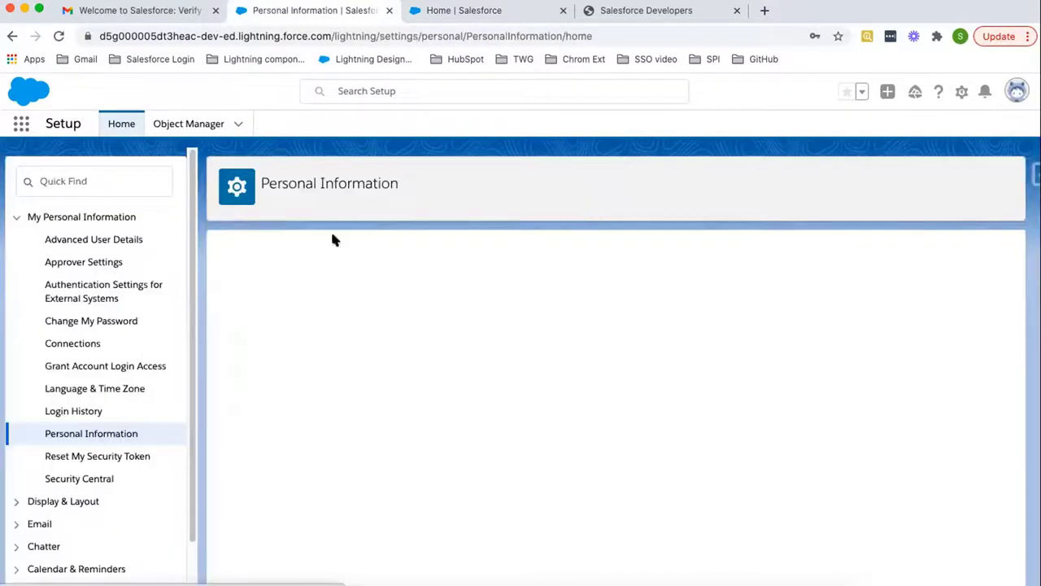
pyautogui.click(91, 433)
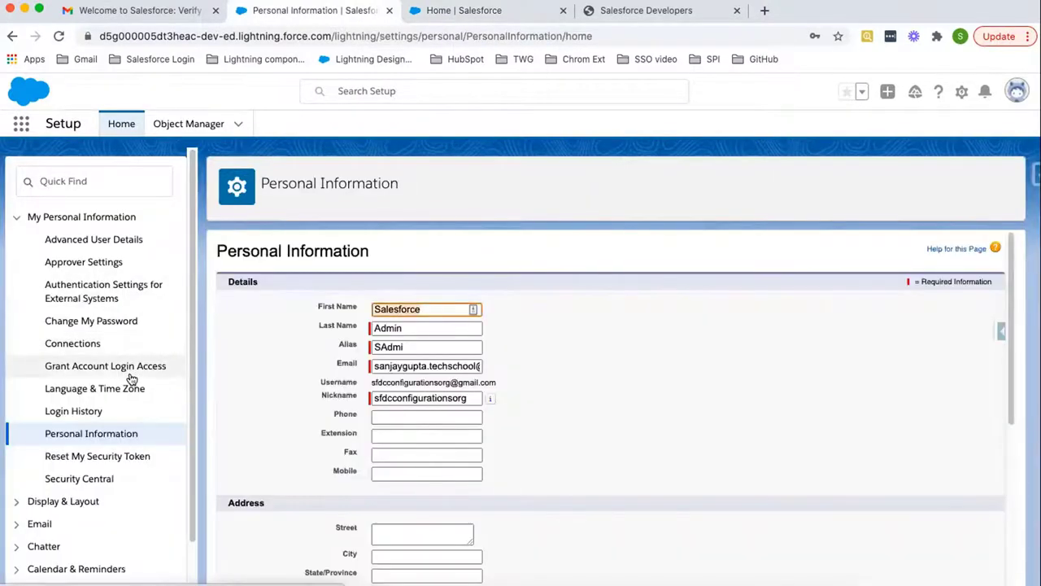
pyautogui.moveTo(218, 374)
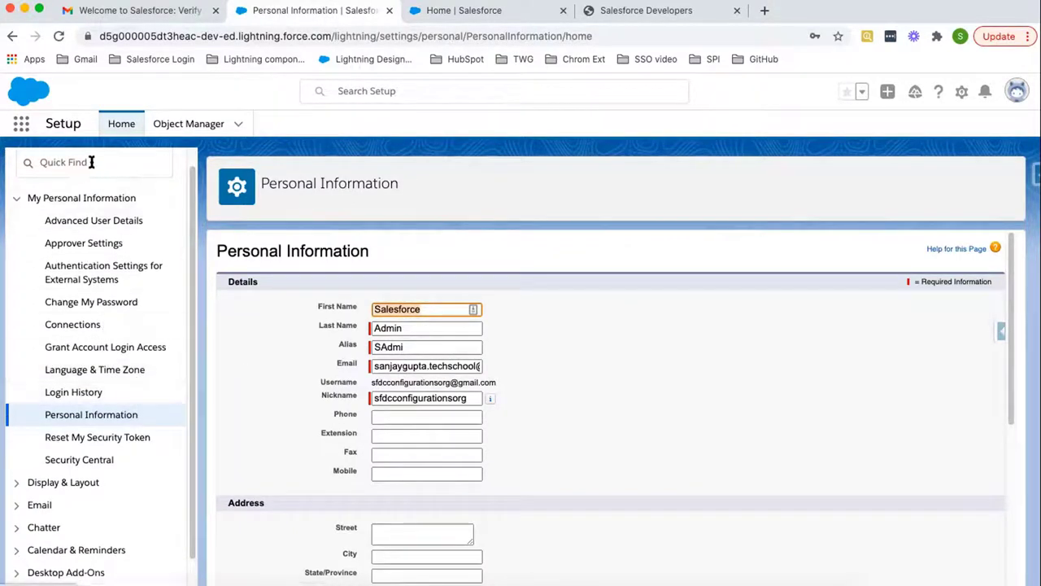
pyautogui.write('log')
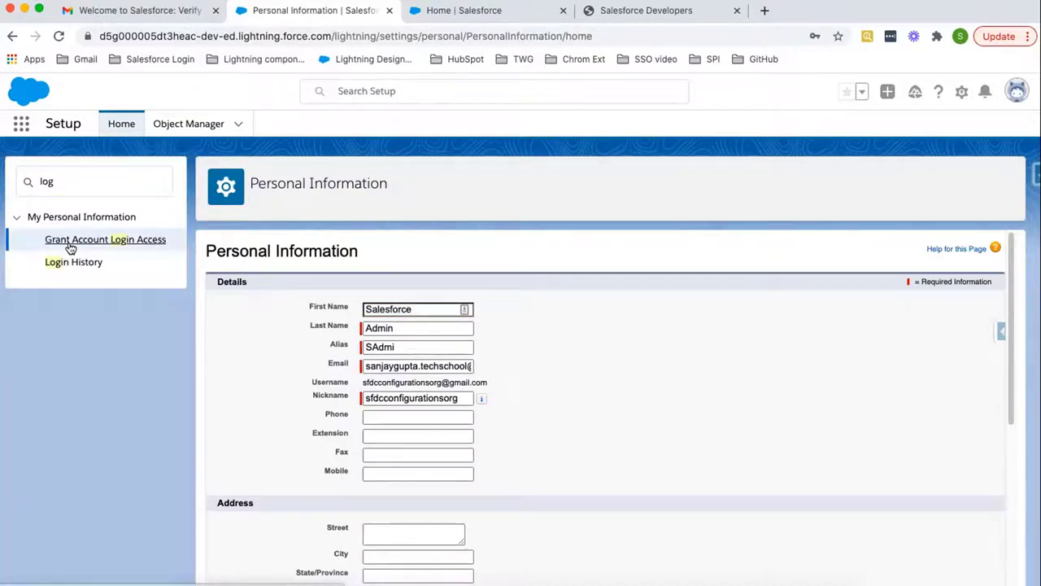
pyautogui.click(104, 238)
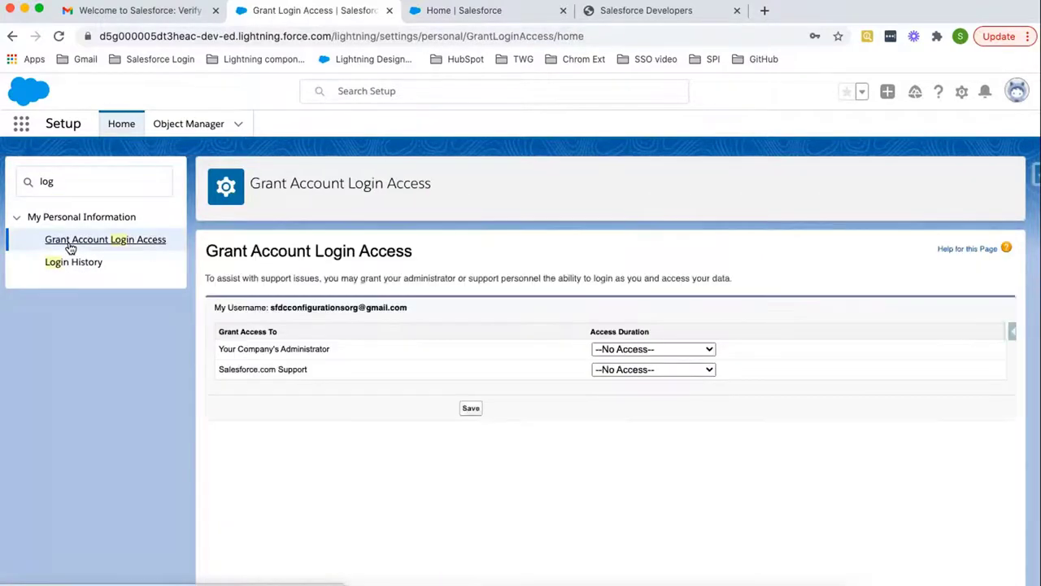
pyautogui.click(73, 261)
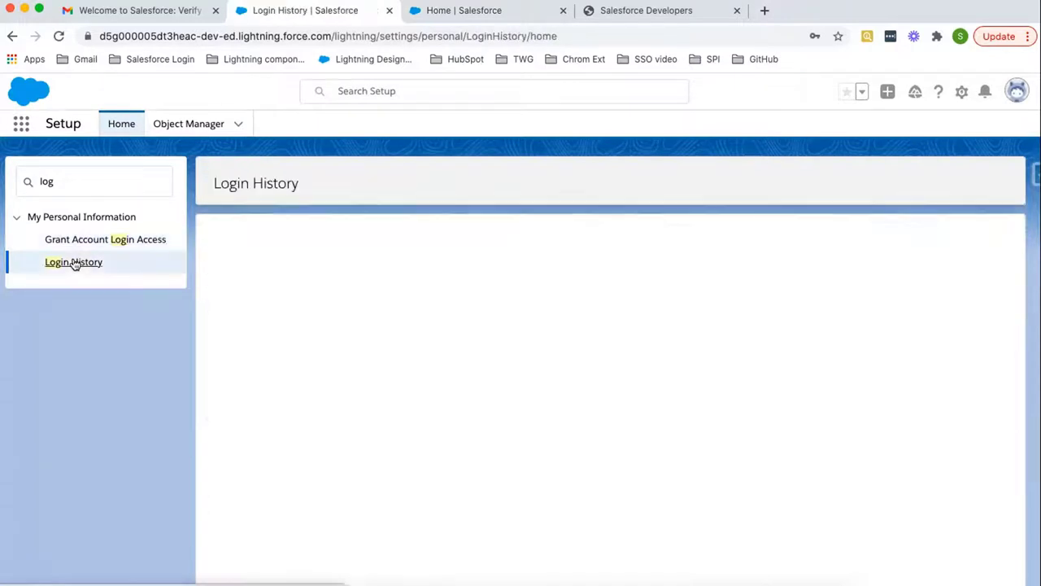
pyautogui.click(74, 260)
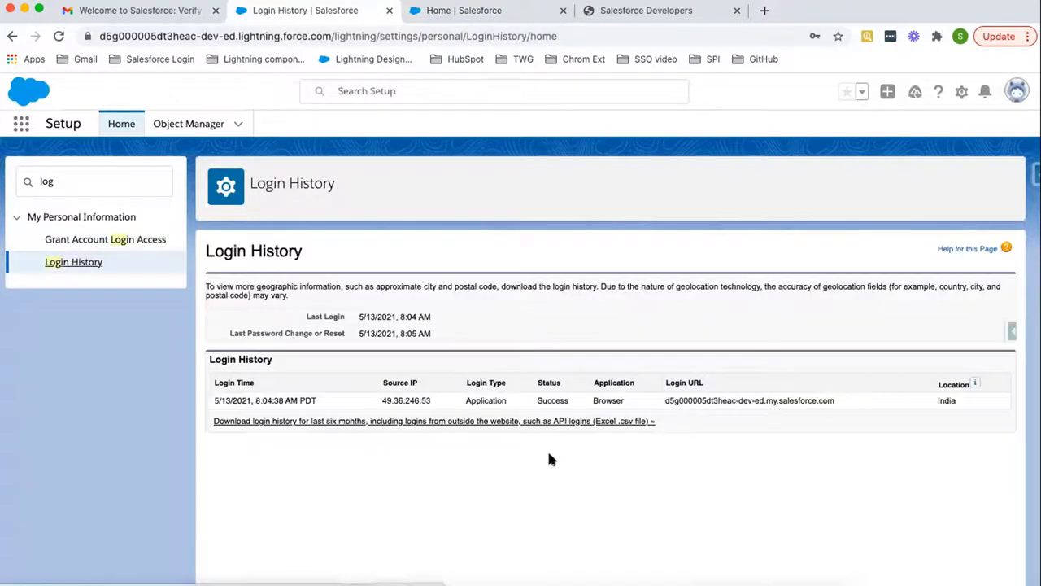
# - In Customize My Pages, uncheck Make Setup My Default Landing Page and save the setting
pyautogui.click(94, 180)
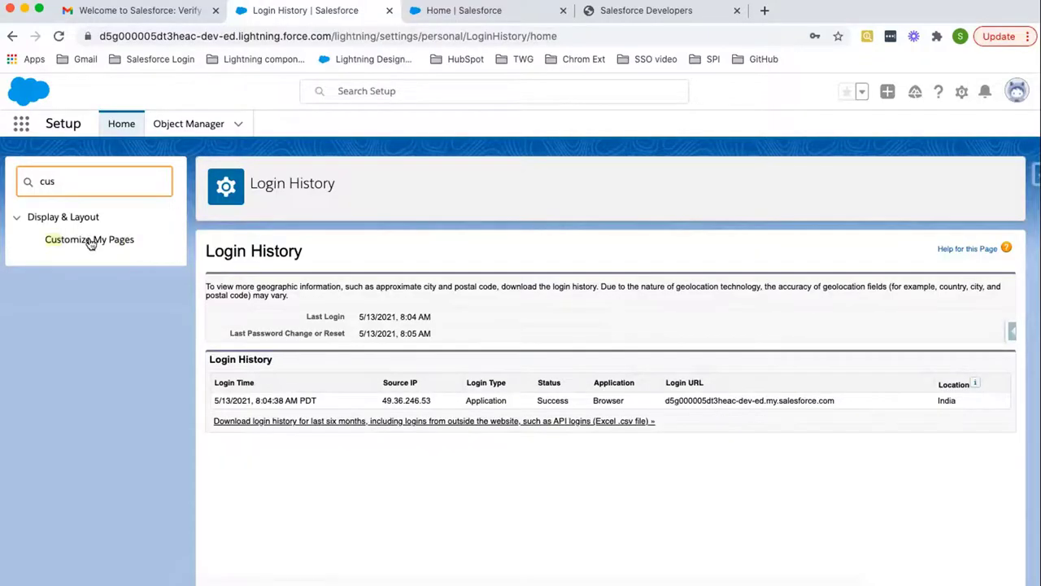
pyautogui.click(88, 239)
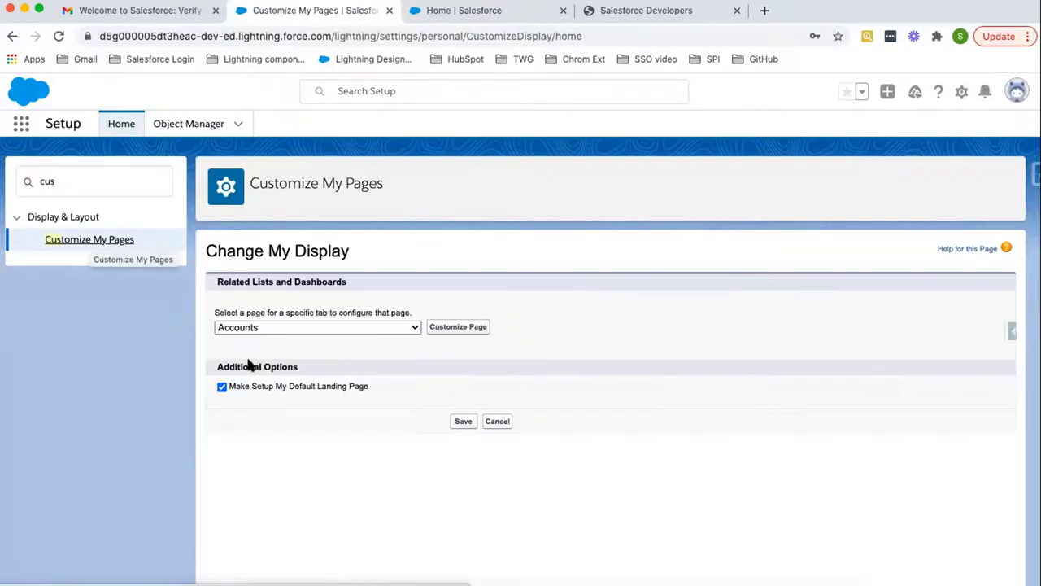
pyautogui.moveTo(265, 404)
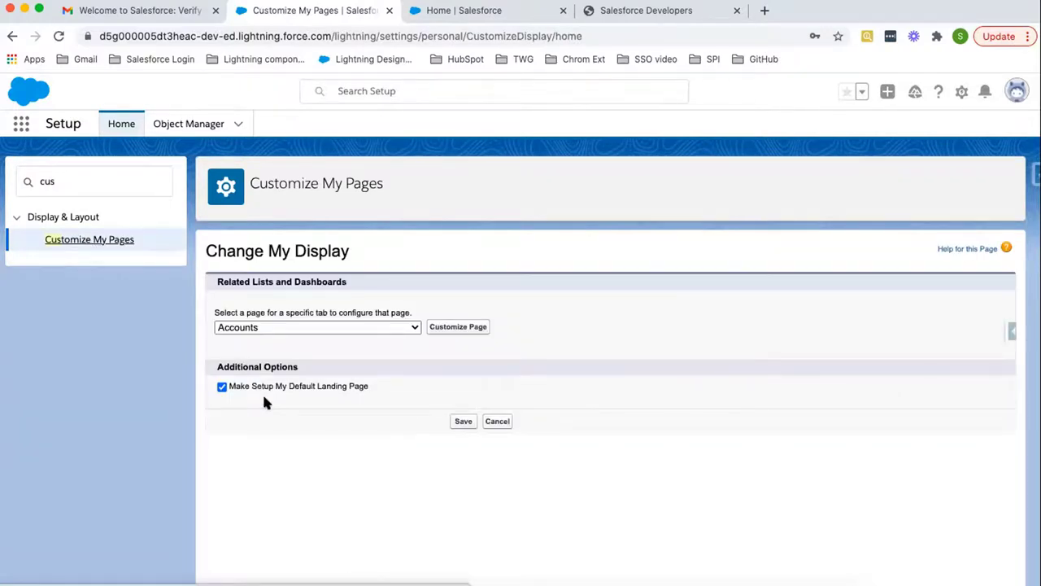
pyautogui.moveTo(261, 400)
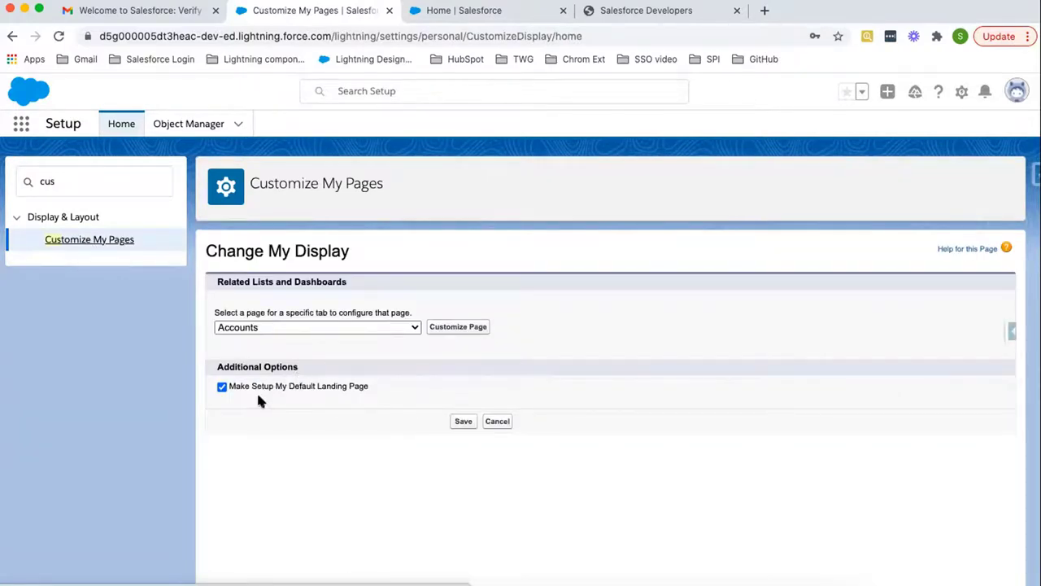
pyautogui.moveTo(325, 404)
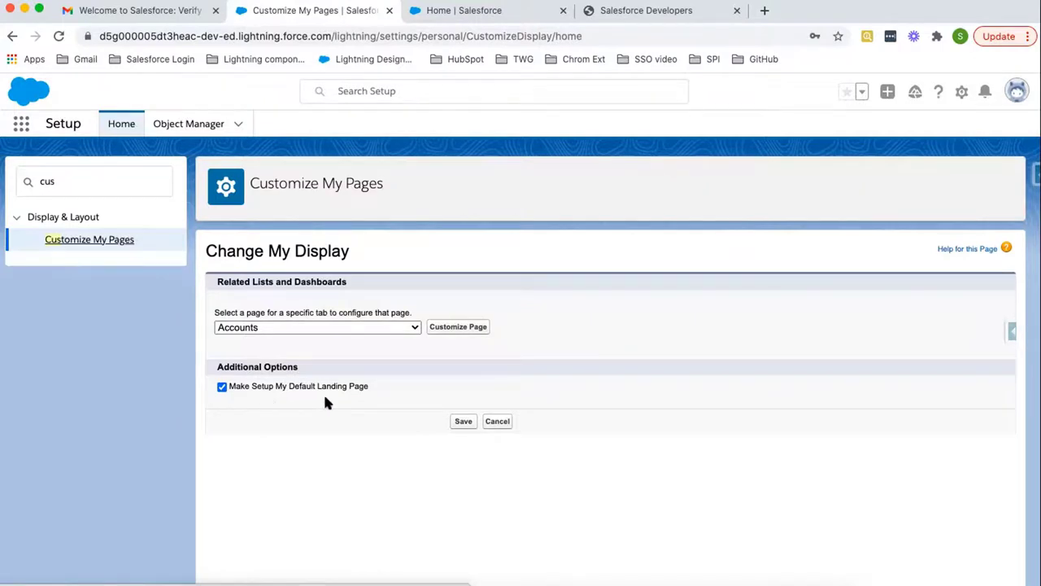
pyautogui.moveTo(227, 397)
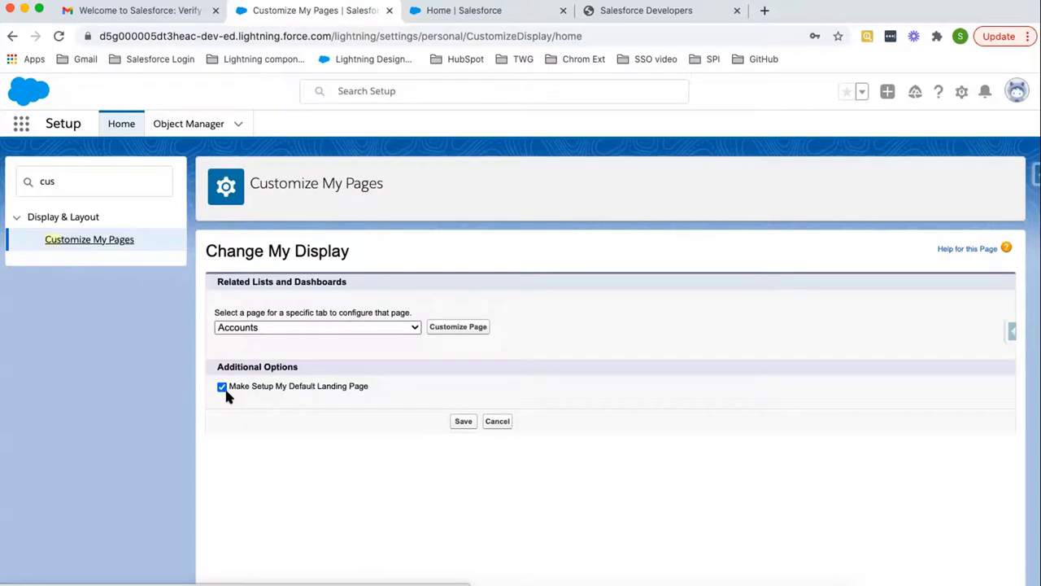
pyautogui.moveTo(226, 202)
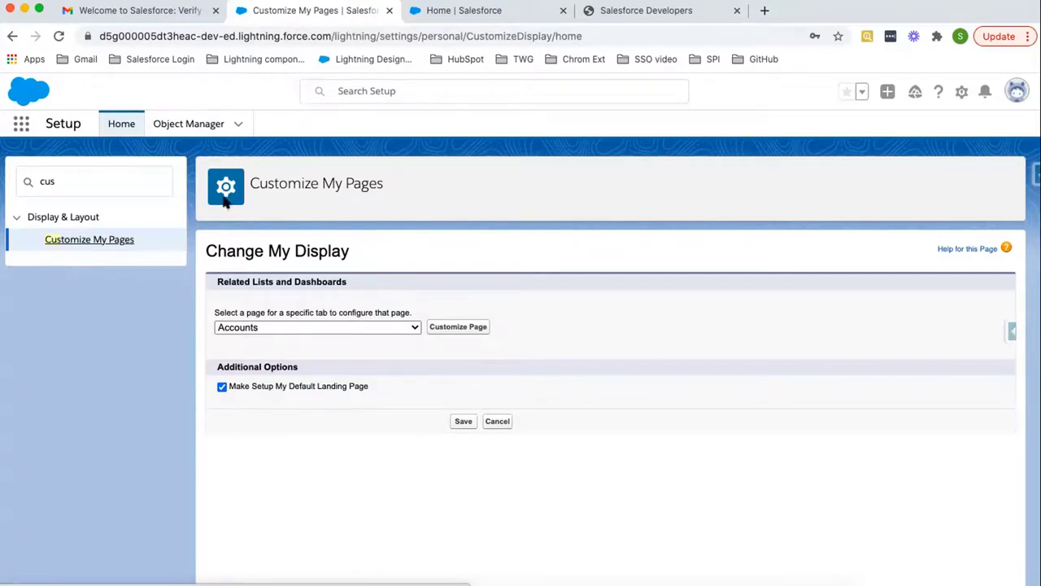
pyautogui.click(221, 386)
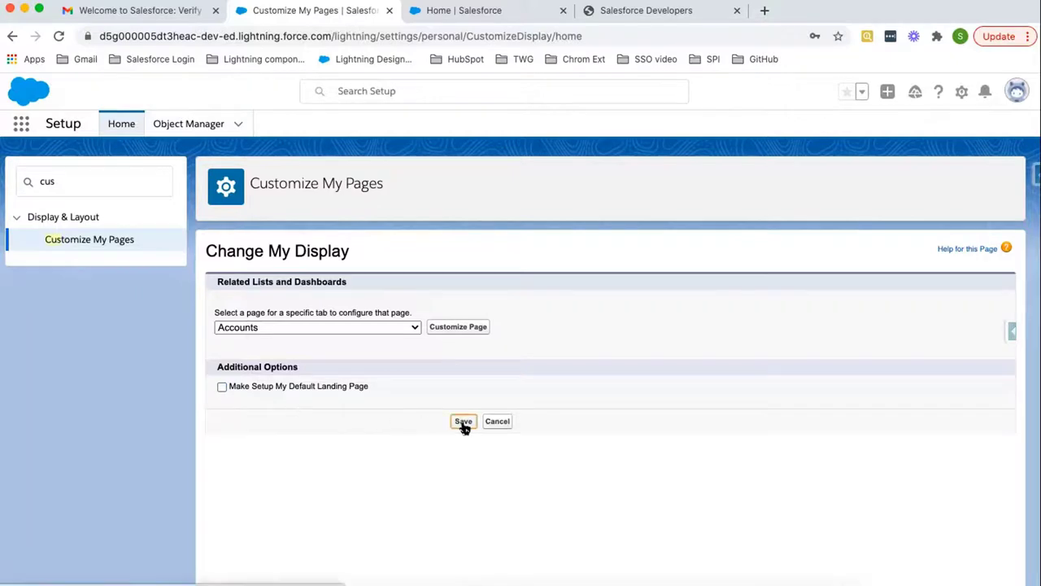
pyautogui.click(462, 419)
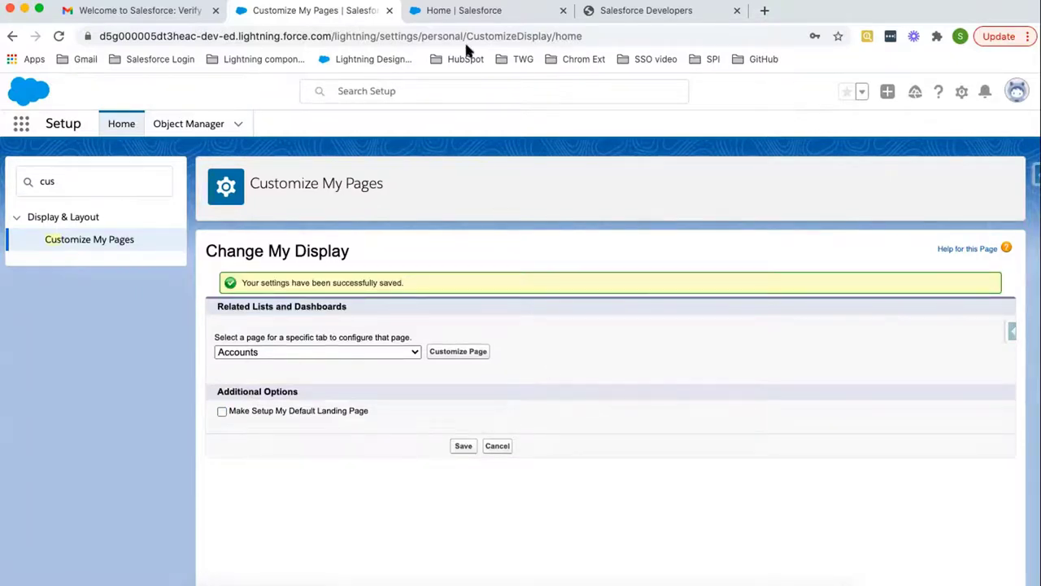
pyautogui.click(464, 9)
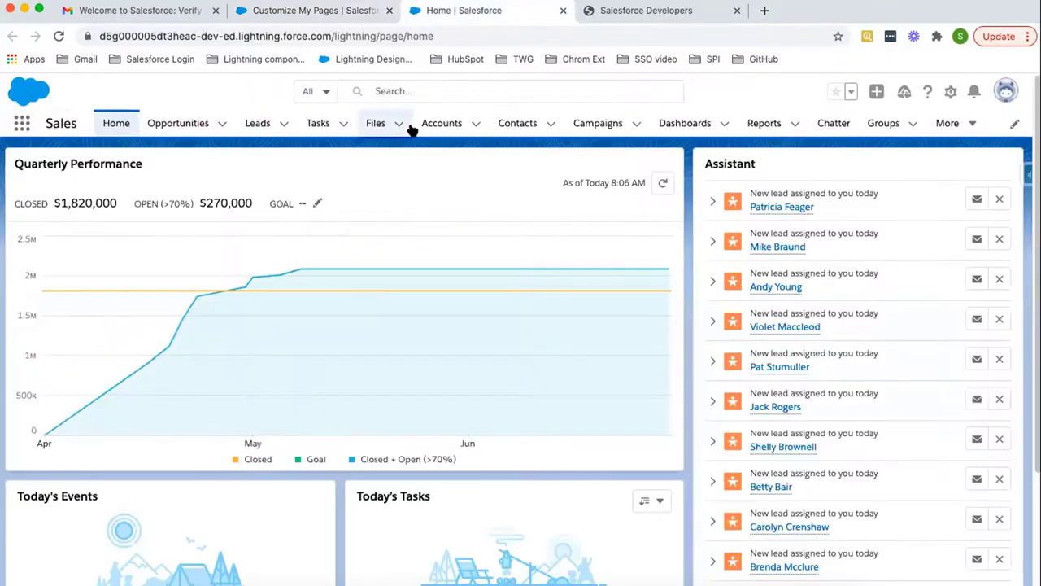
pyautogui.click(309, 10)
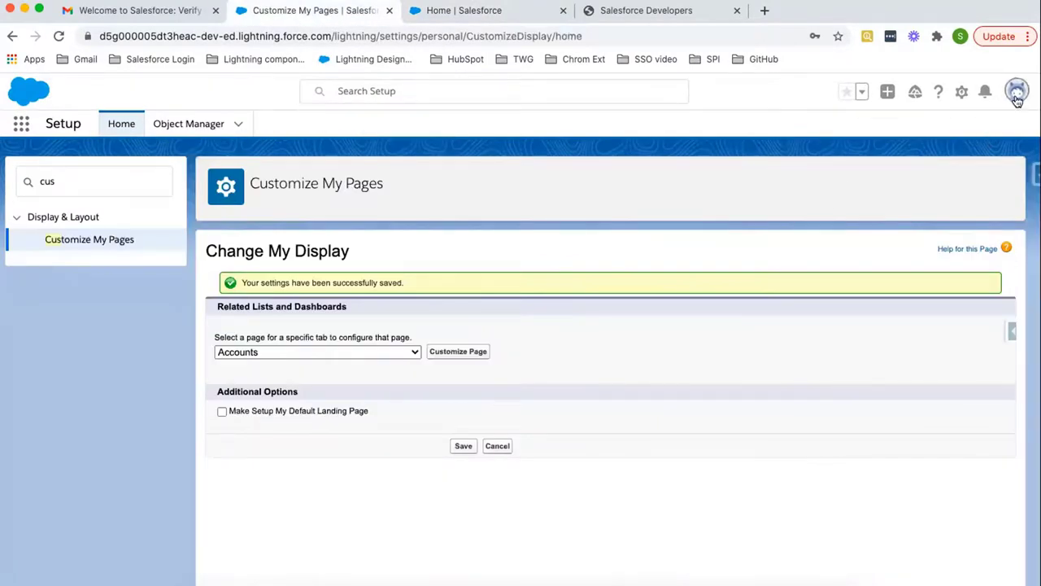
# - Log out of the org from the user profile menu
pyautogui.click(1017, 91)
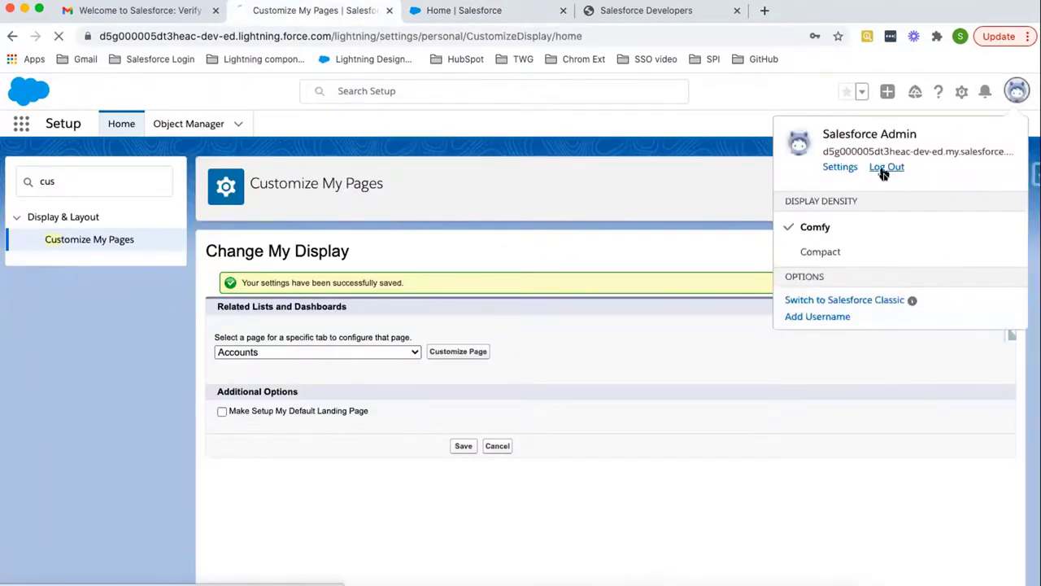
pyautogui.click(885, 166)
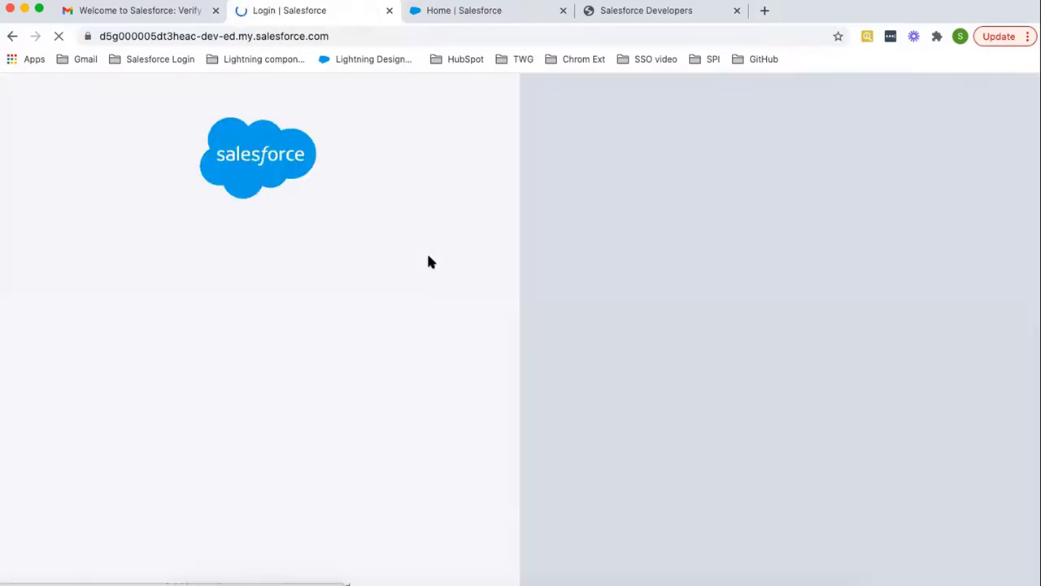
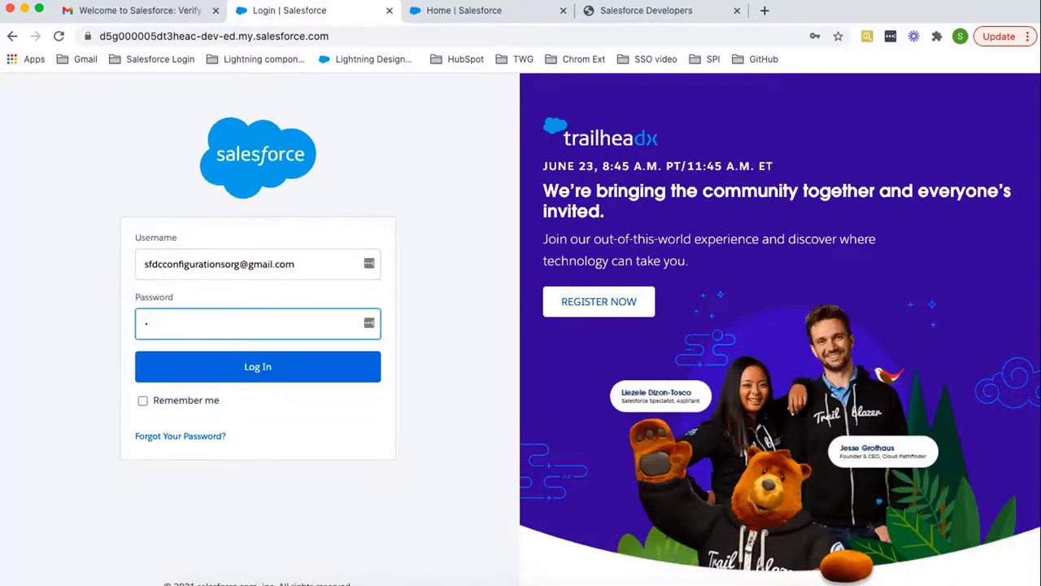
# - Enter the Gmail username and password on the login page and log back in
pyautogui.write('password')
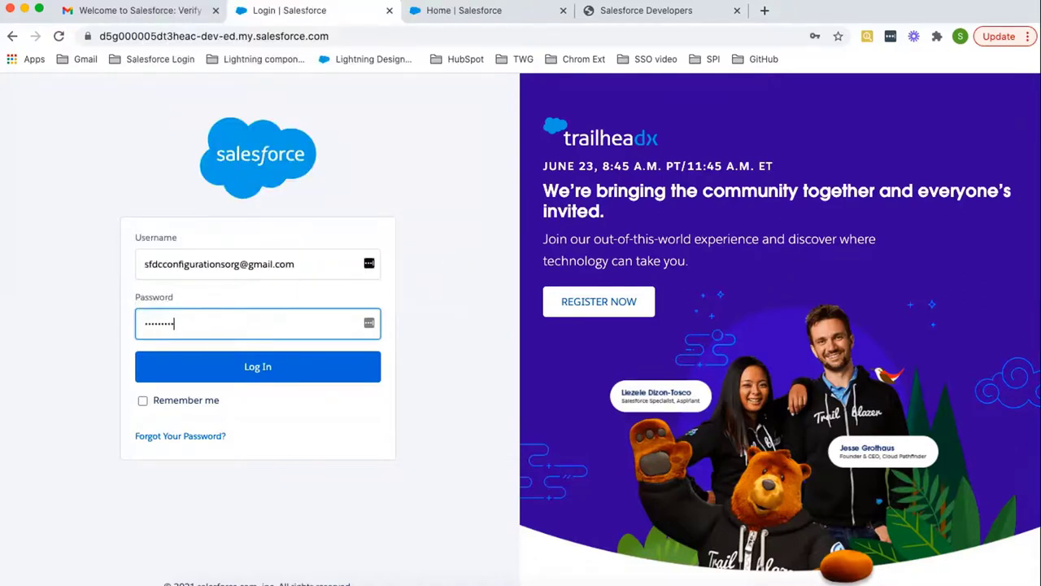
pyautogui.click(257, 366)
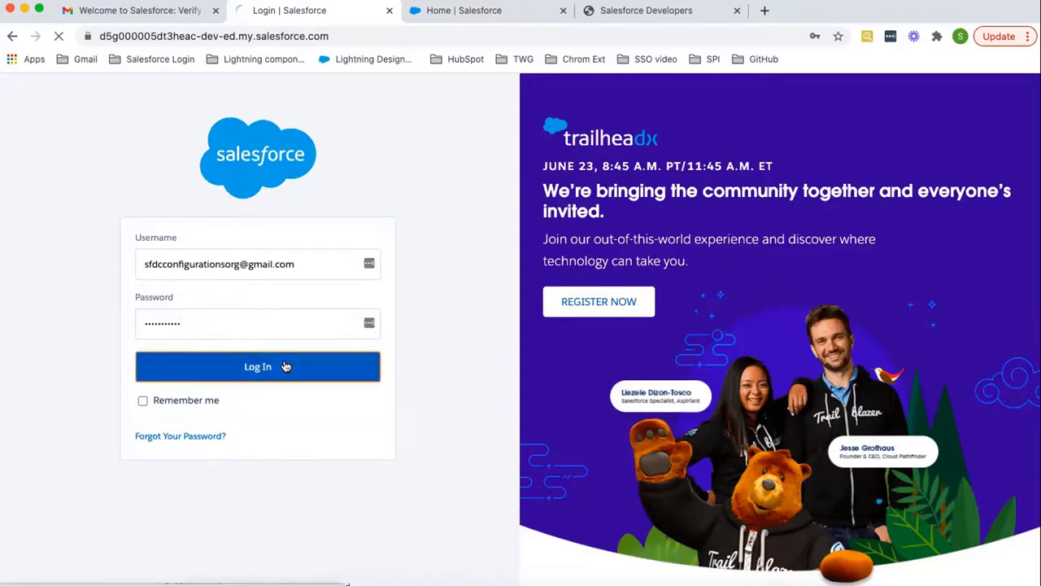
# - Choose I Don't Want to Register My Phone so the Sales app home loads
pyautogui.click(258, 366)
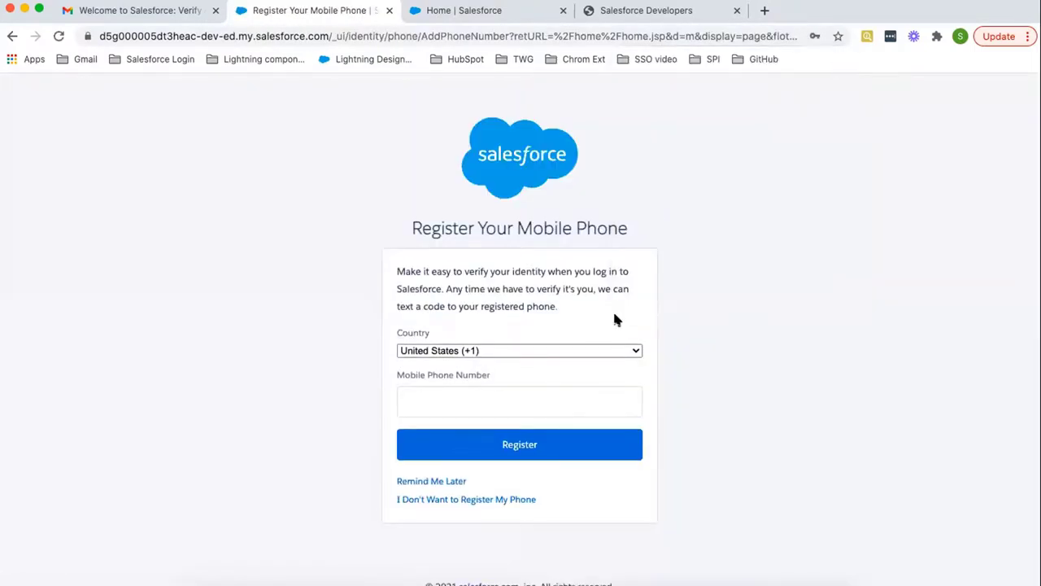
pyautogui.moveTo(429, 485)
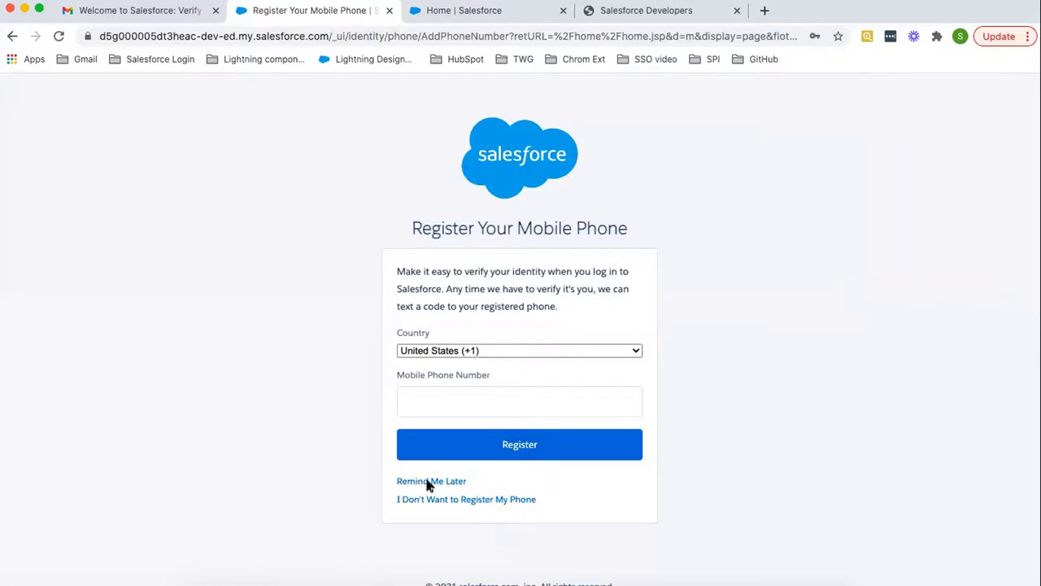
pyautogui.click(466, 498)
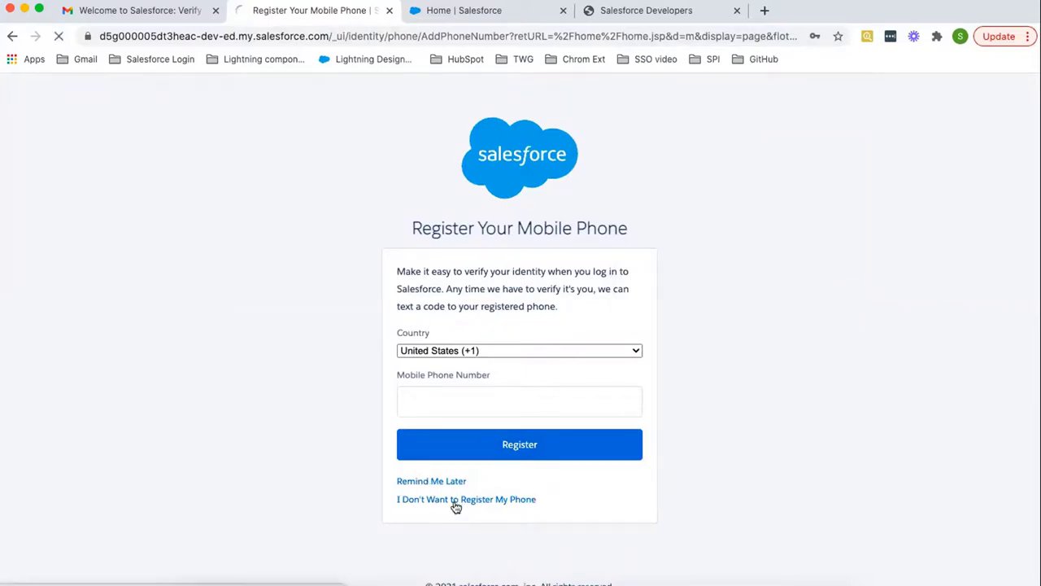
pyautogui.click(465, 498)
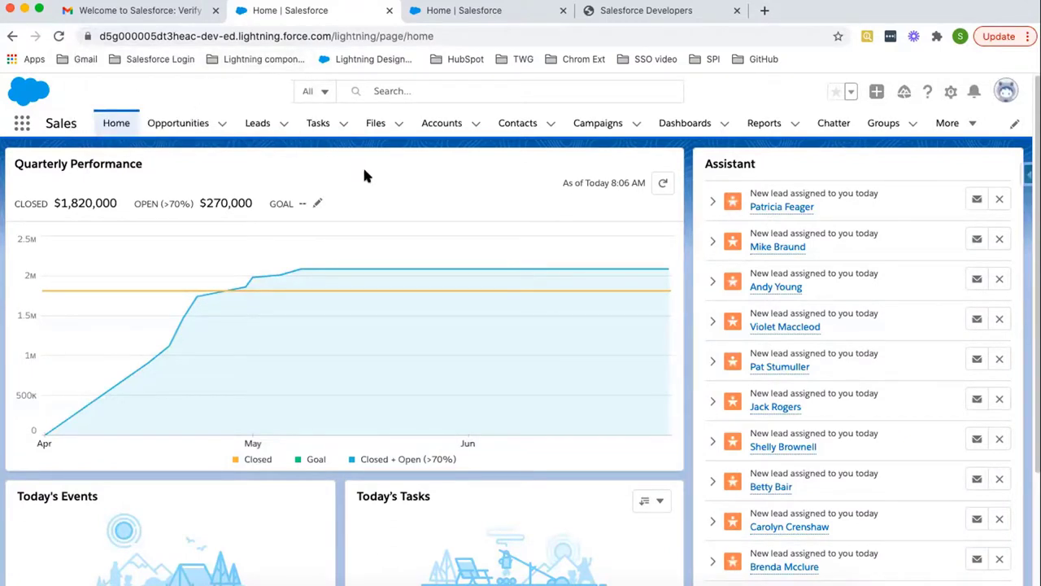
pyautogui.moveTo(478, 185)
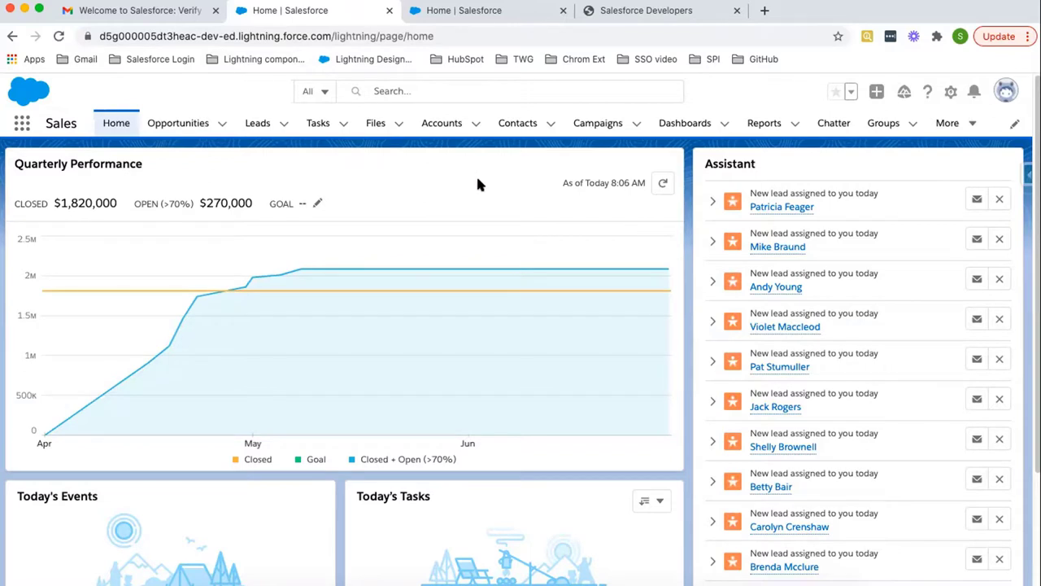